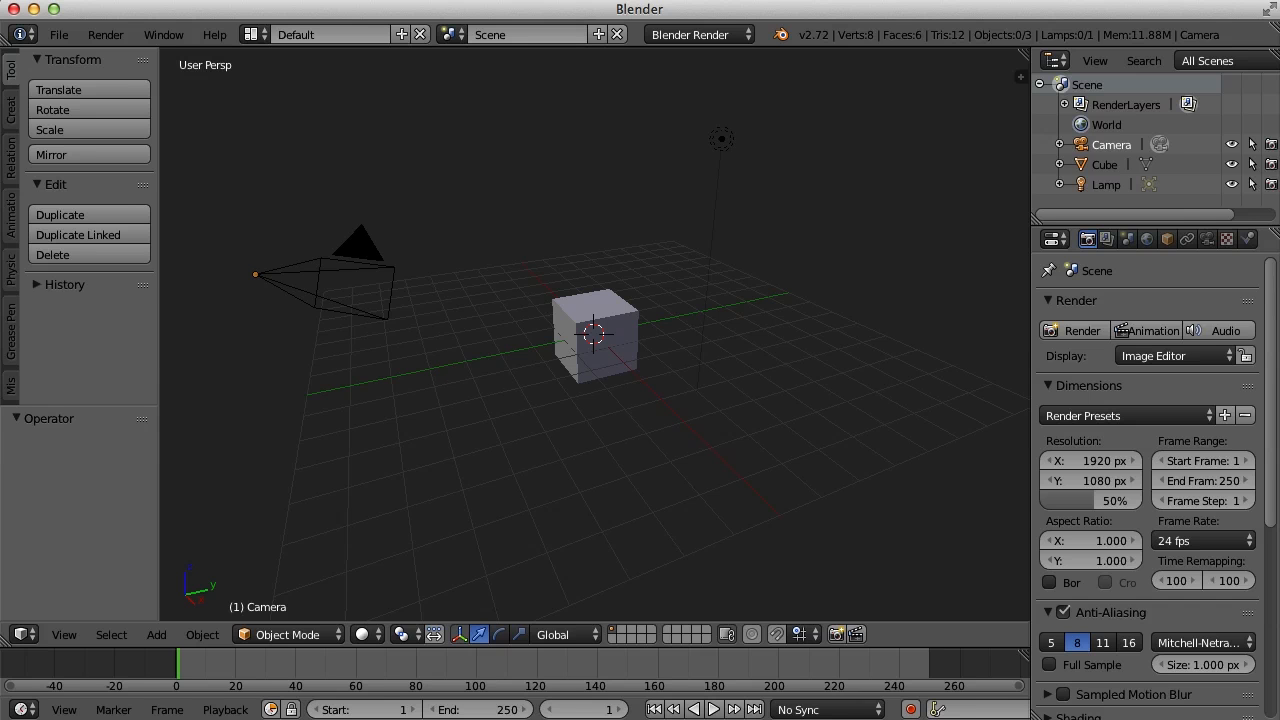
mouse_move(846, 590)
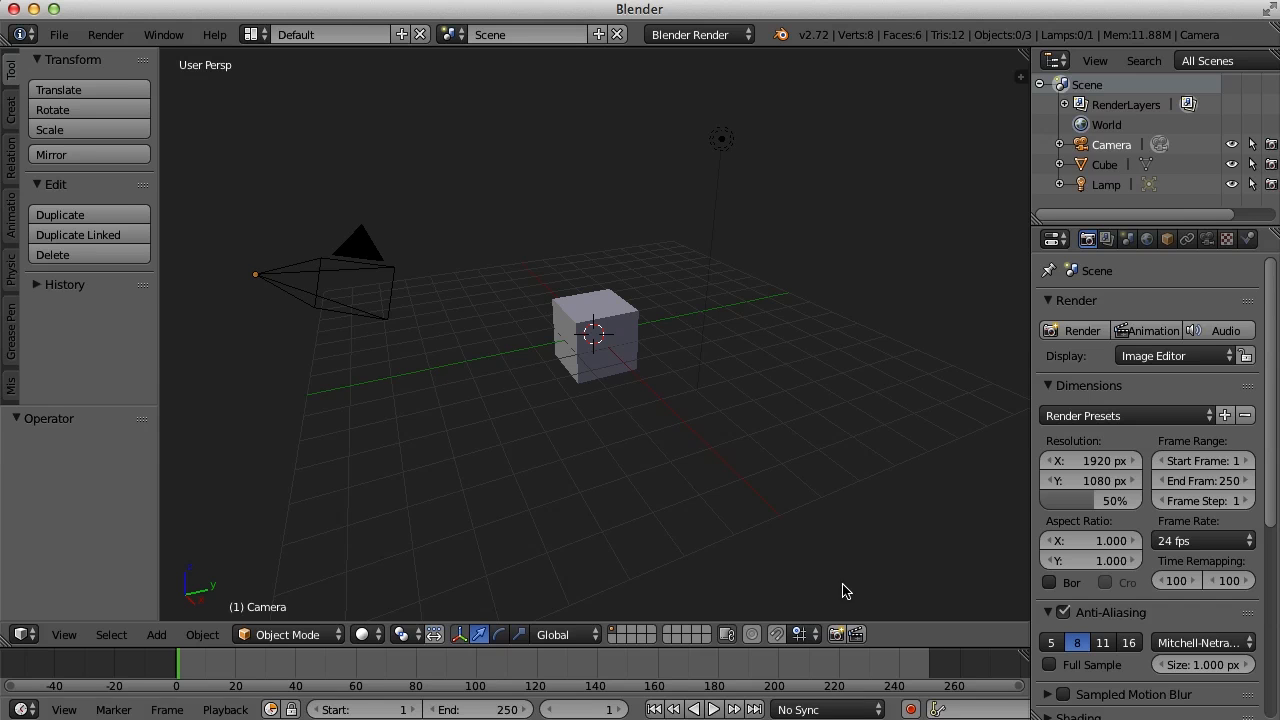
mouse_move(780, 366)
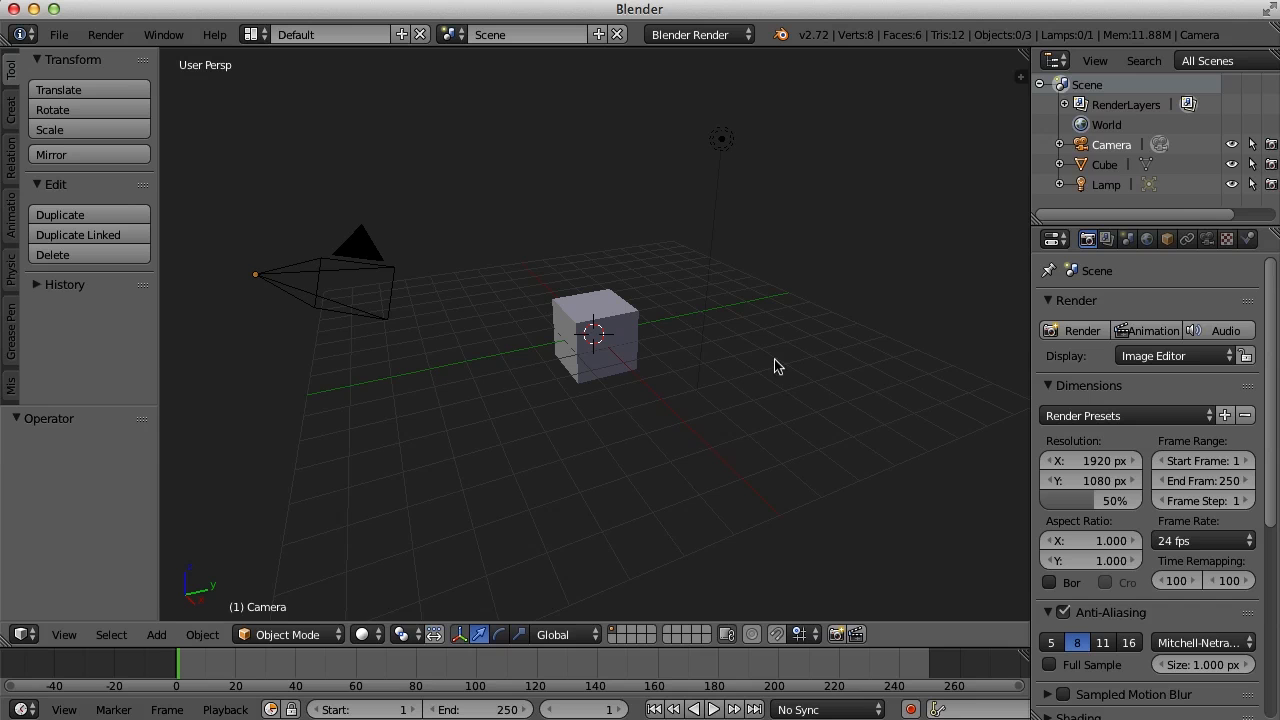
Reposition the 3D cursor around the viewport, then select the camera object
click(862, 170)
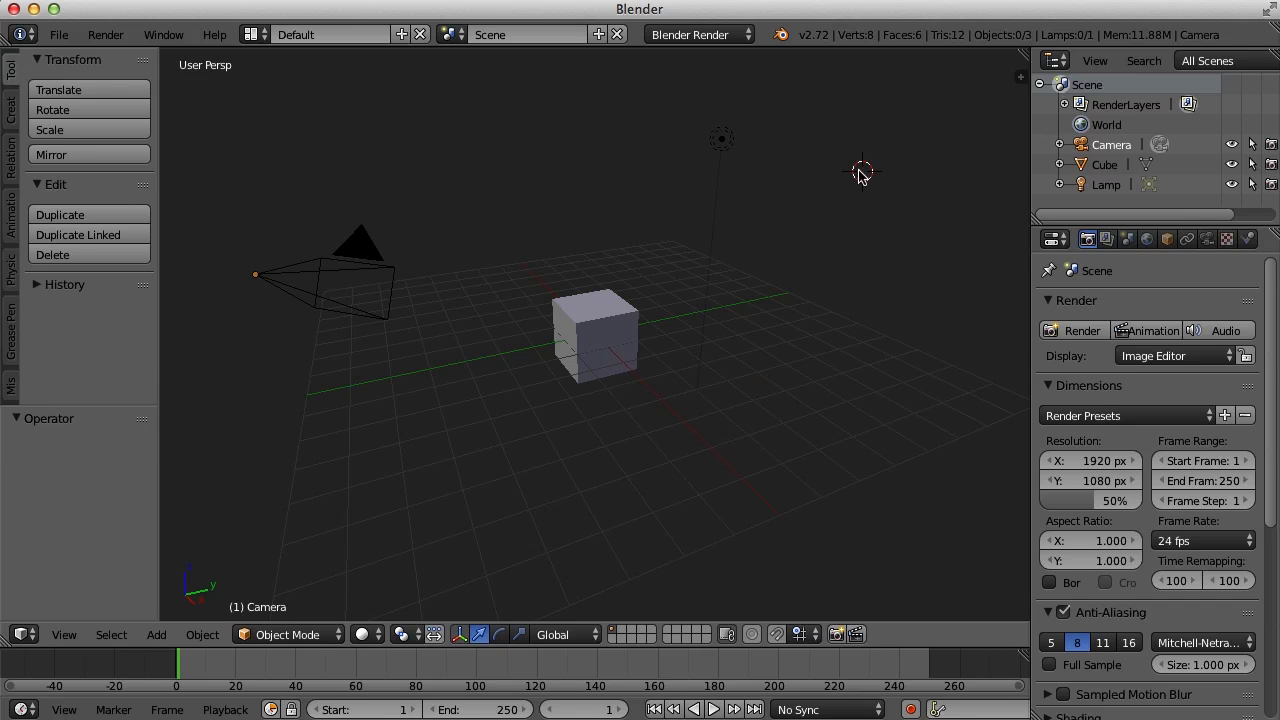
click(336, 430)
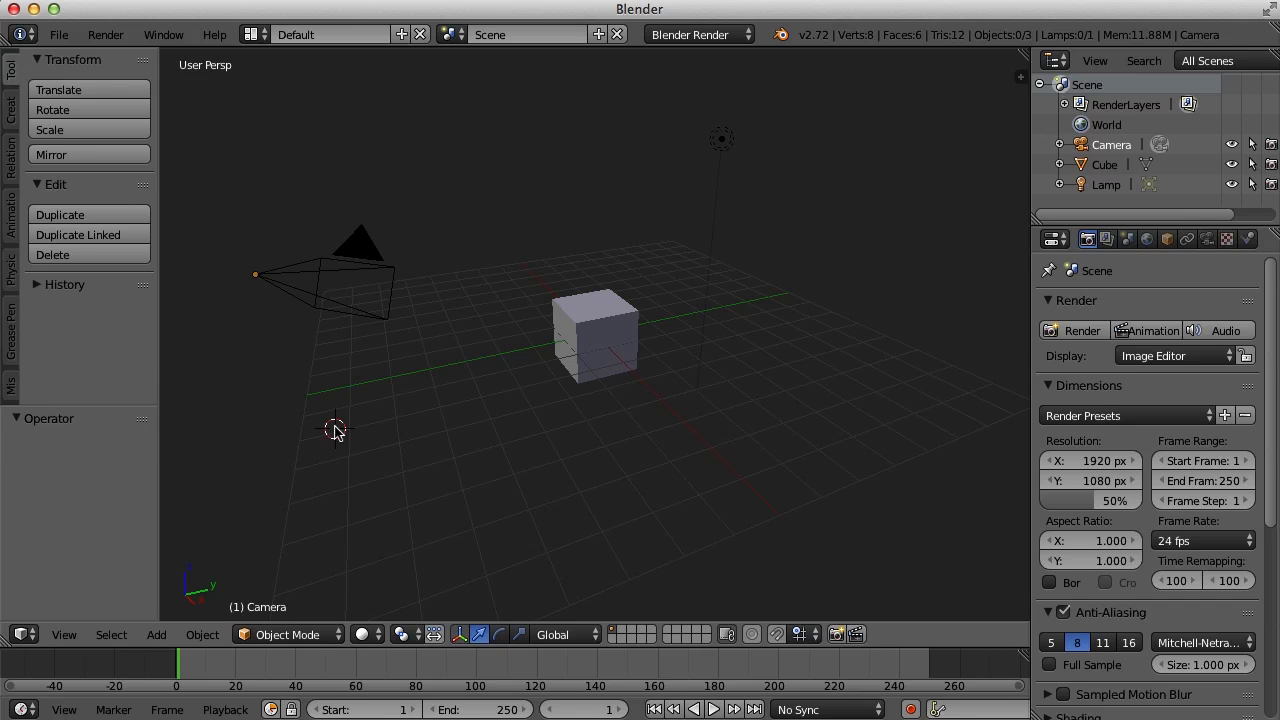
click(824, 512)
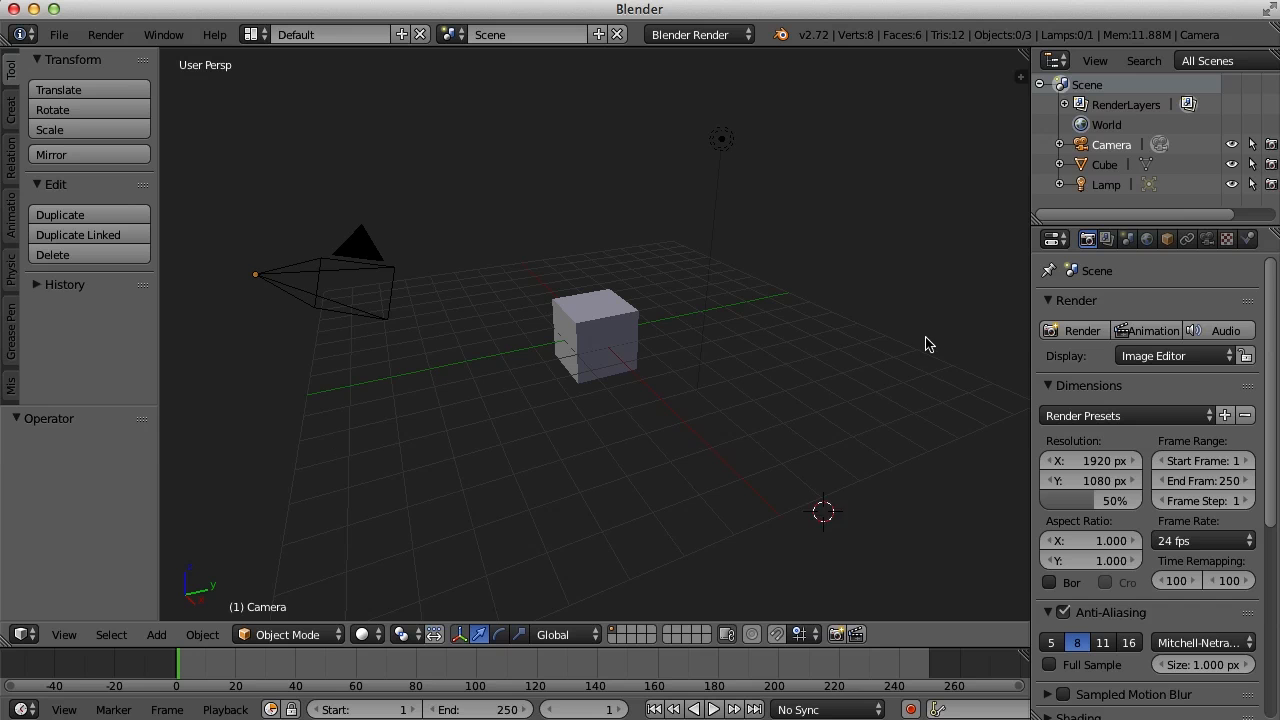
click(868, 238)
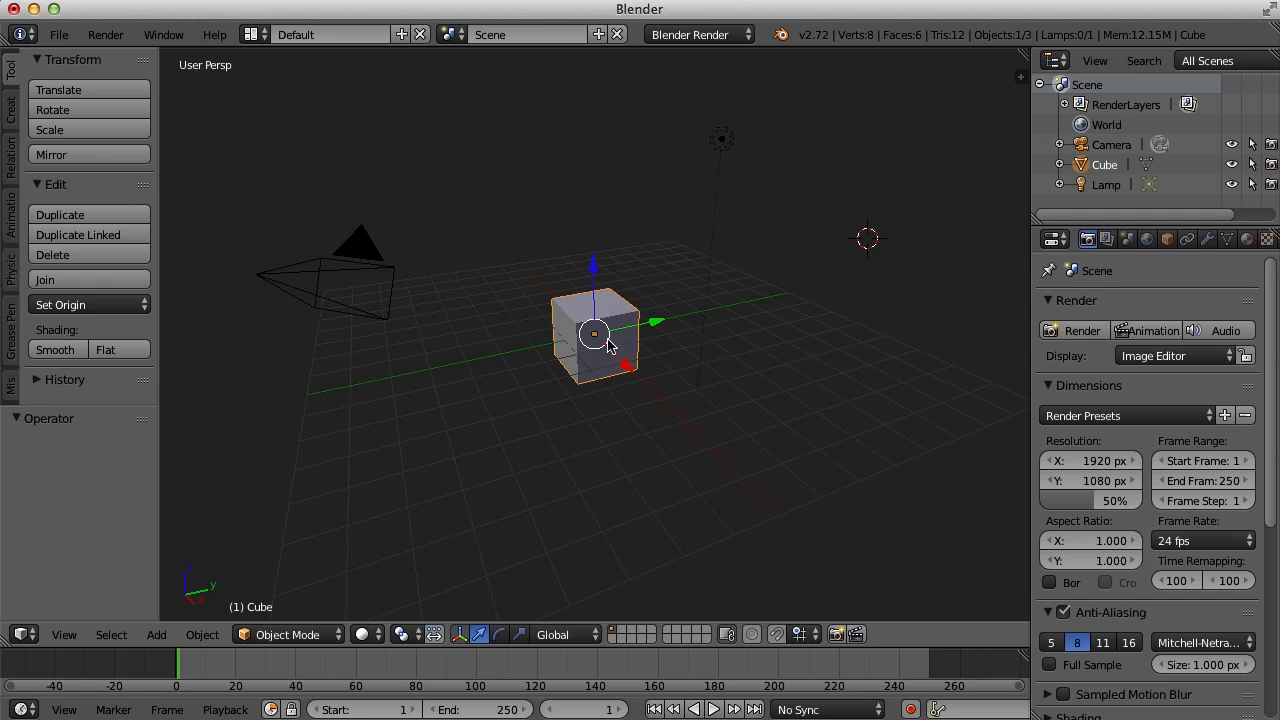
mouse_move(724, 148)
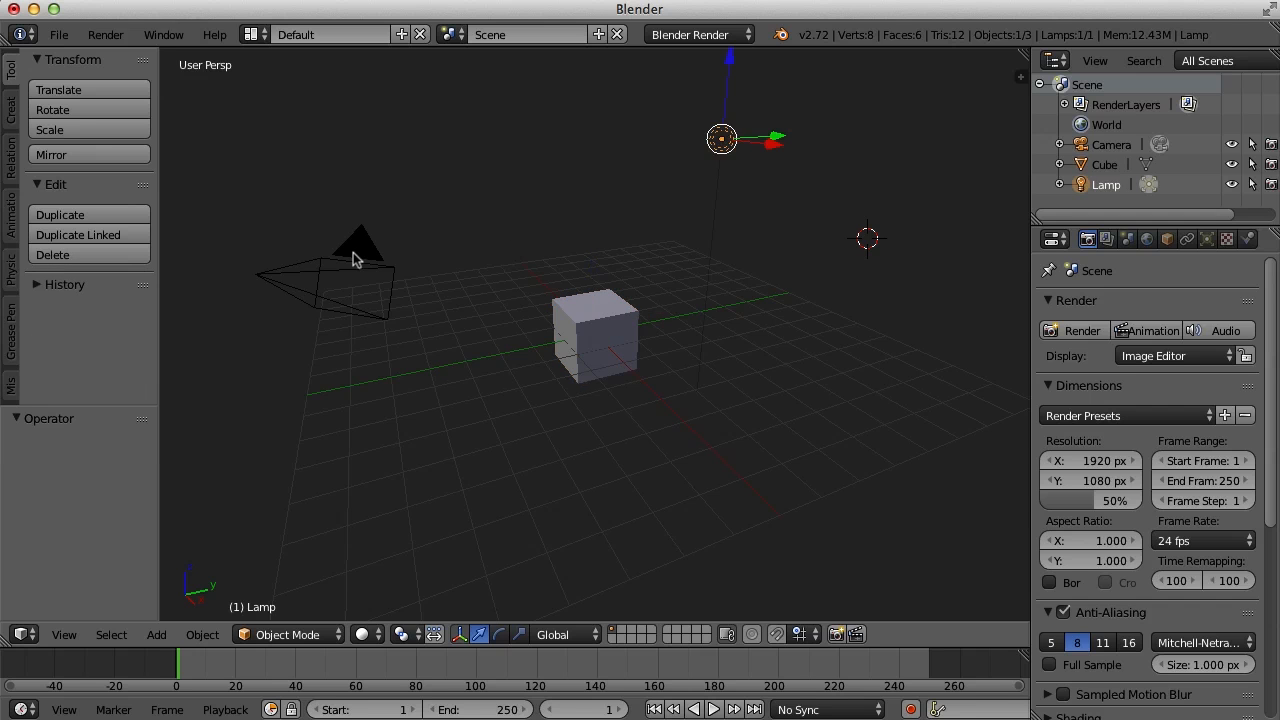
click(358, 244)
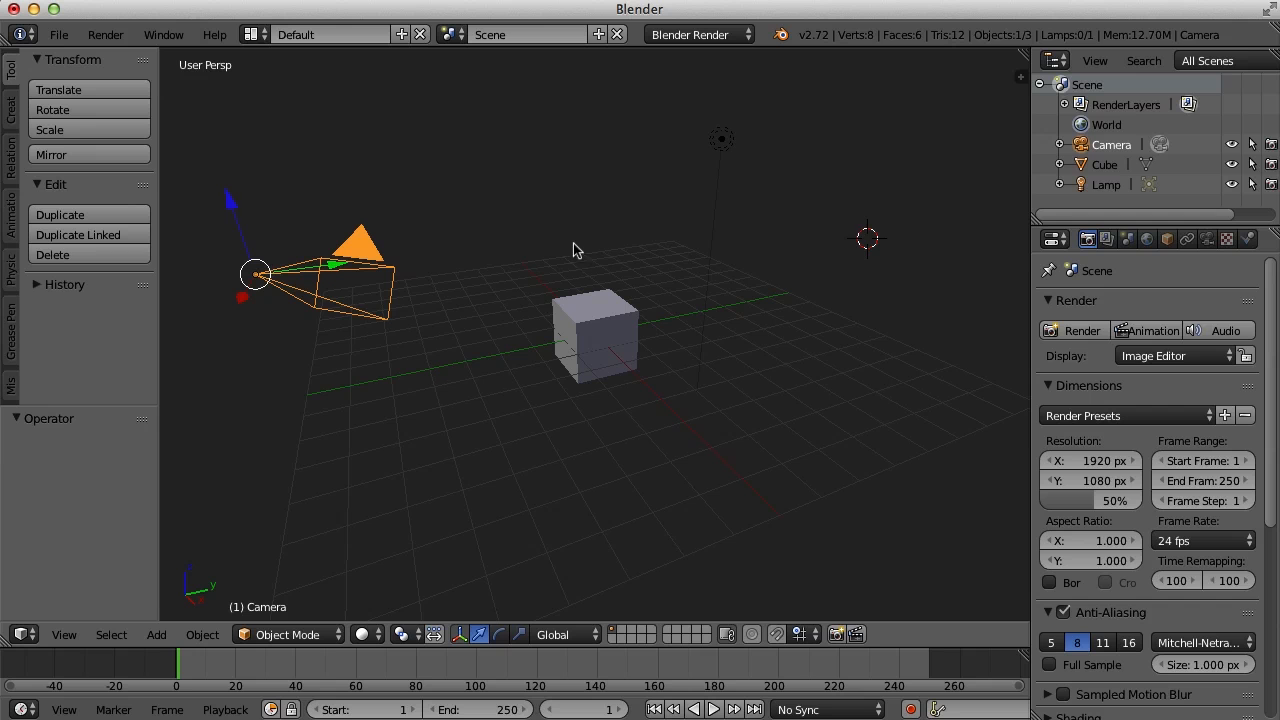
mouse_move(948, 168)
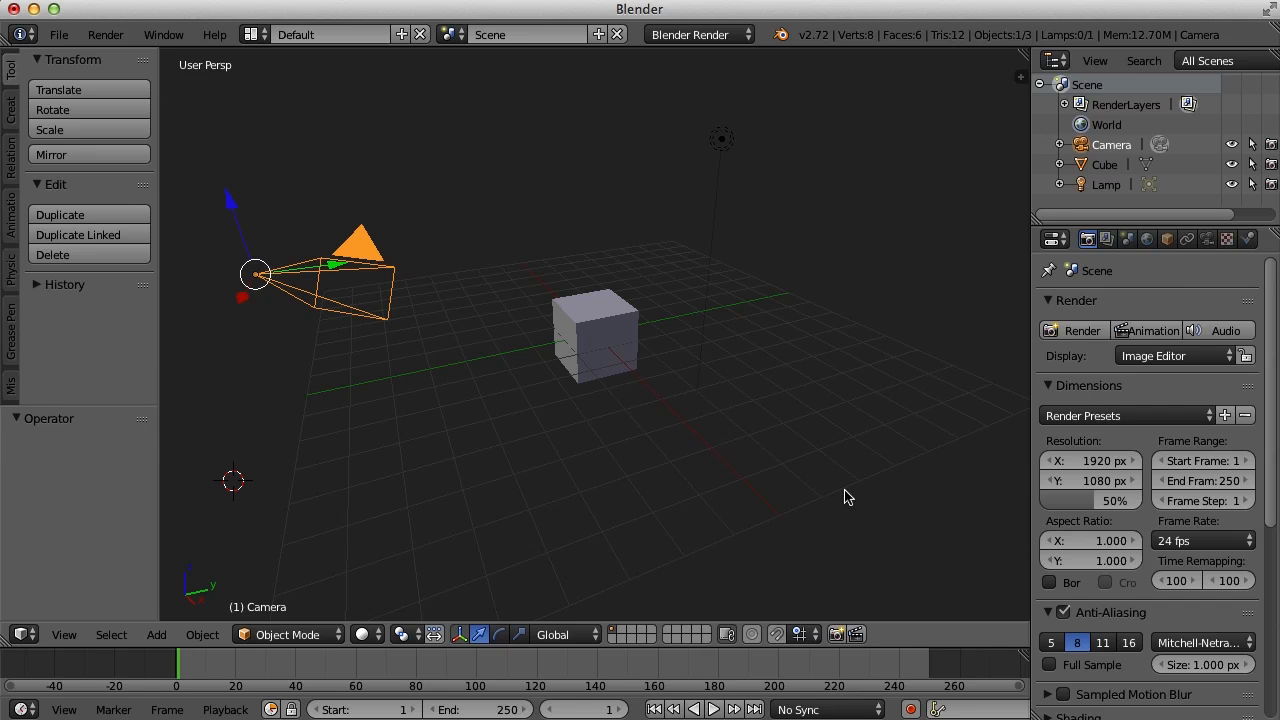
mouse_move(810, 300)
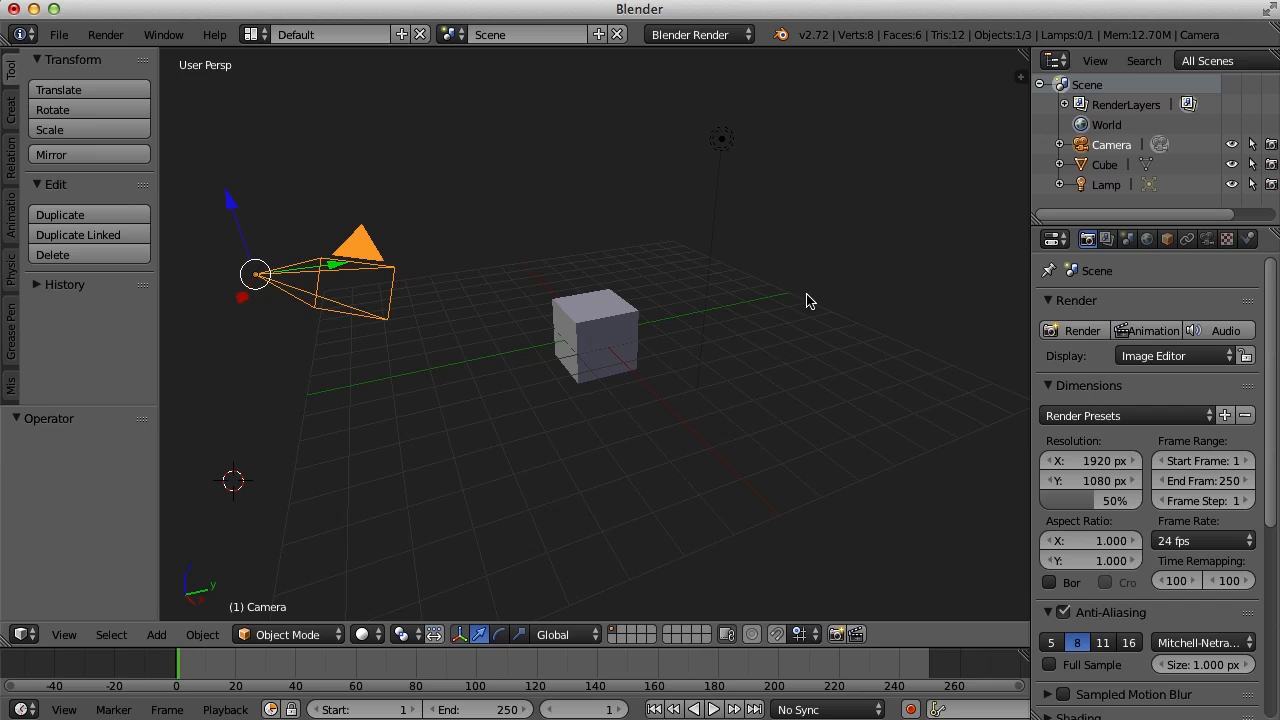
mouse_move(870, 342)
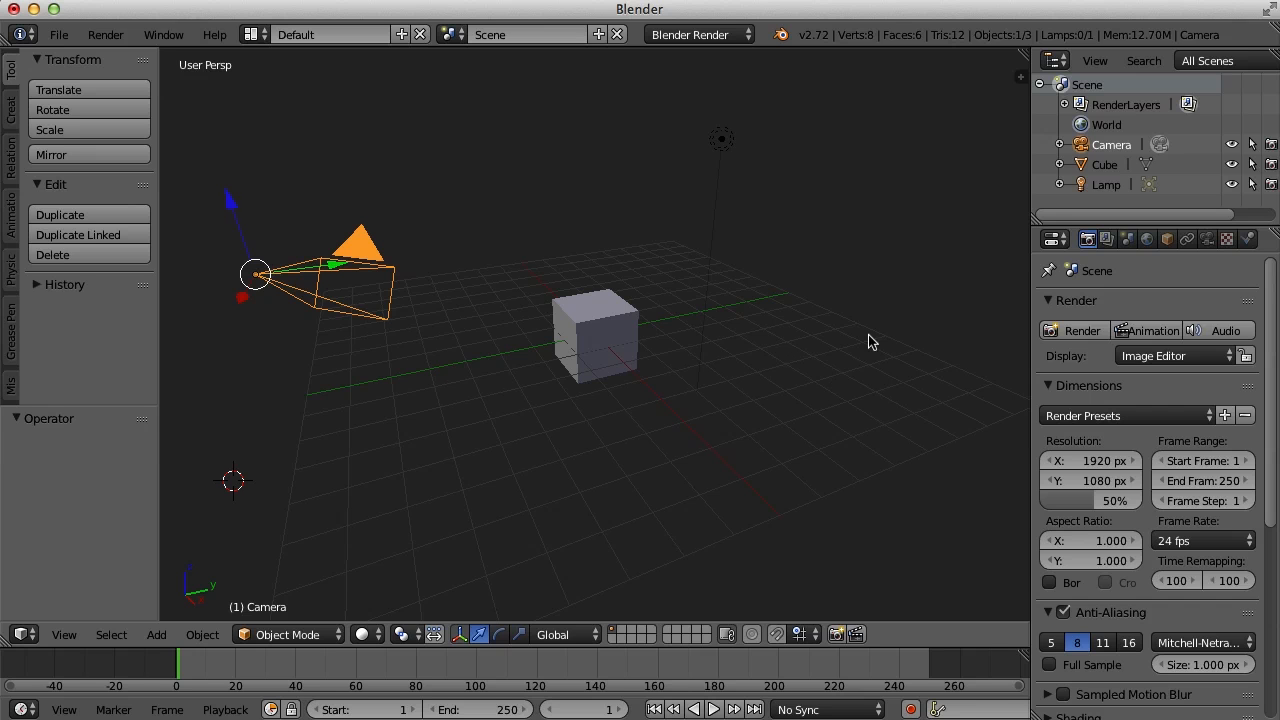
mouse_move(464, 414)
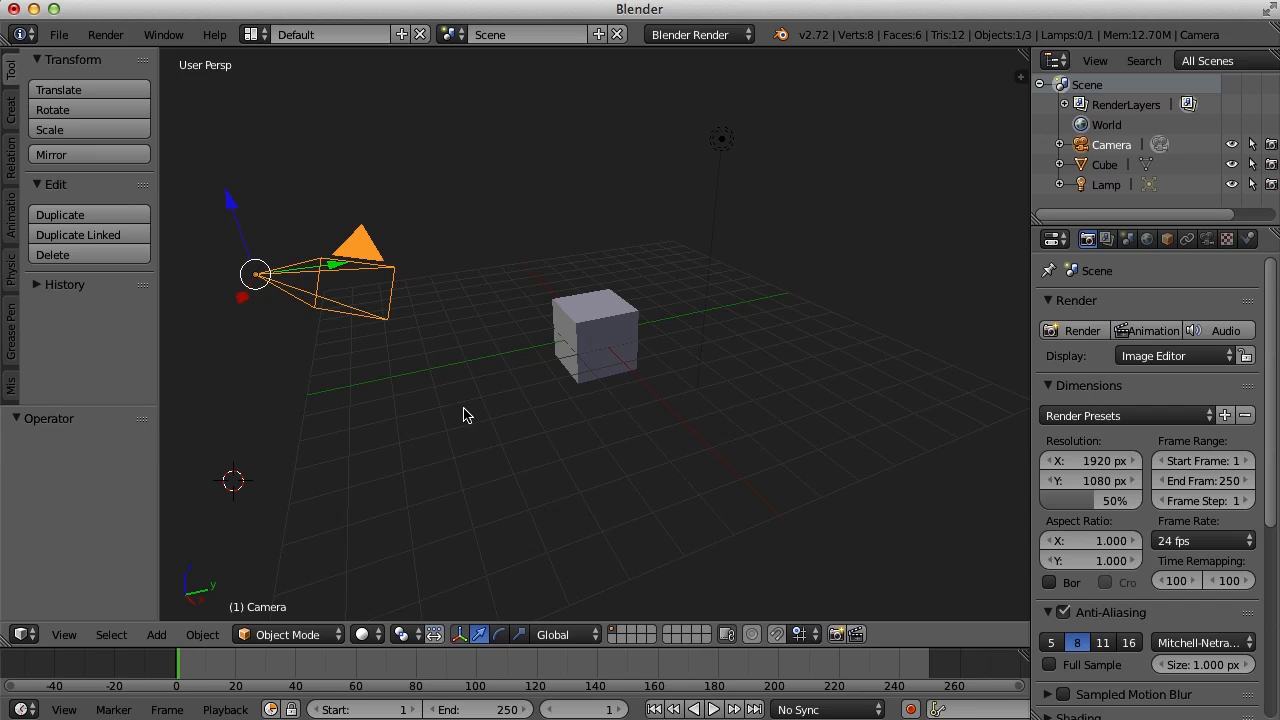
mouse_move(836, 450)
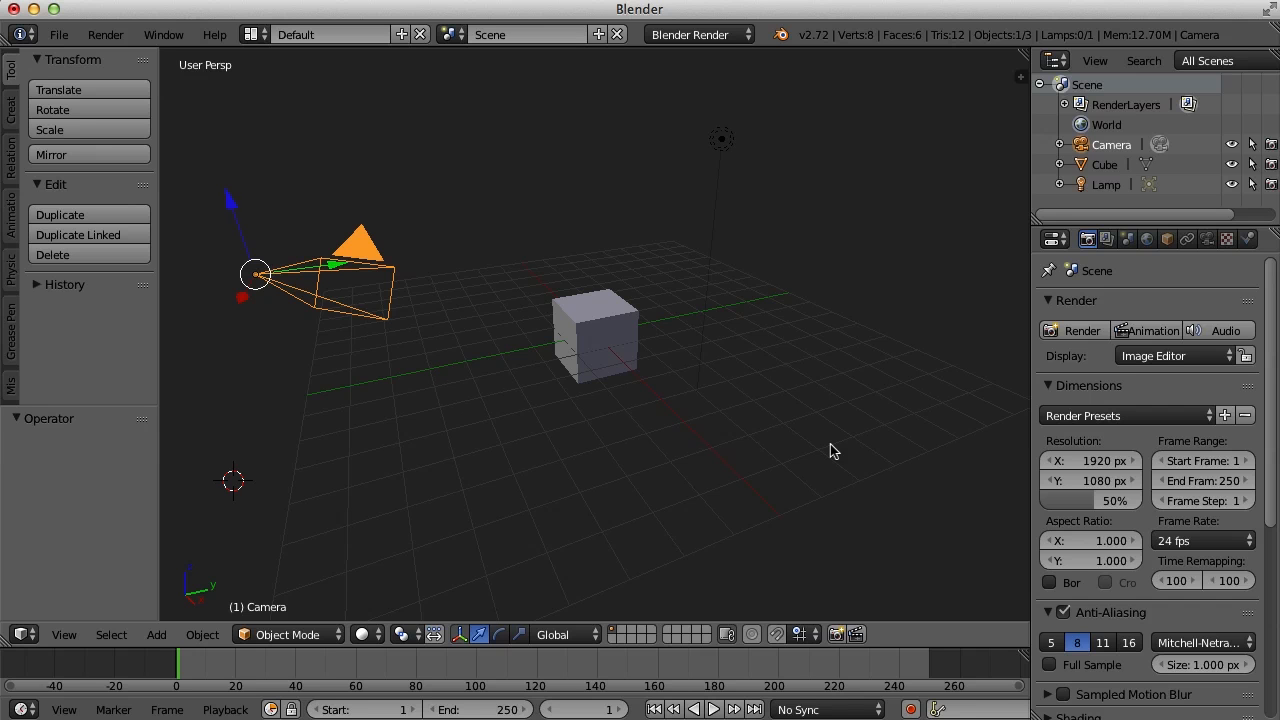
Toggle select-all with A several times, ending with nothing selected
key(a)
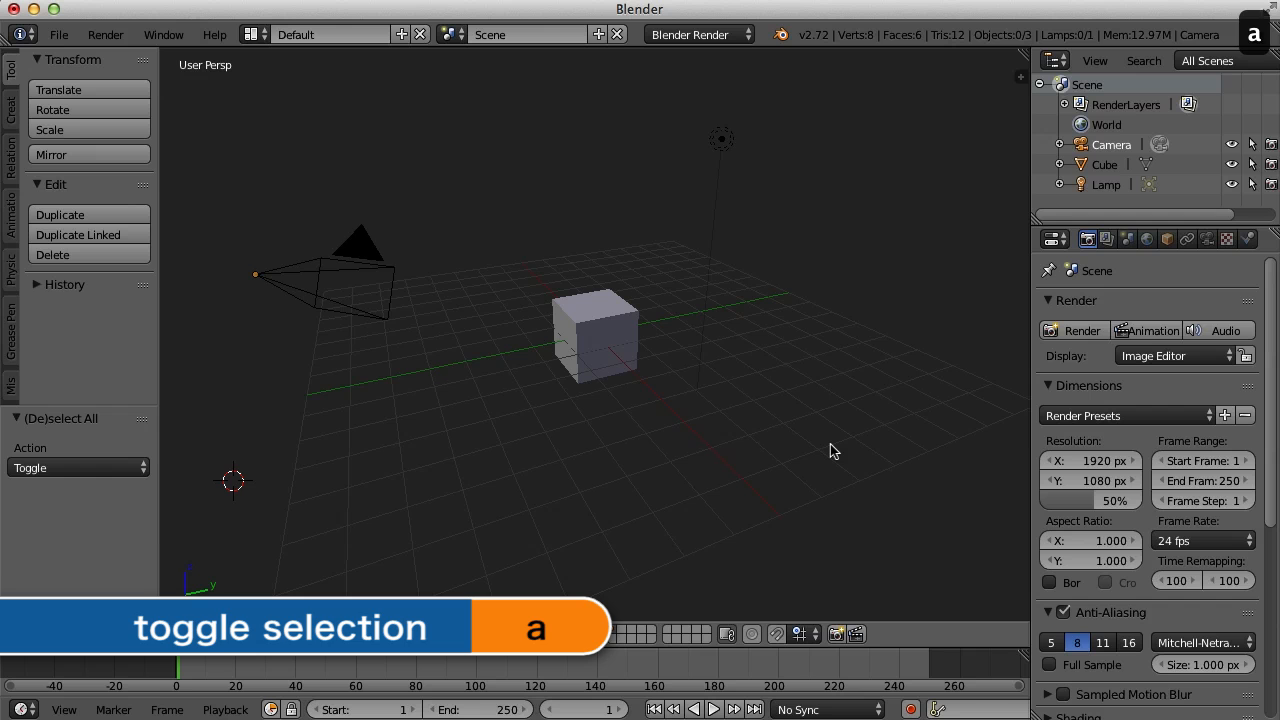
key(a)
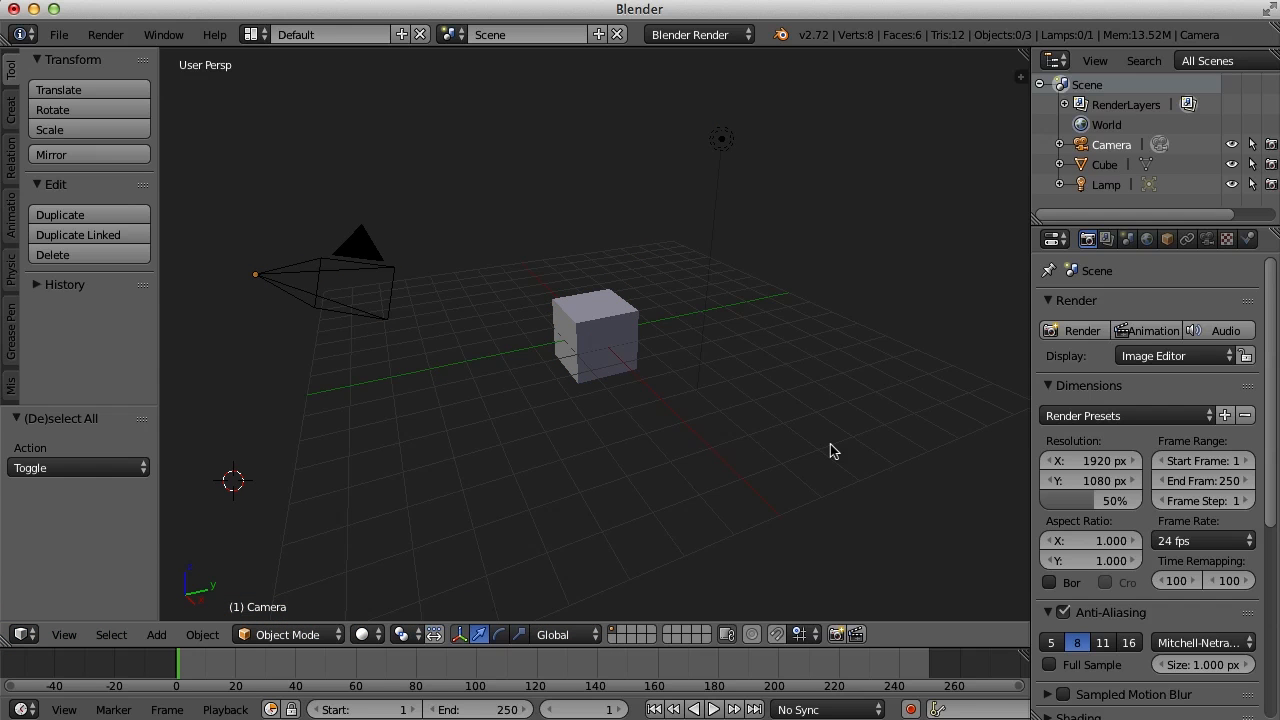
key(a)
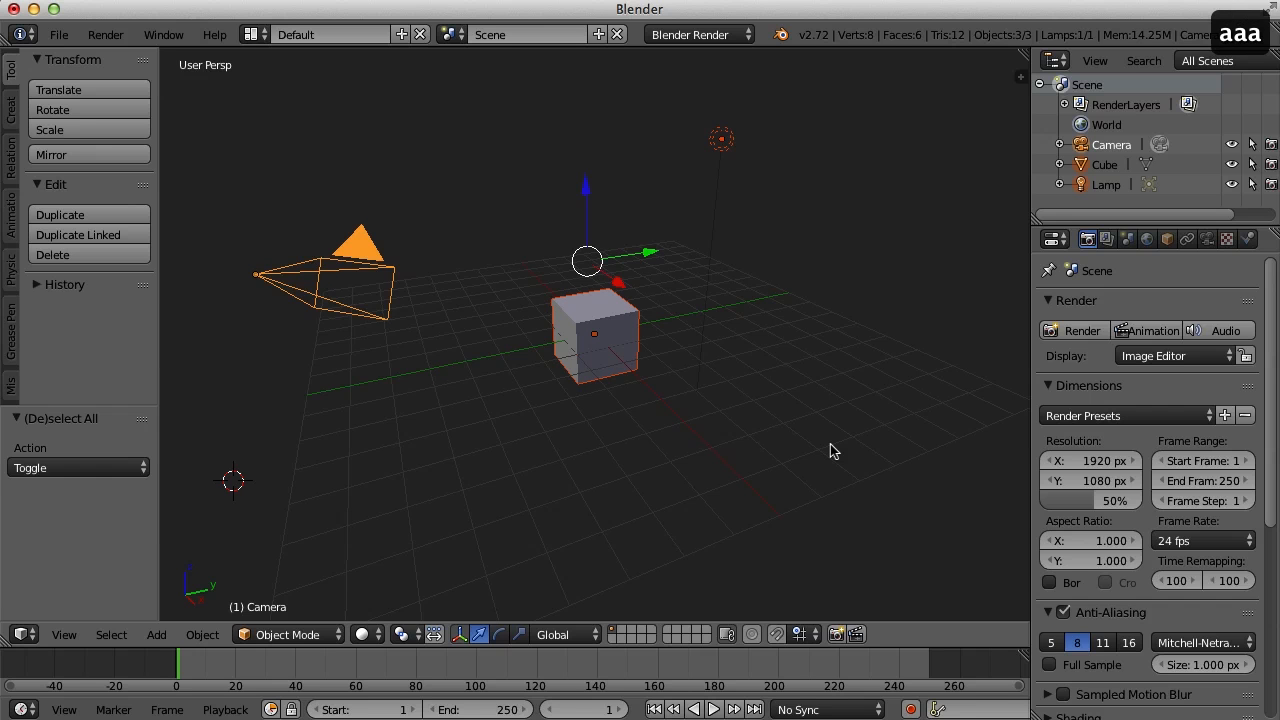
click(836, 450)
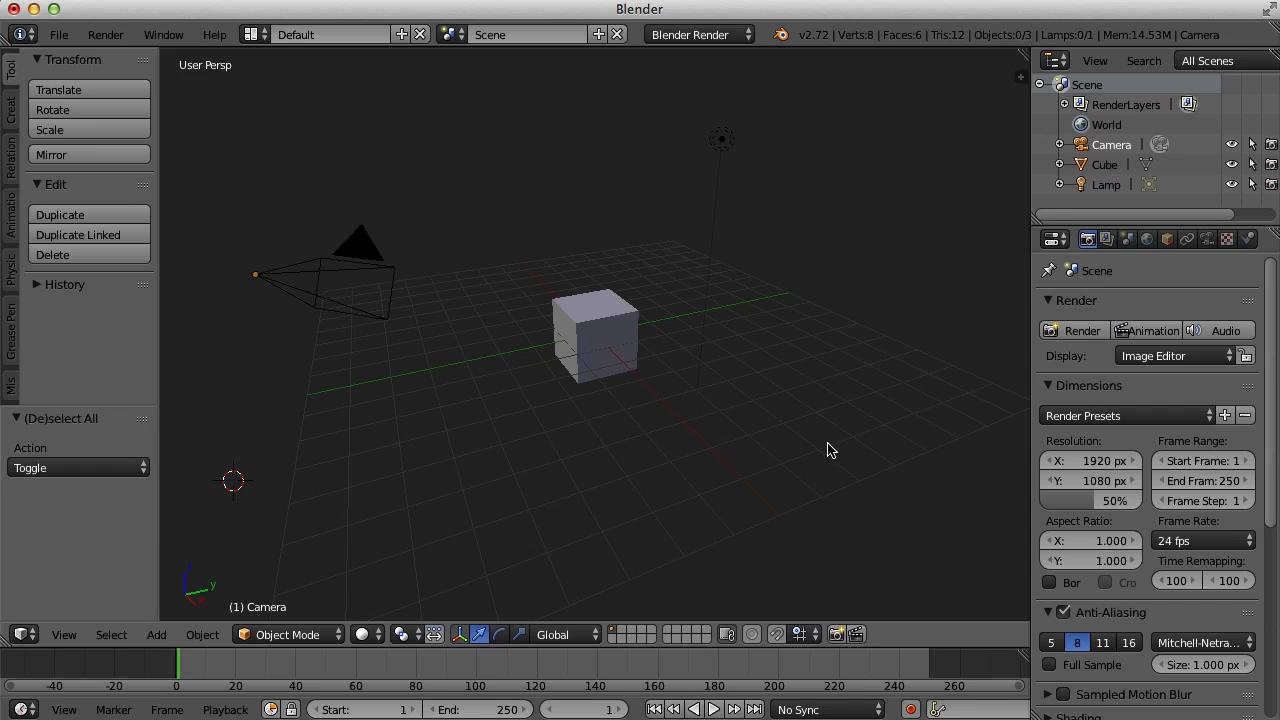
Orbit the view around the scene, then pan it sideways
drag(830, 450, 820, 452)
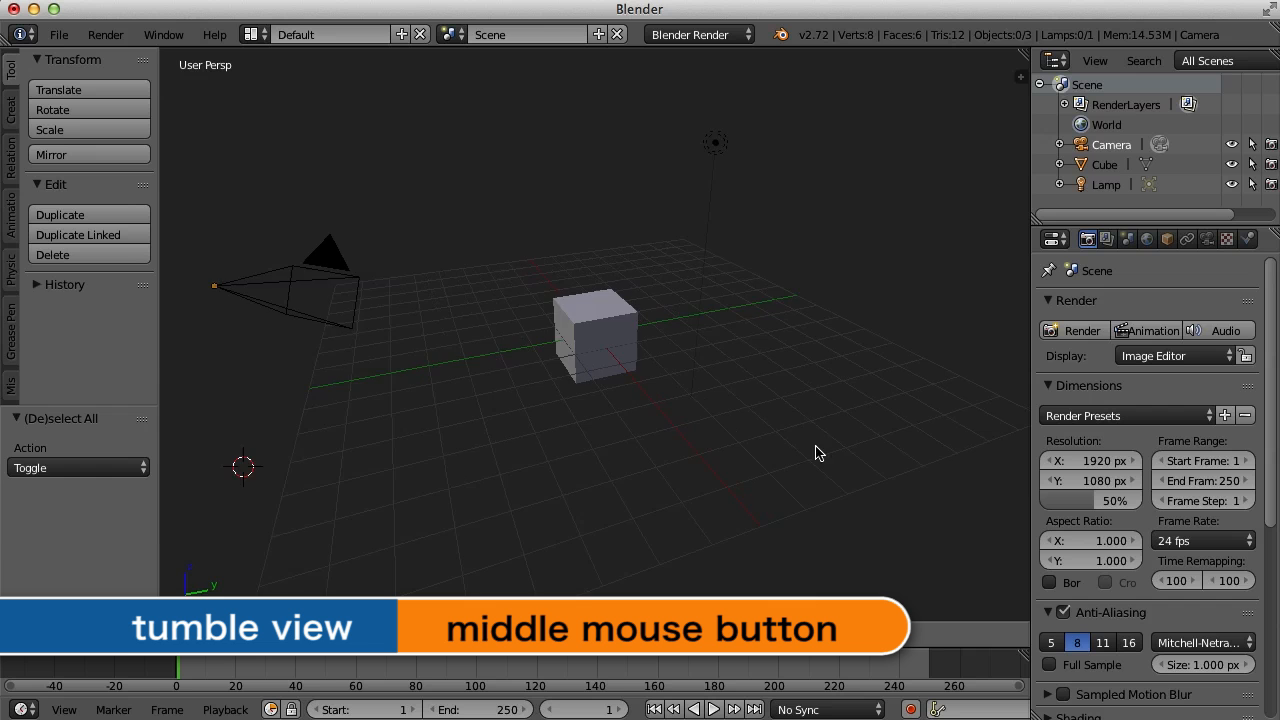
drag(818, 452, 756, 448)
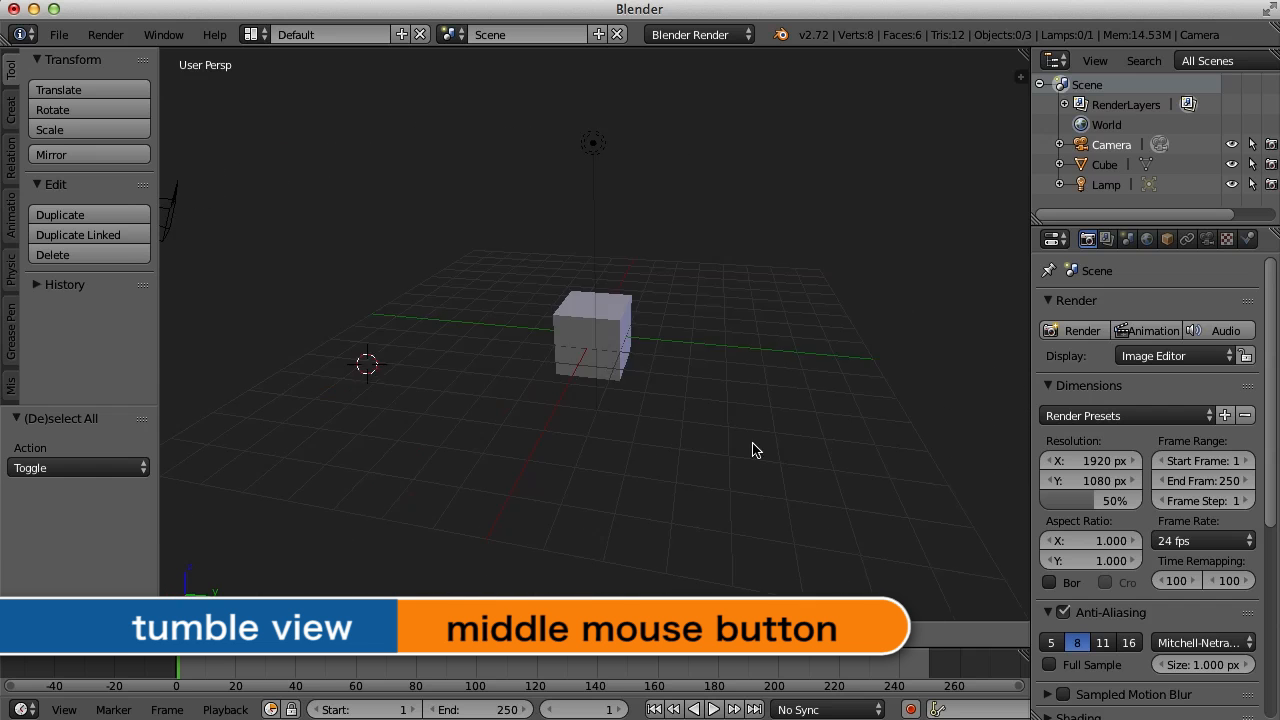
drag(756, 450, 810, 448)
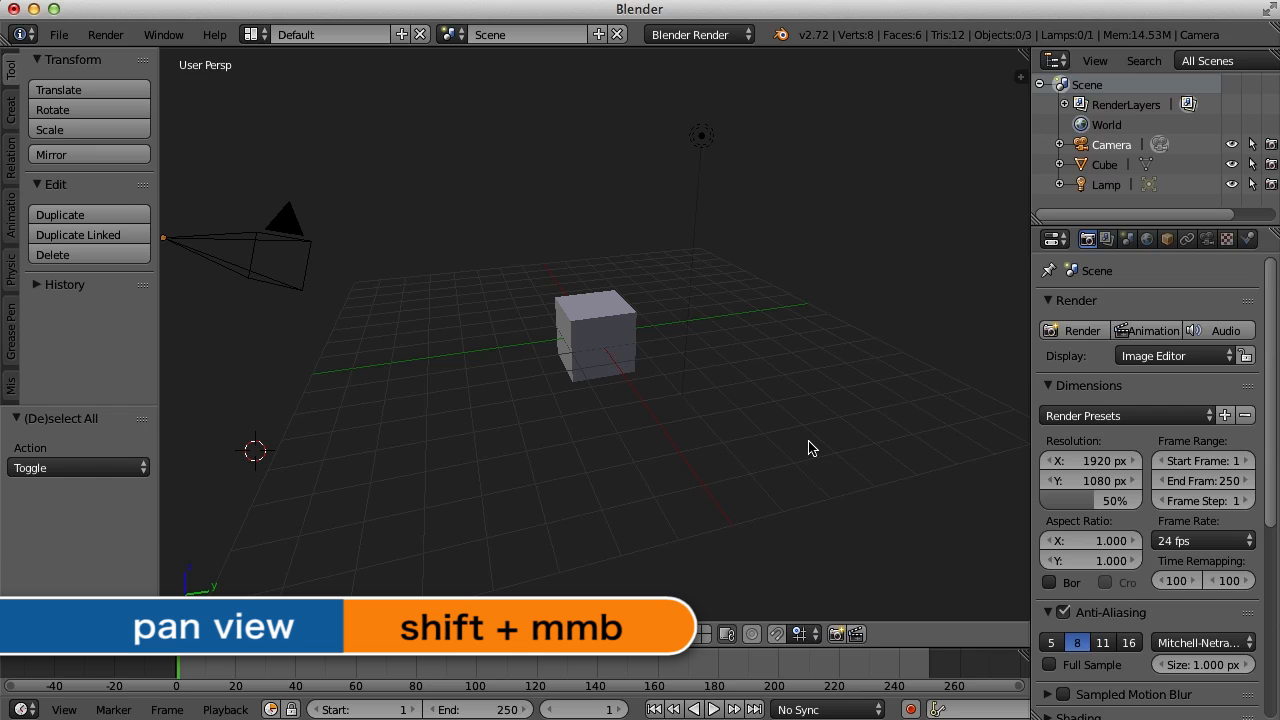
drag(810, 448, 770, 448)
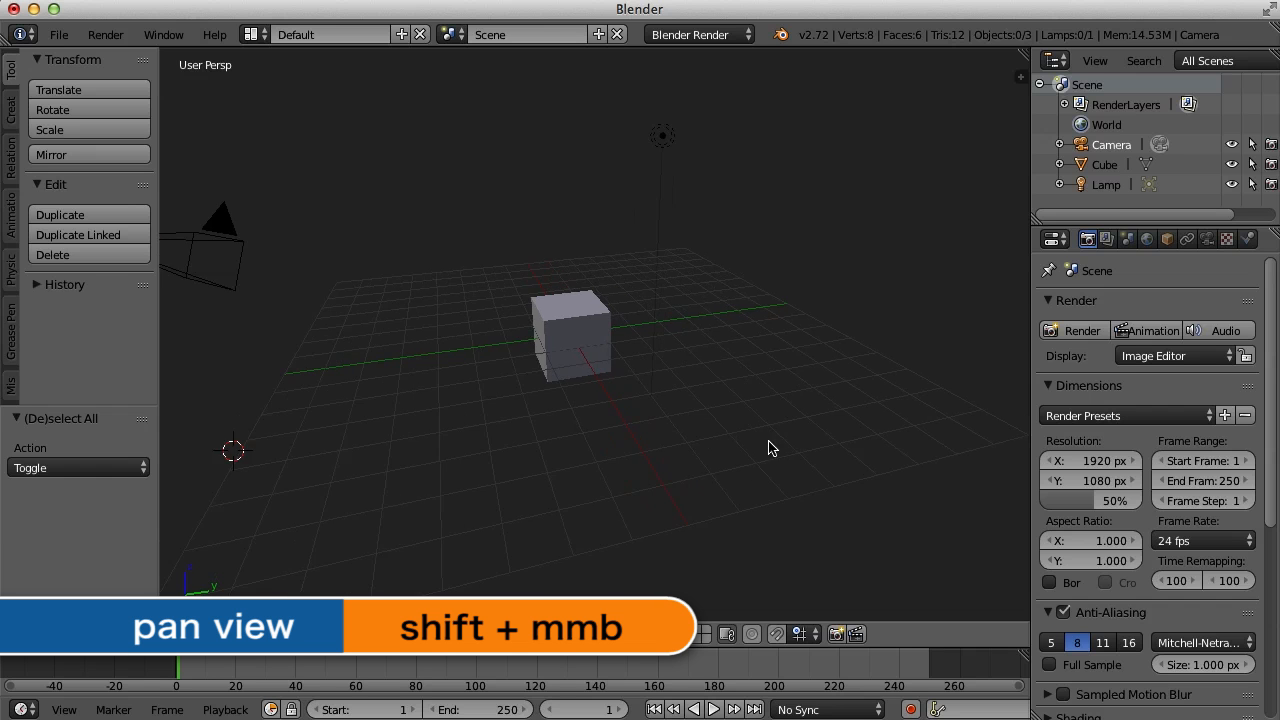
drag(770, 448, 820, 444)
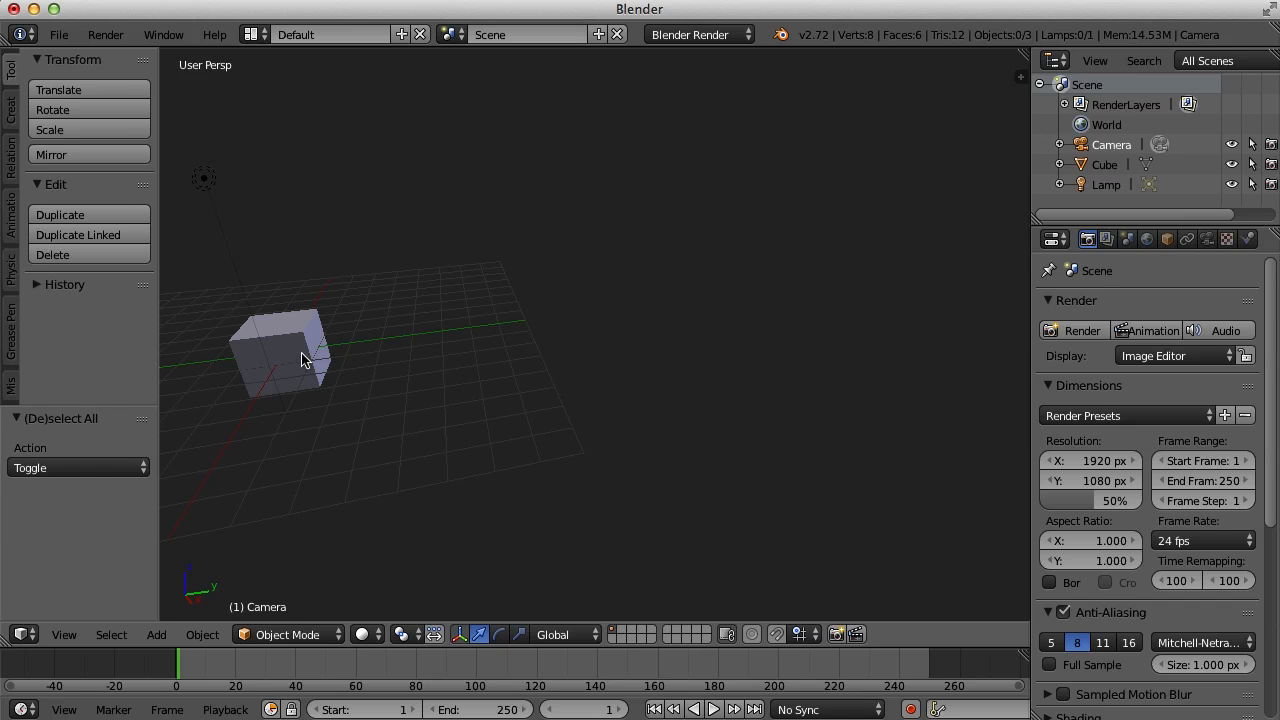
Select the cube and frame the view on it with View Selected
click(284, 356)
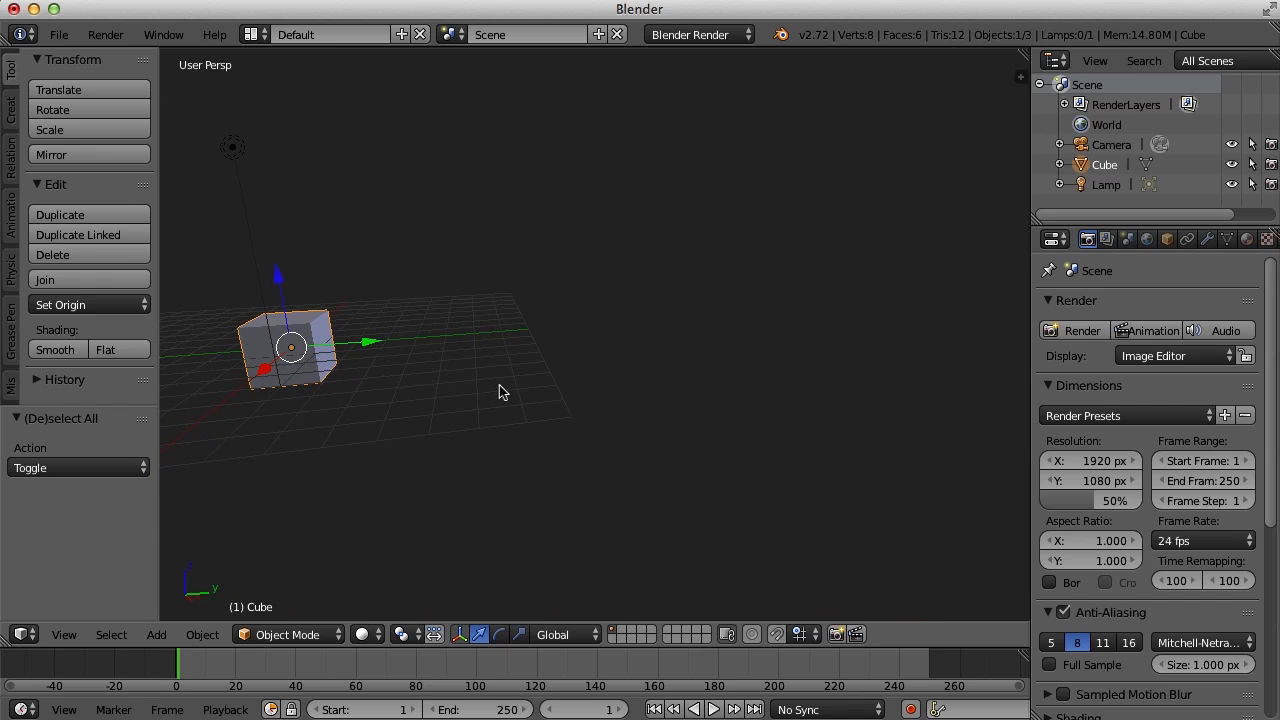
key(KP_Period)
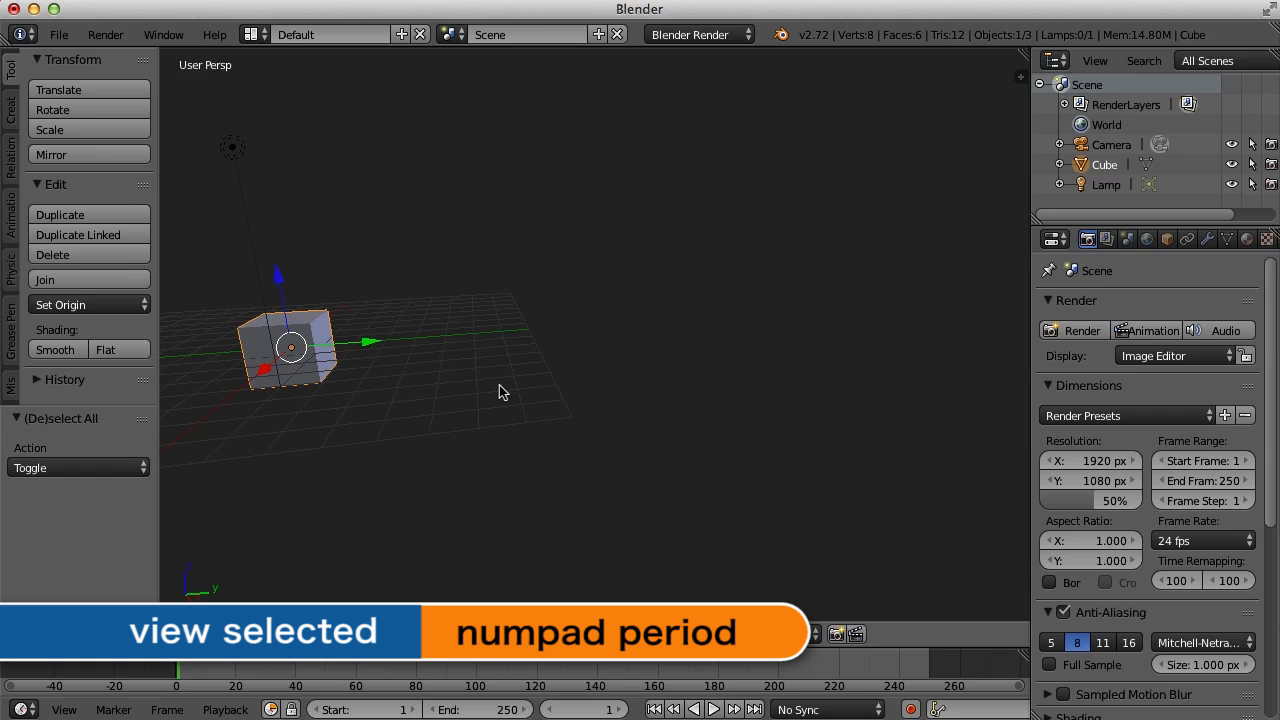
key(KP_Period)
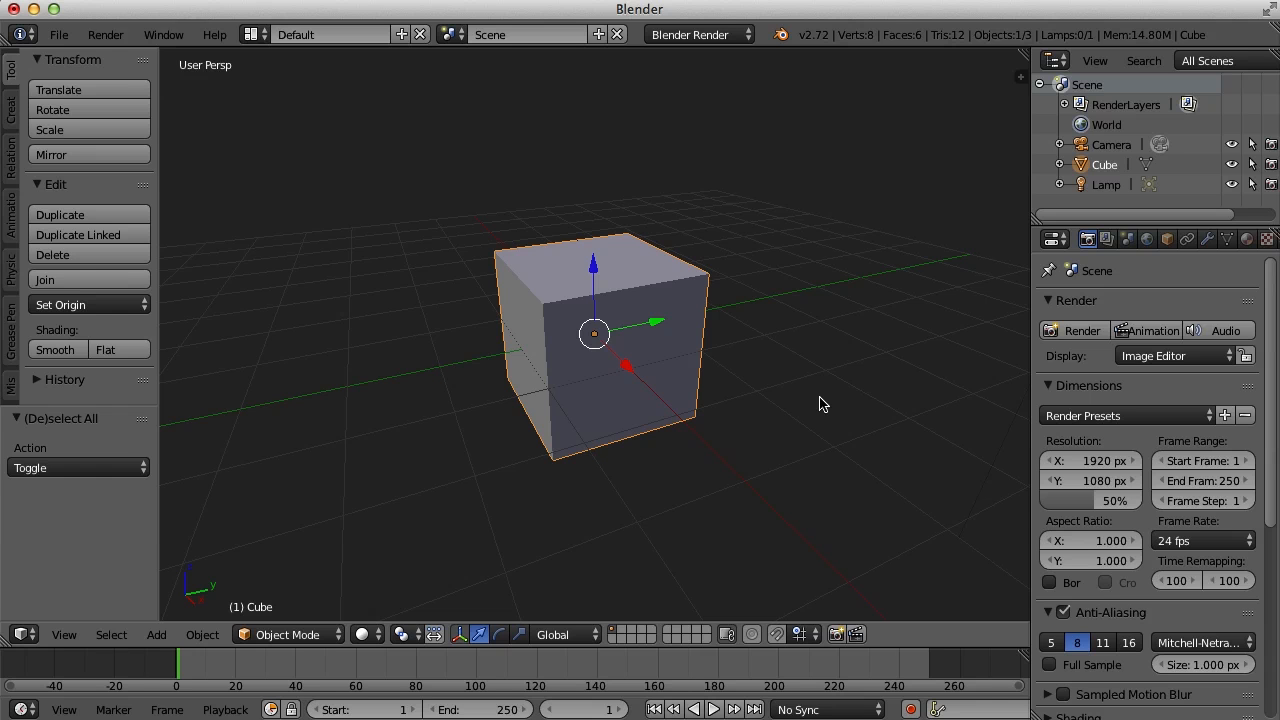
mouse_move(658, 328)
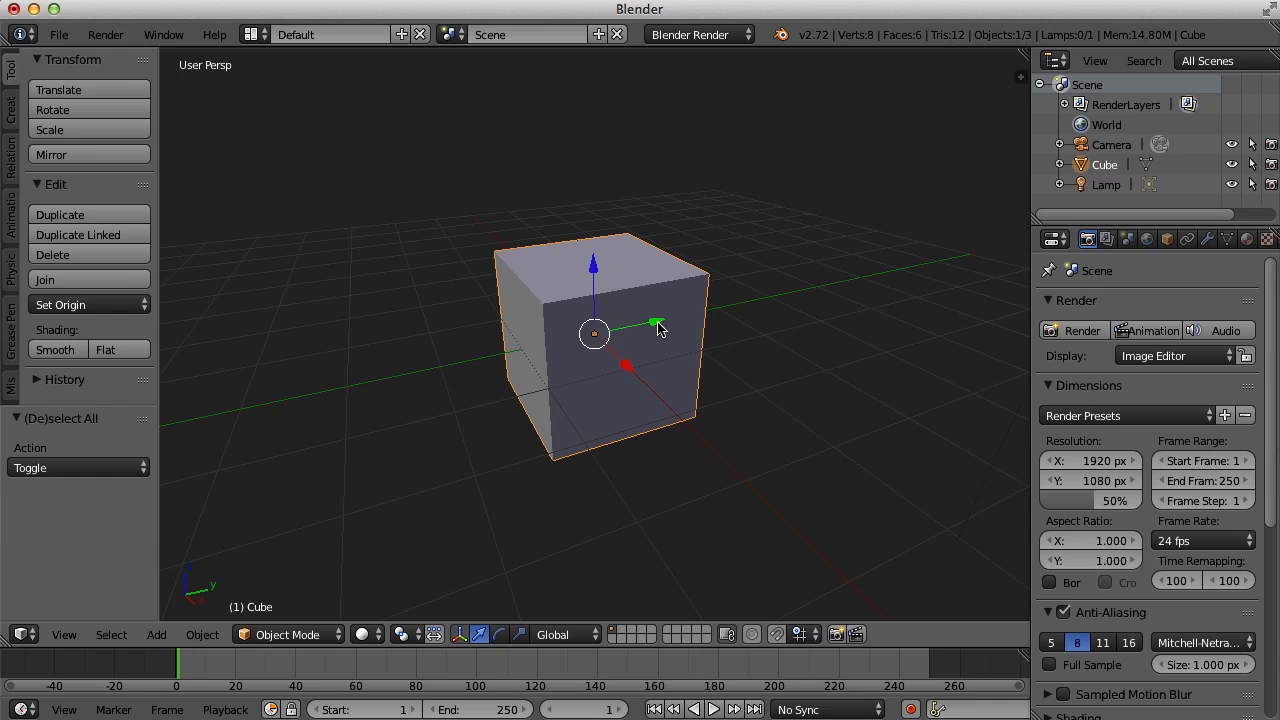
mouse_move(632, 324)
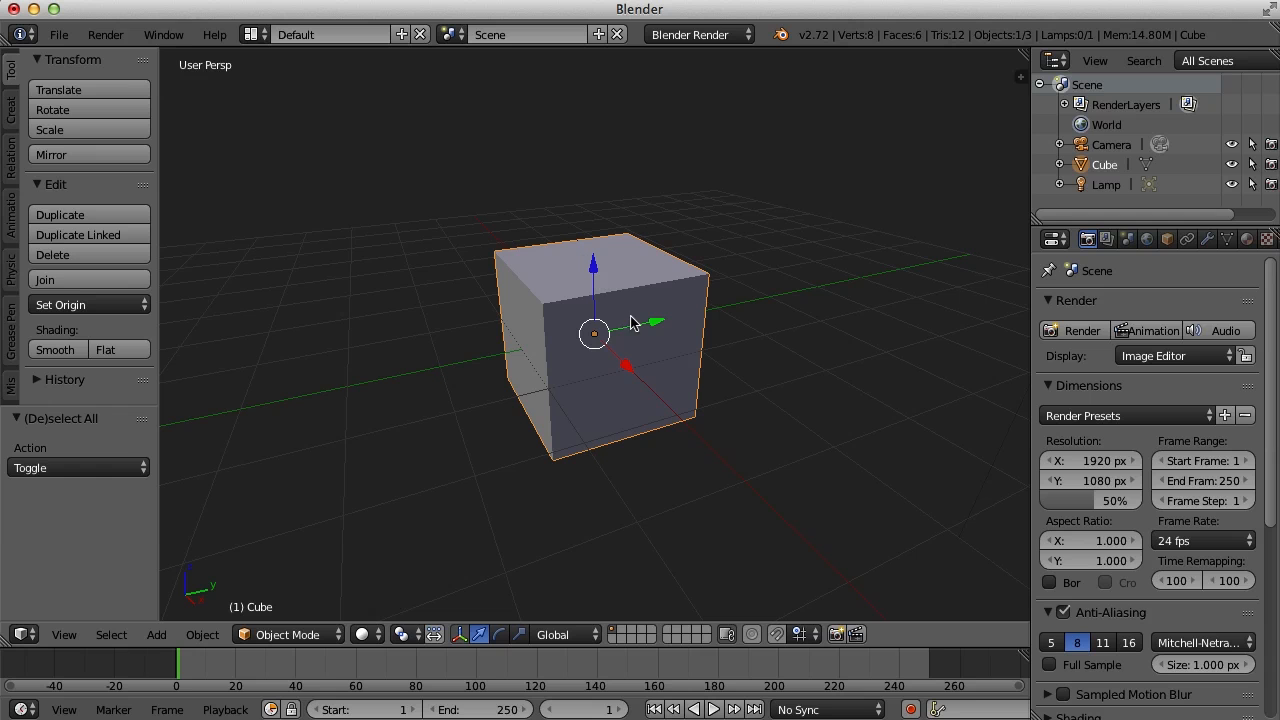
mouse_move(652, 332)
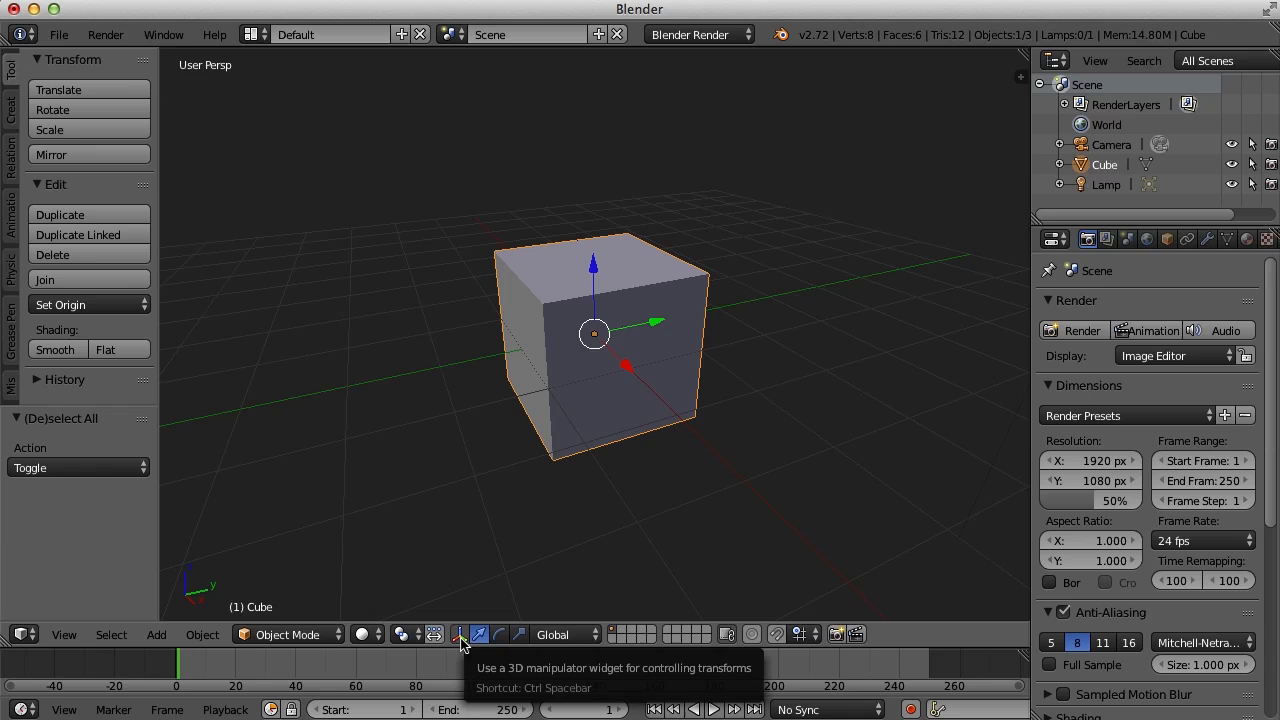
Toggle the transform manipulator off and on, show rotate handles, then return to move arrows
click(460, 634)
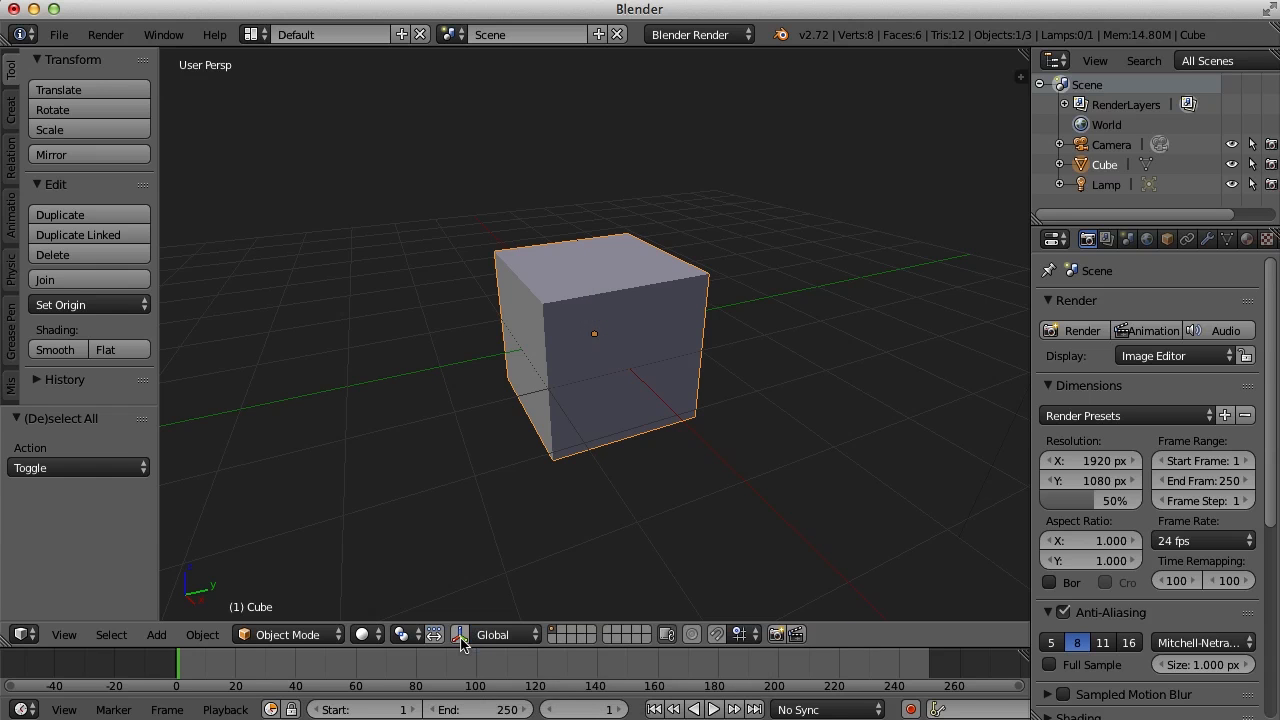
click(460, 634)
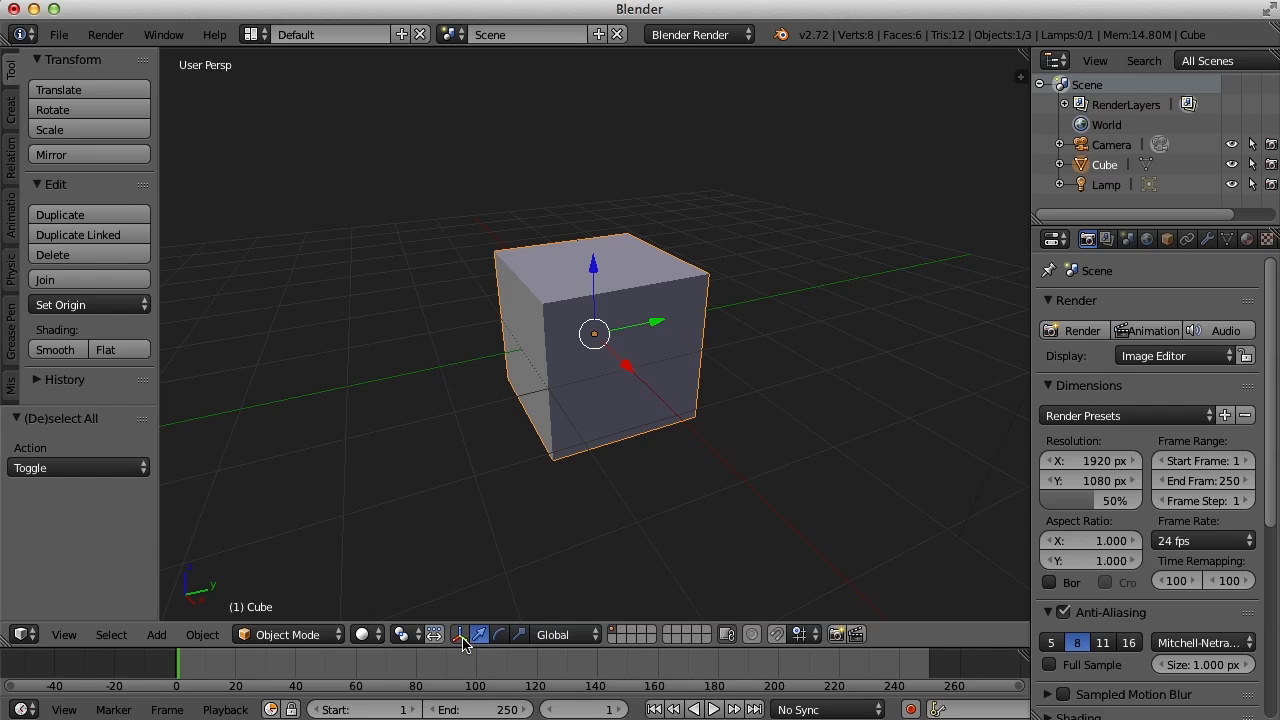
click(500, 634)
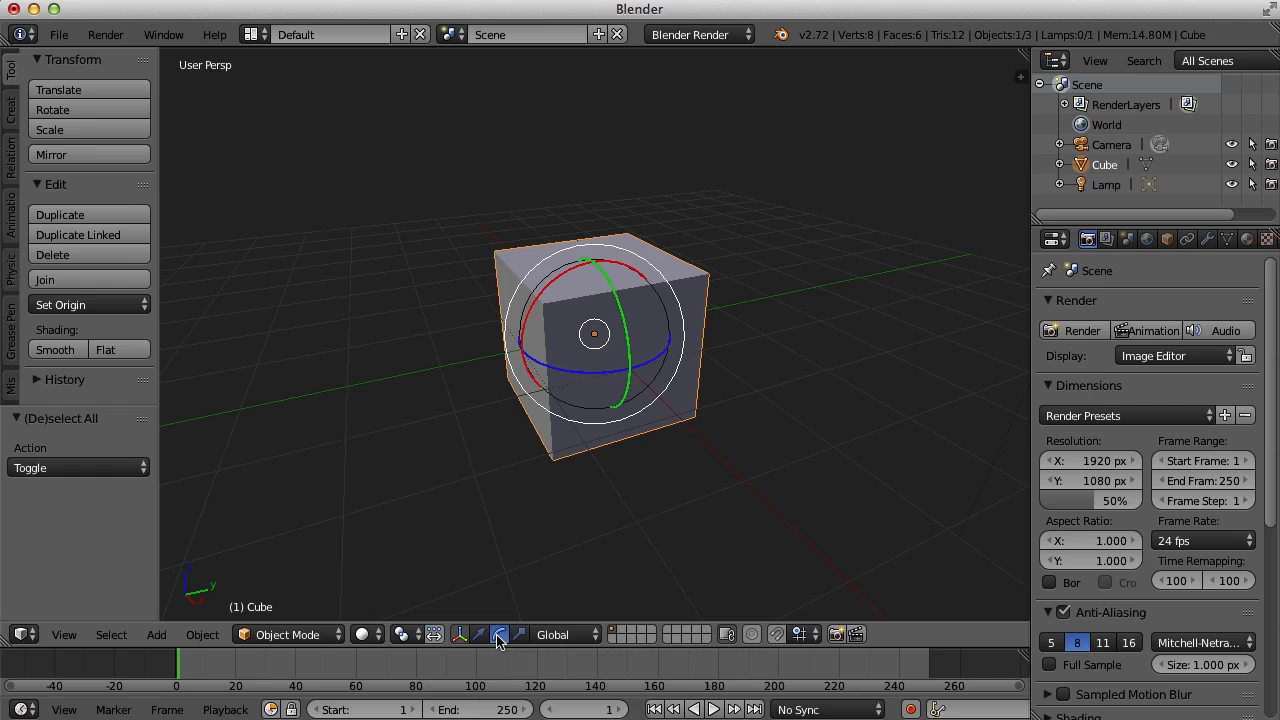
click(520, 634)
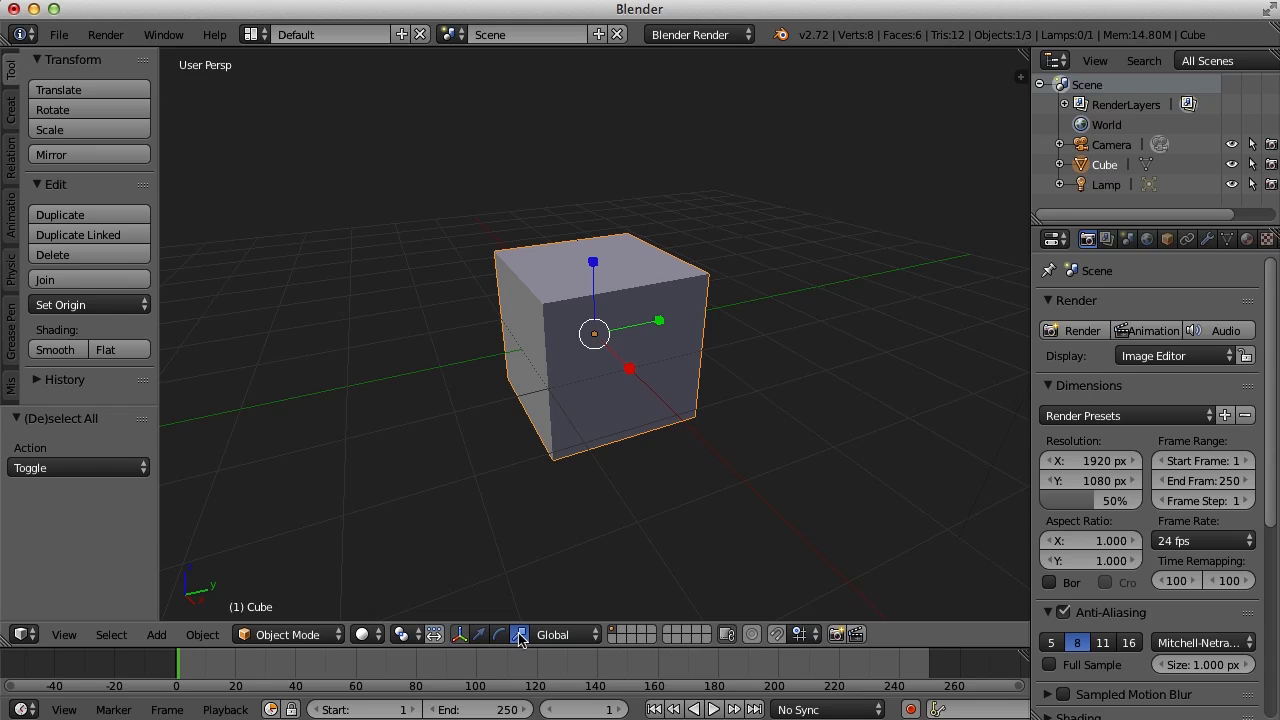
mouse_move(480, 634)
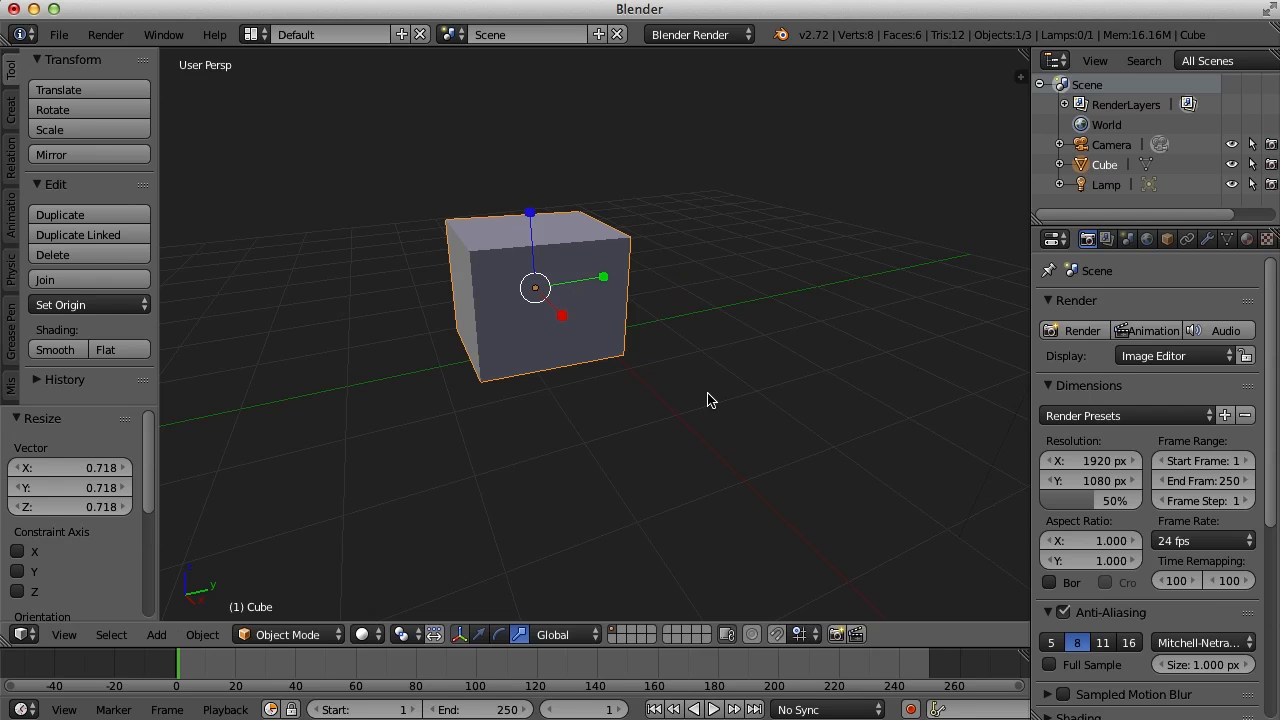
Rotate the cube slightly with R, then resize it with S and confirm
key(r)
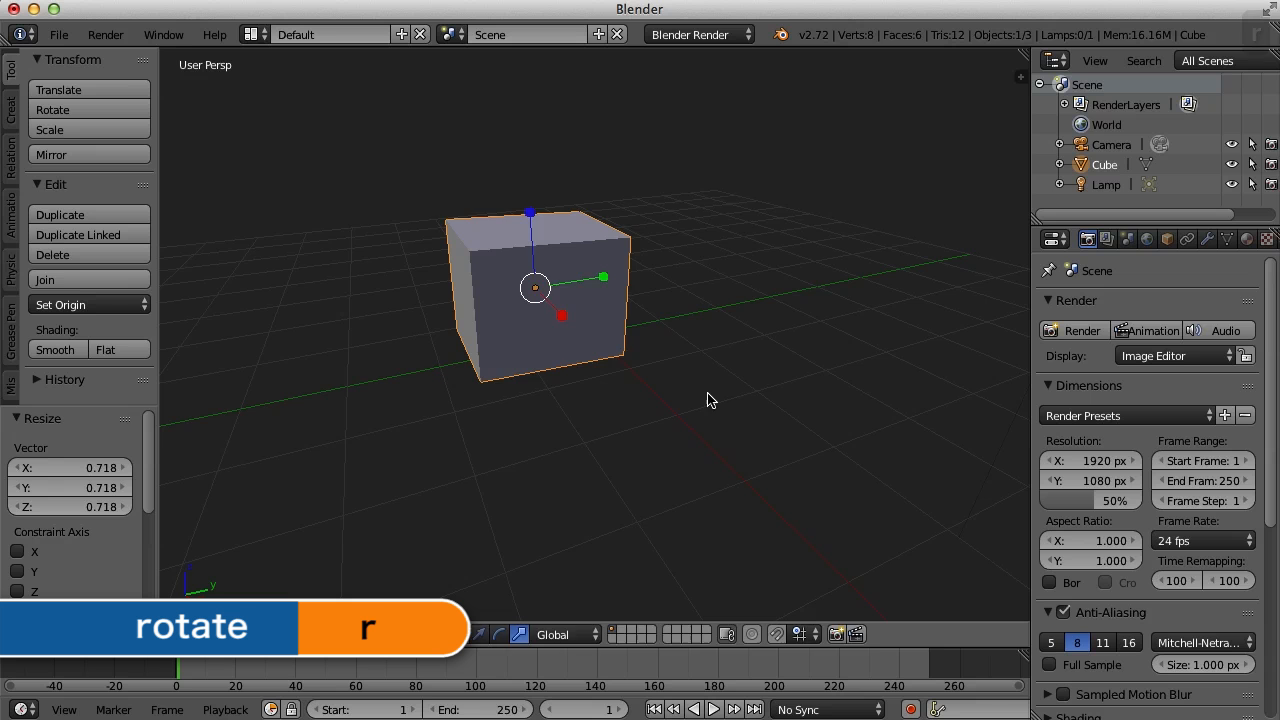
key(r)
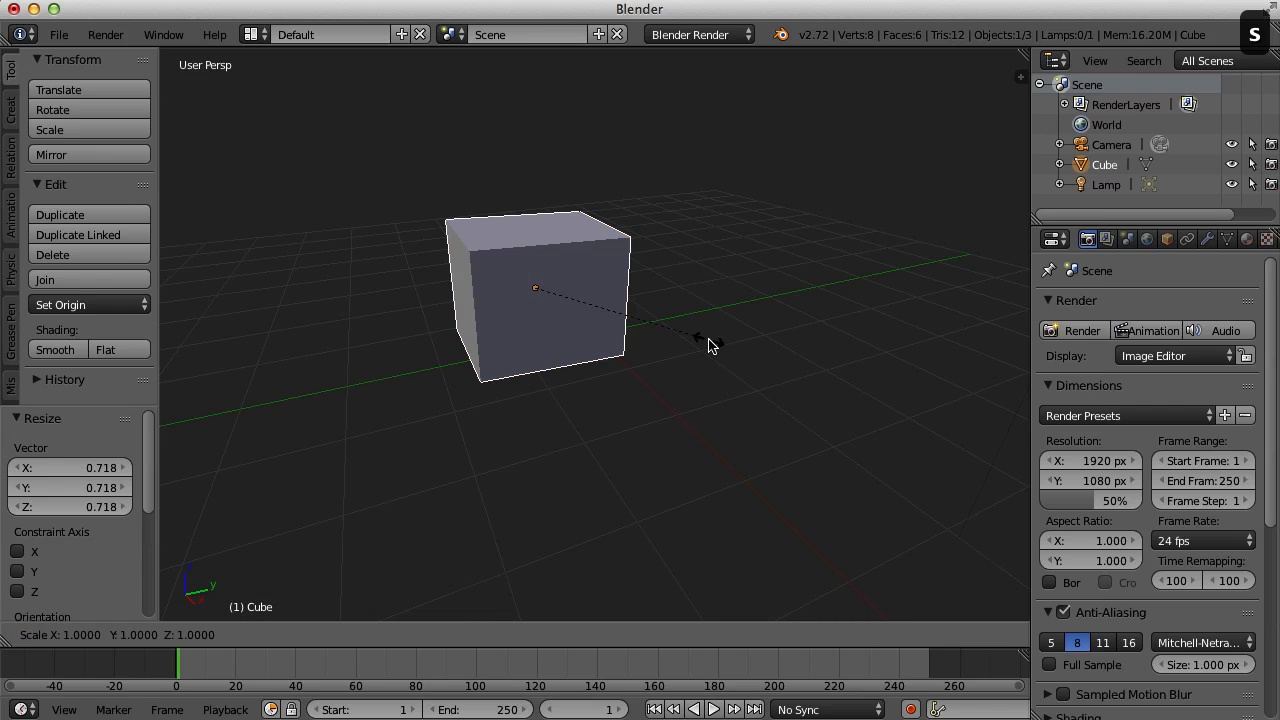
key(s)
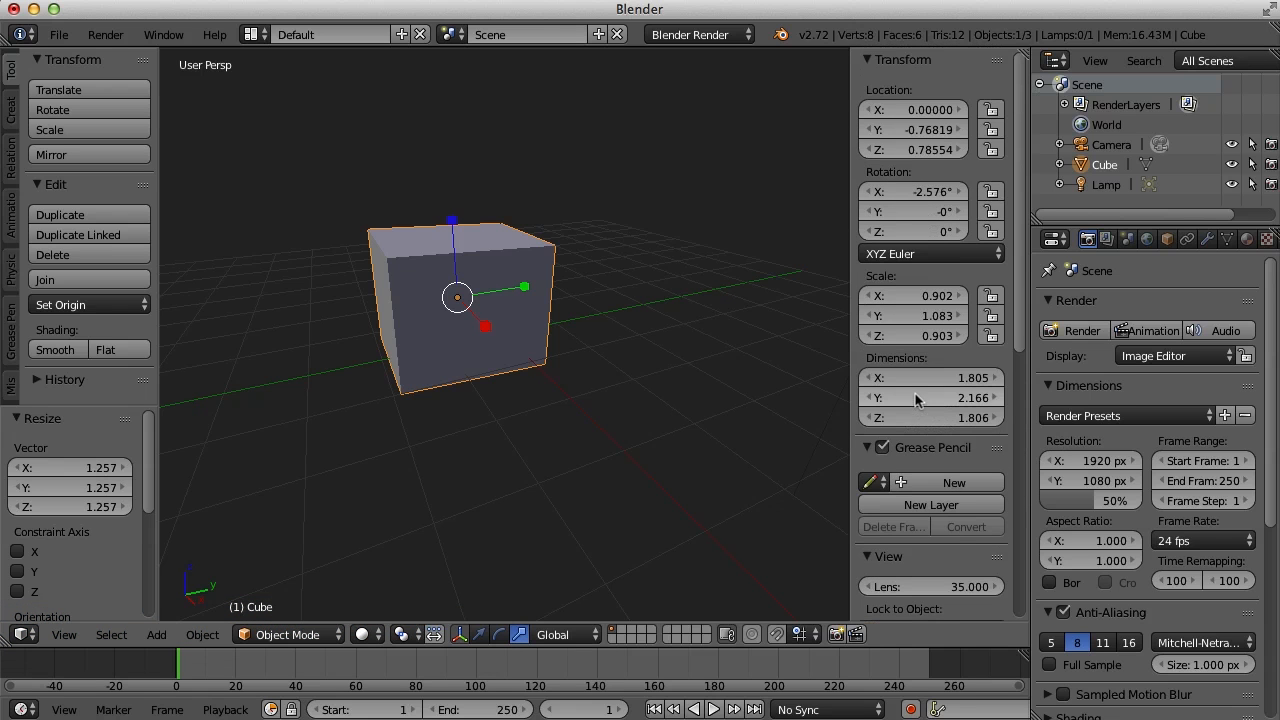
mouse_move(694, 352)
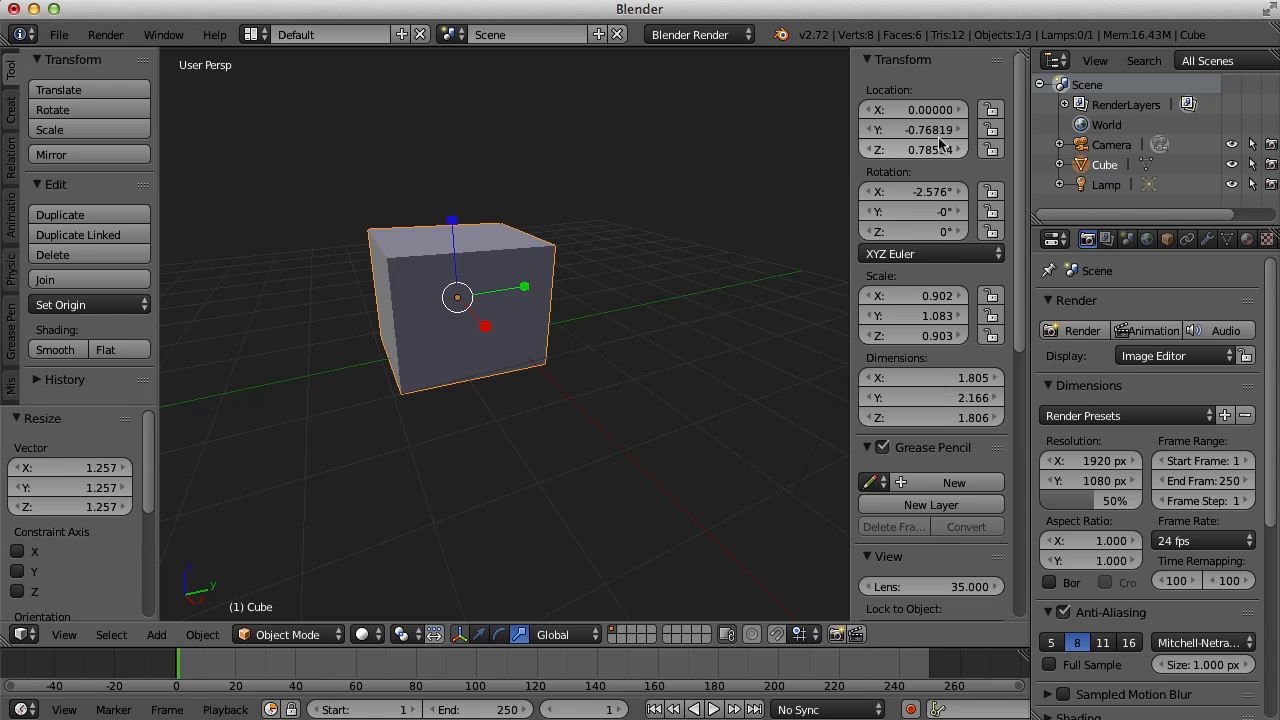
Reset the cube's location to the origin, rotation to zero and scale to 1
click(912, 108)
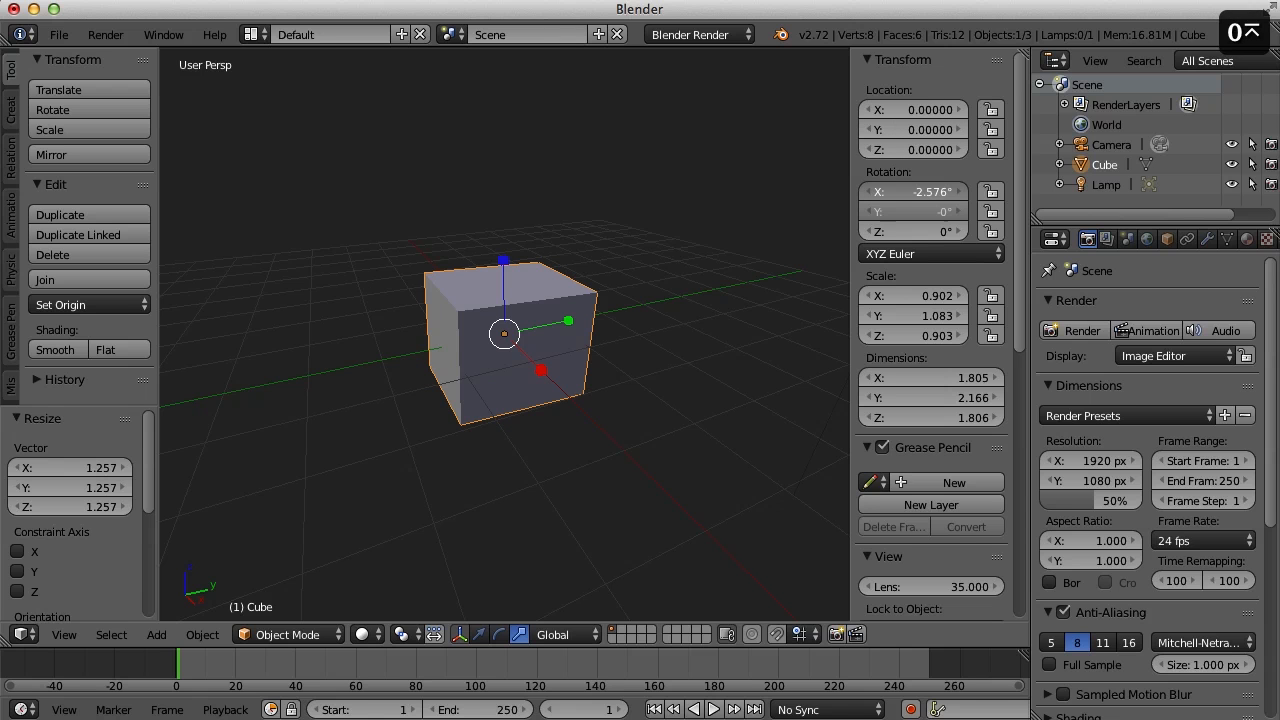
double_click(912, 192)
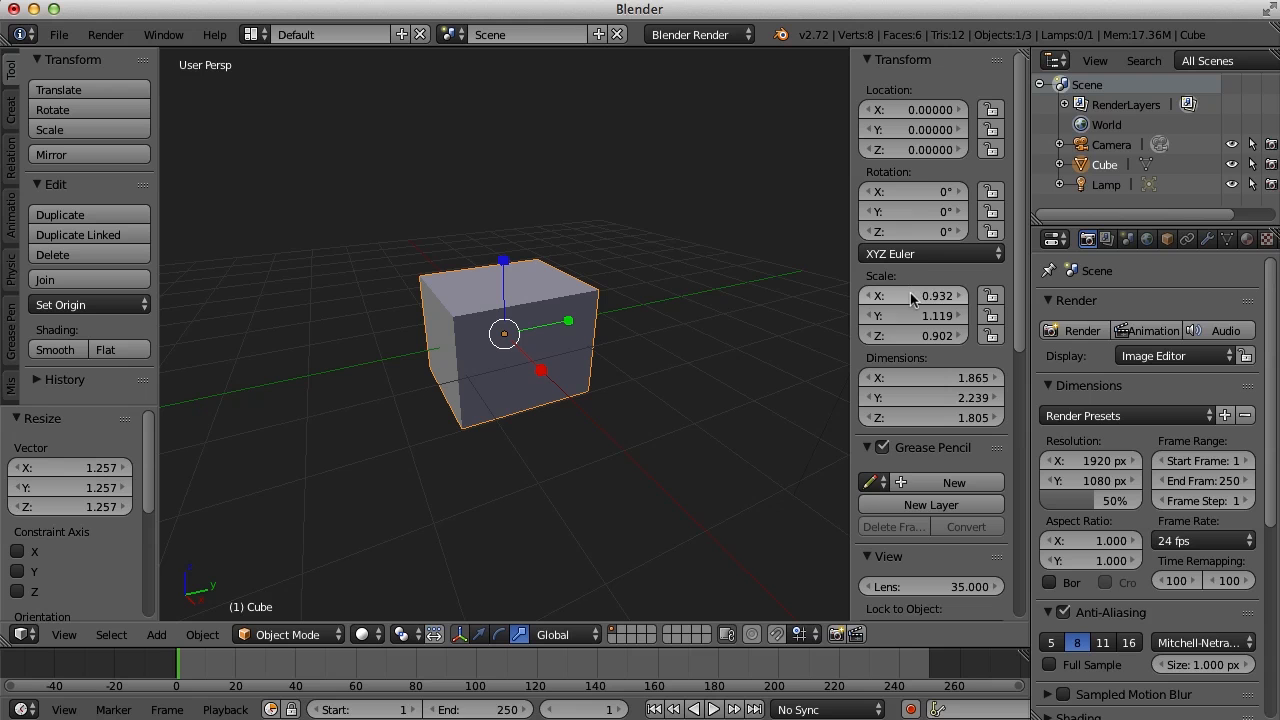
click(910, 296)
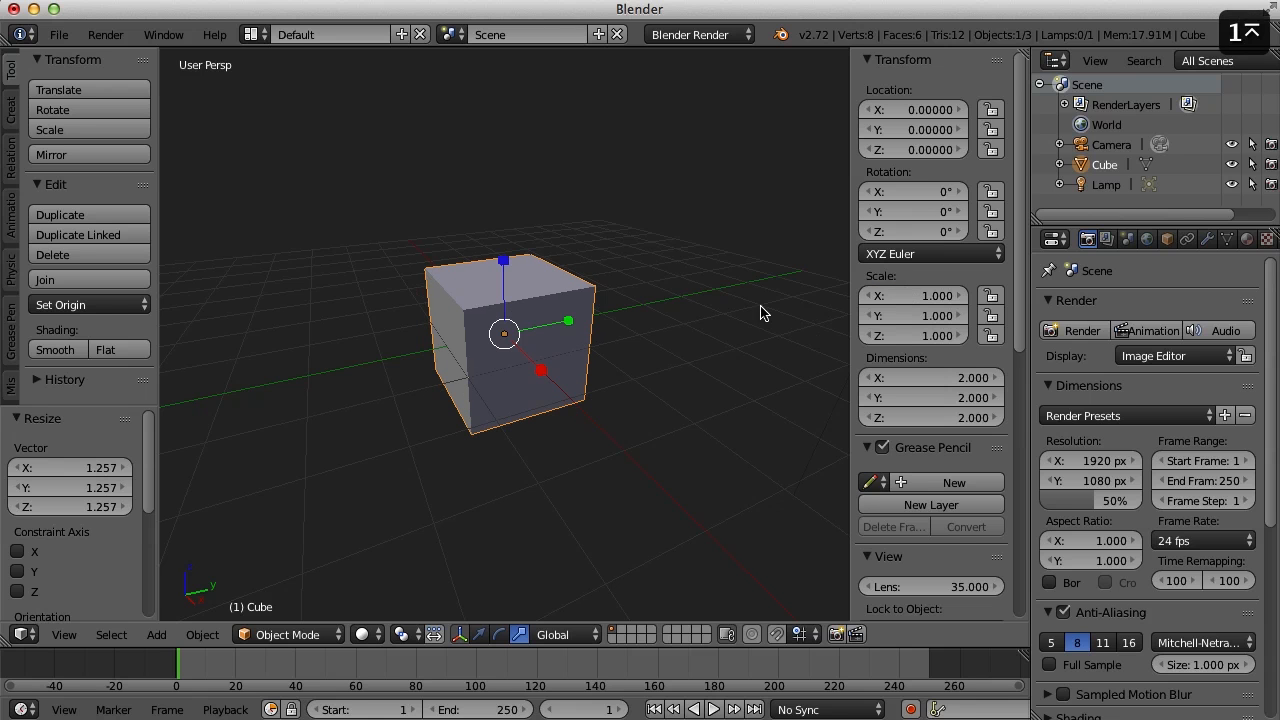
mouse_move(912, 316)
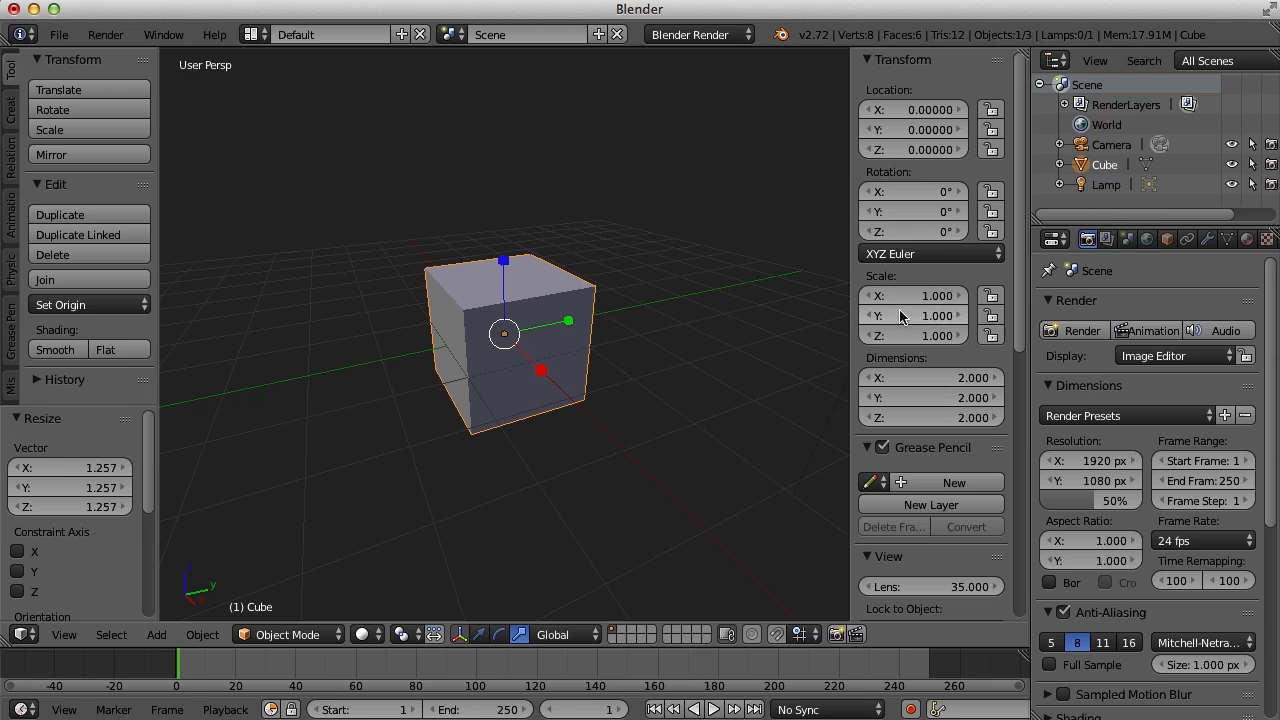
mouse_move(912, 148)
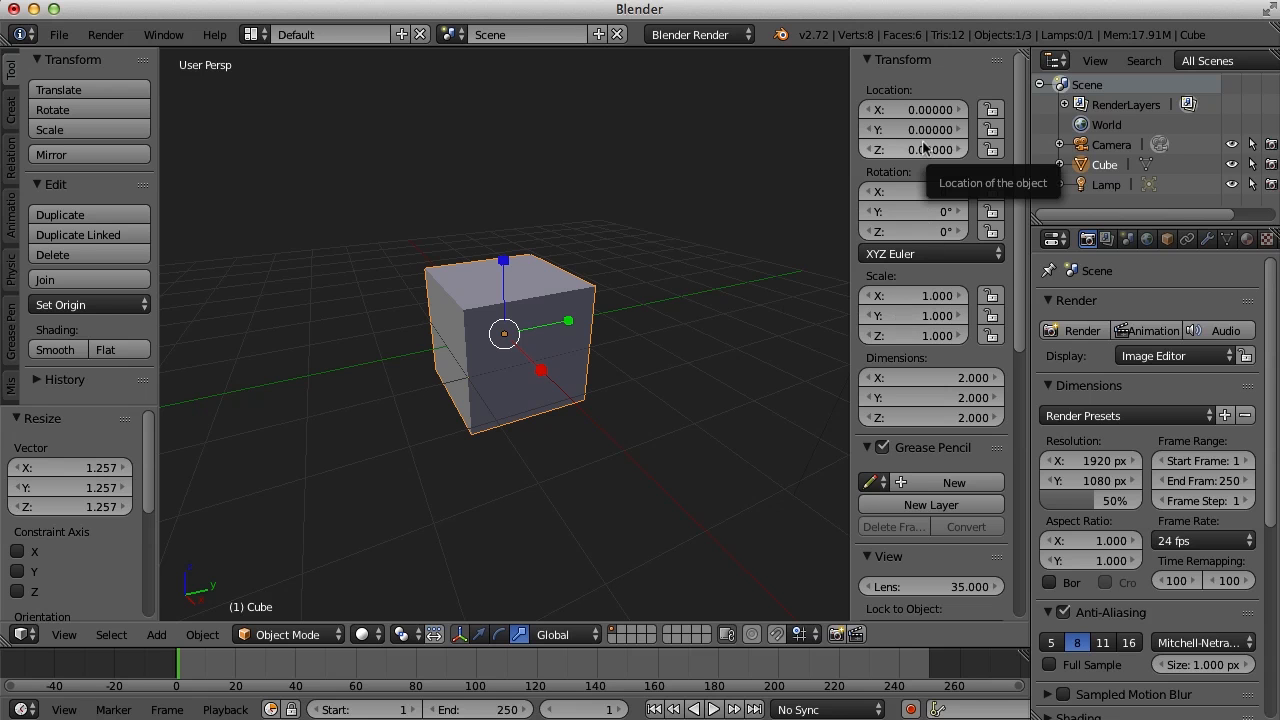
mouse_move(920, 192)
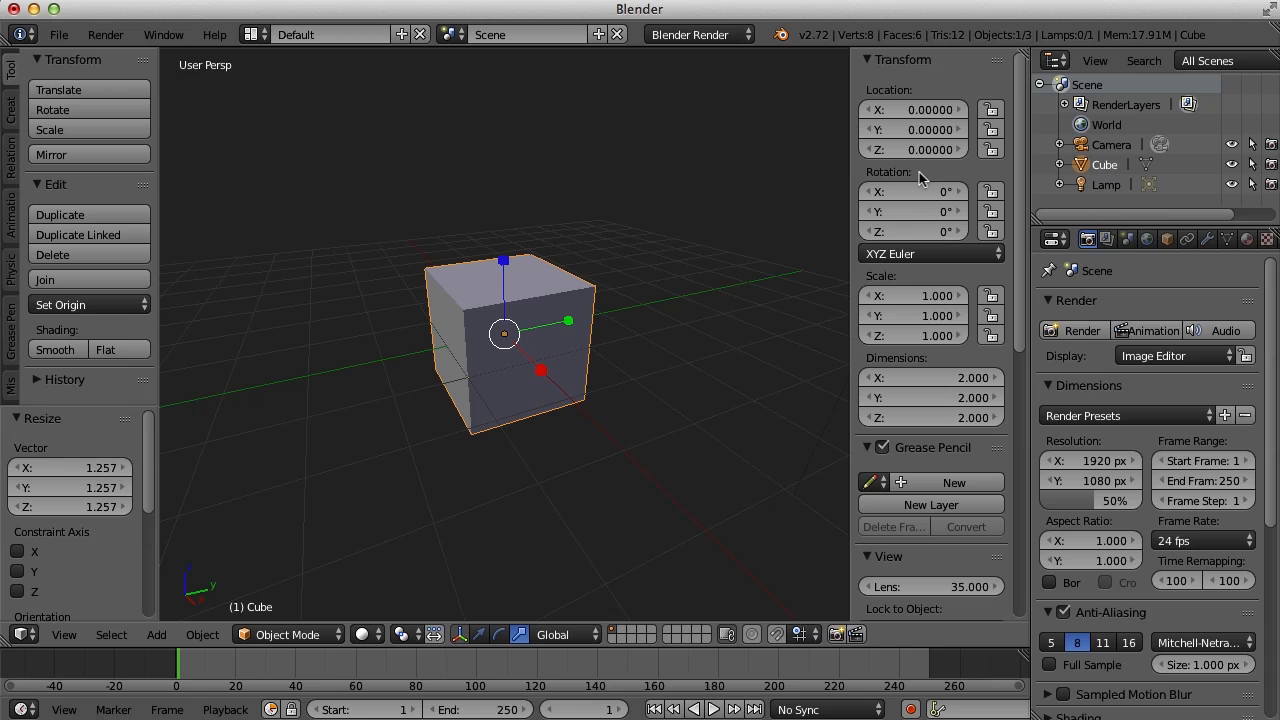
mouse_move(912, 280)
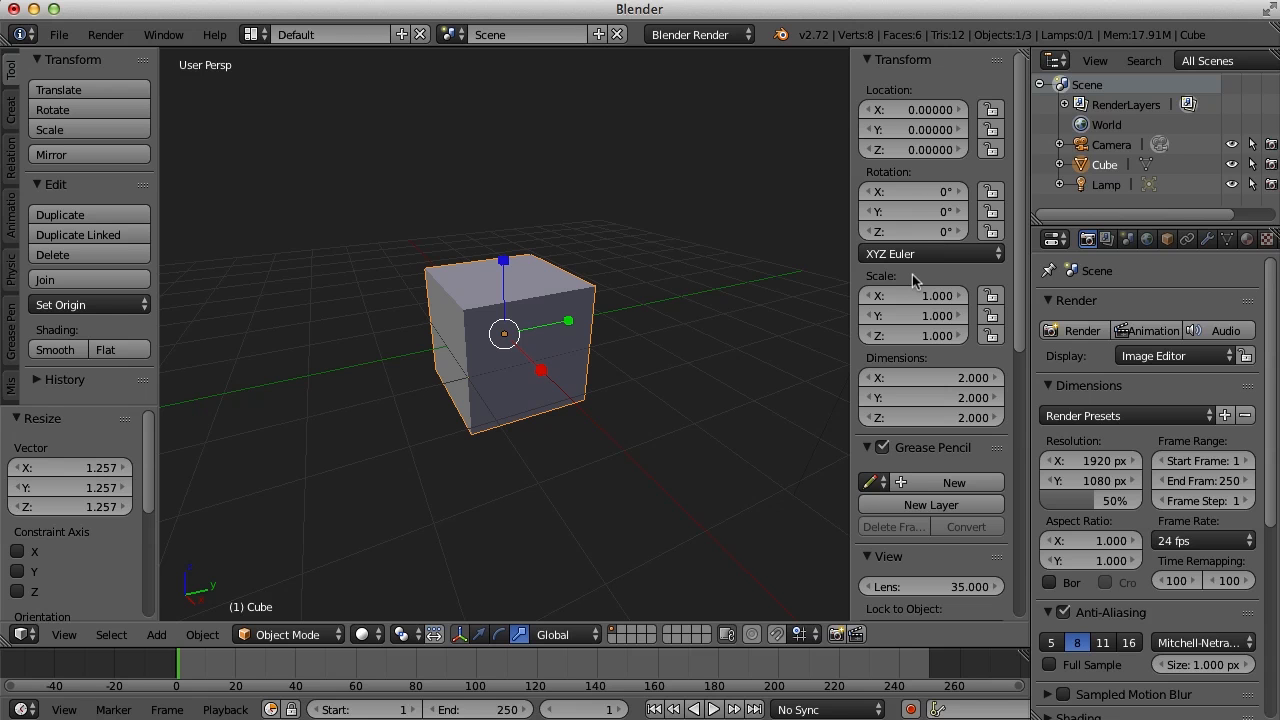
mouse_move(612, 340)
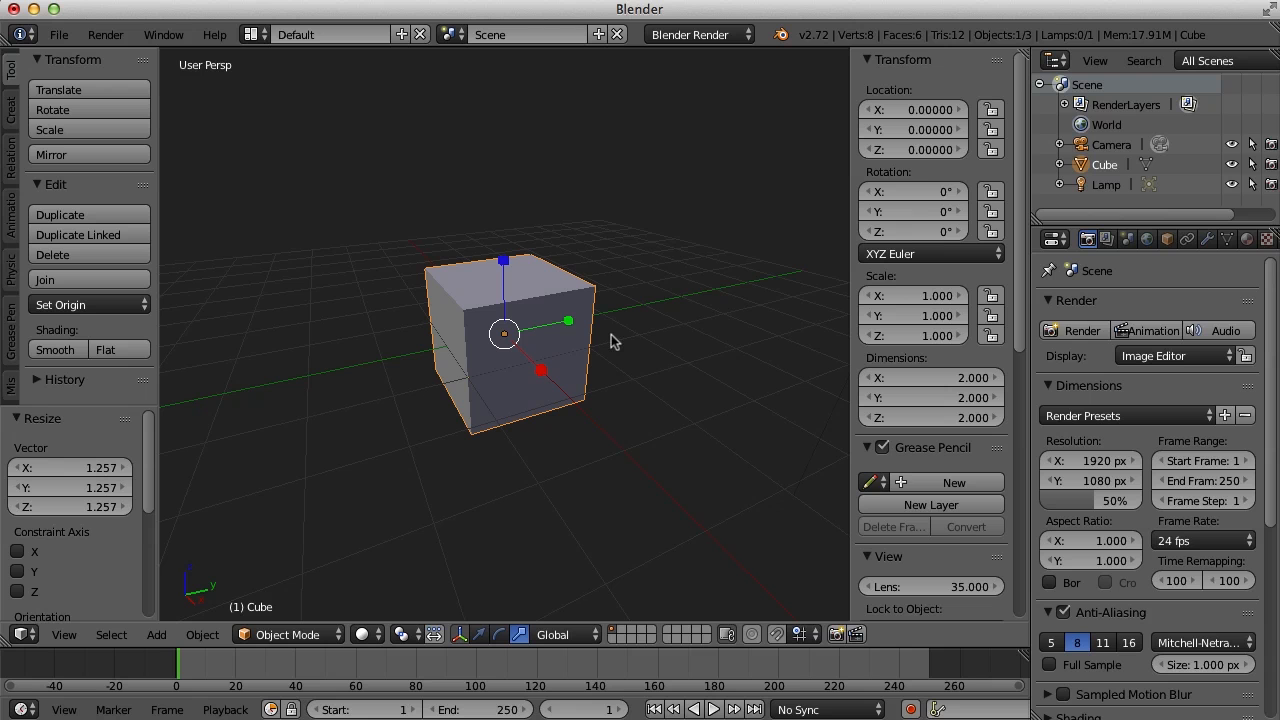
mouse_move(324, 650)
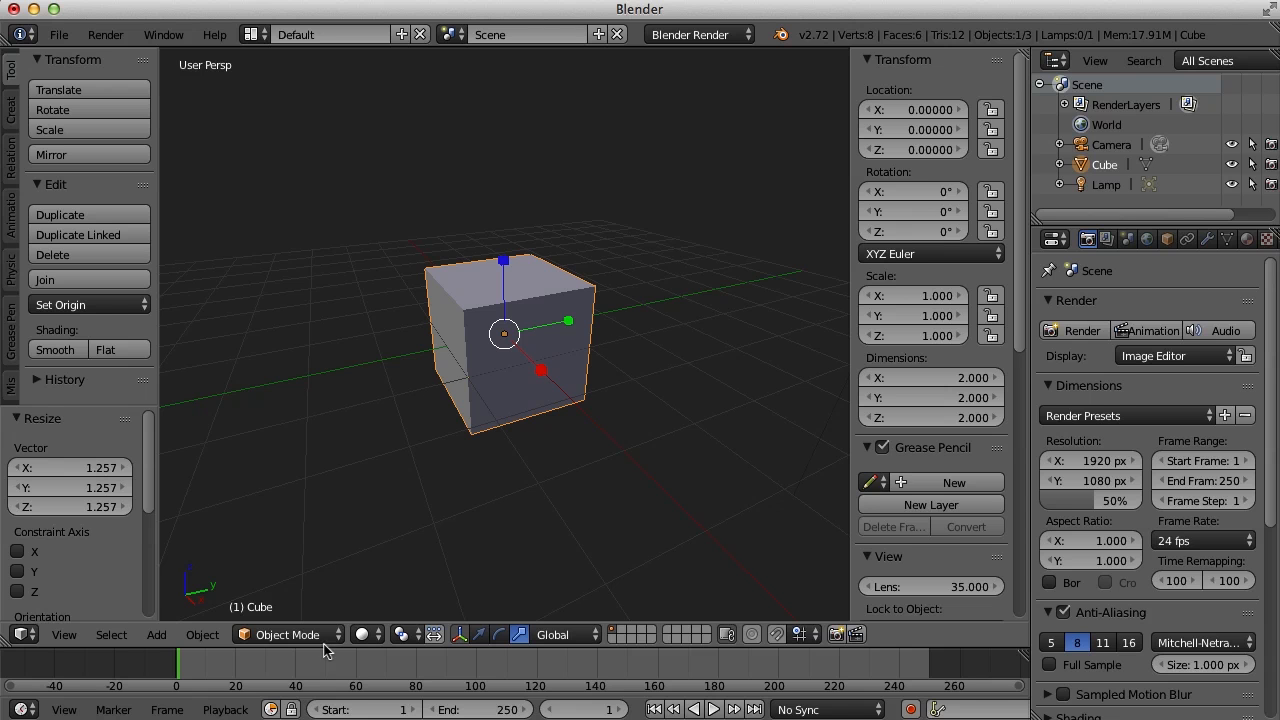
mouse_move(288, 634)
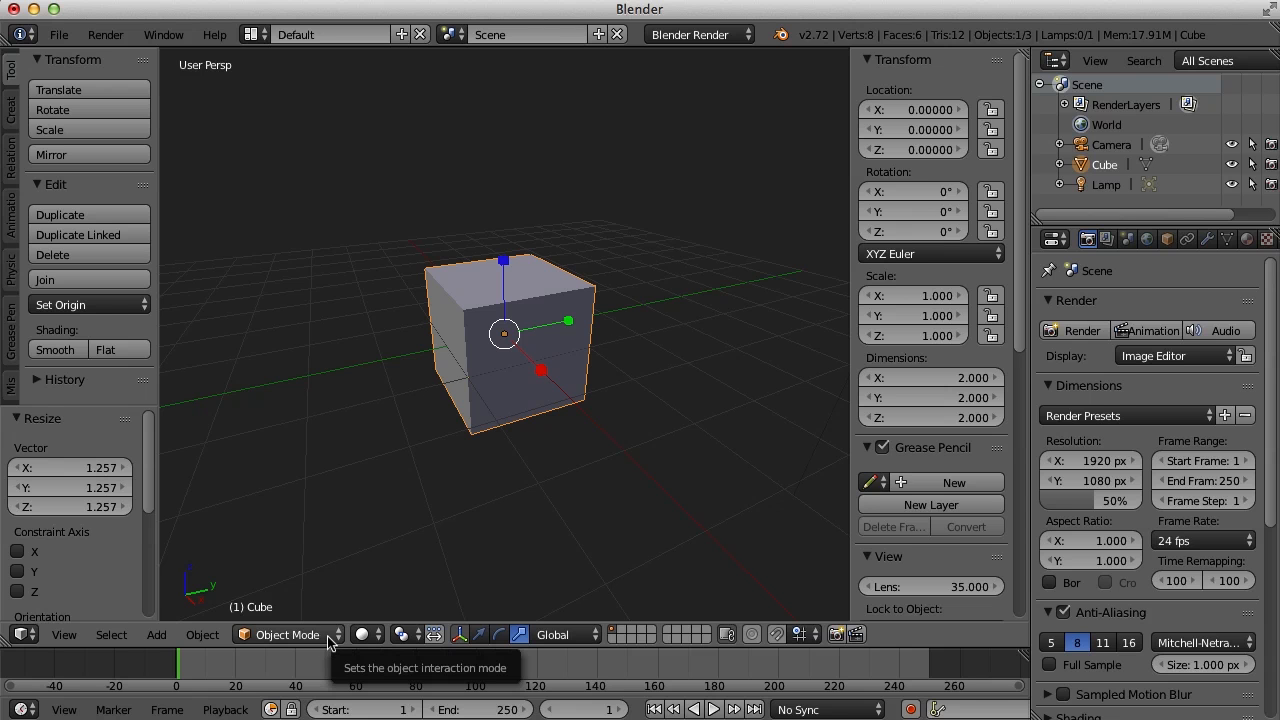
Bring up the object interaction mode list in the 3D view header
click(288, 634)
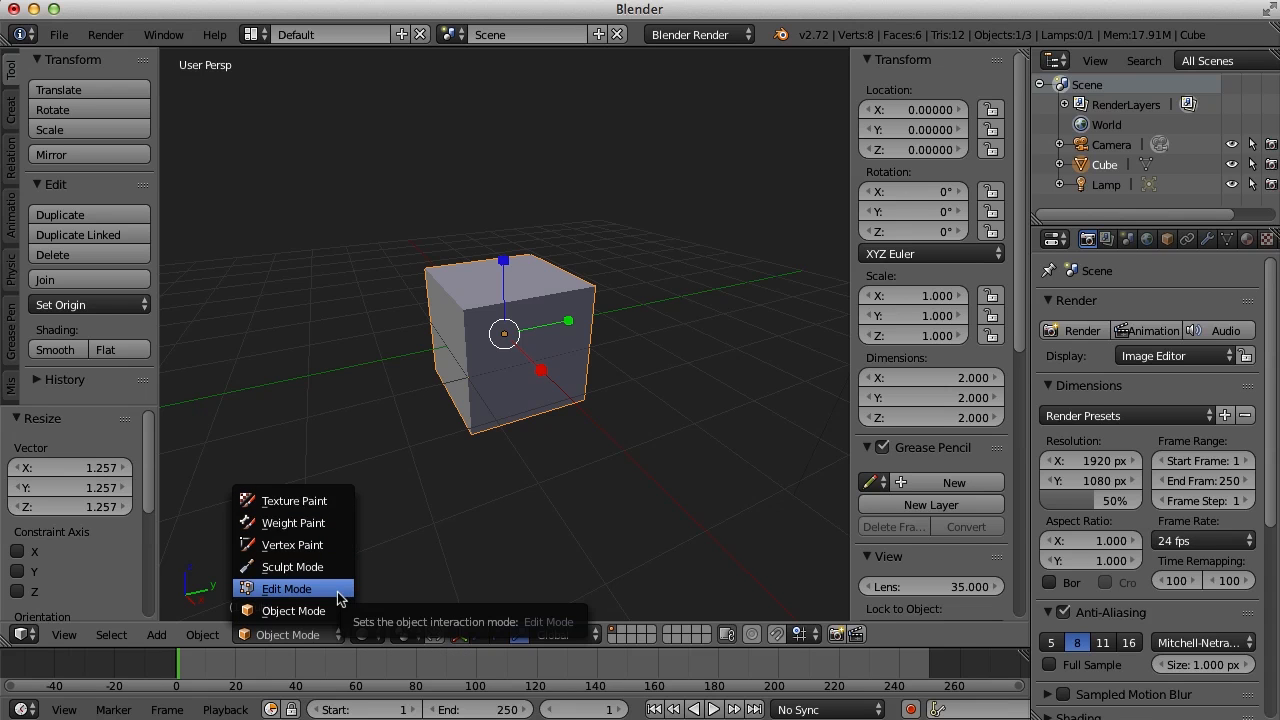
mouse_move(376, 588)
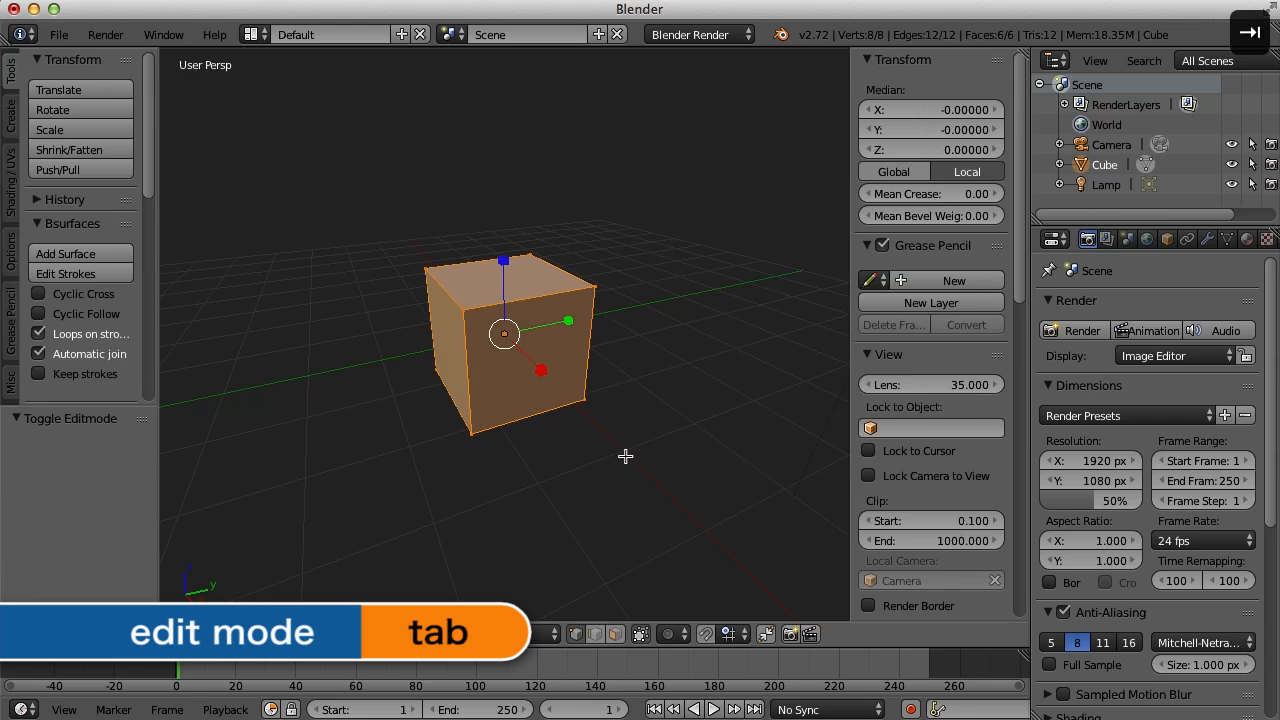
Enter Edit Mode on the cube with Tab, its whole mesh selected
key(Tab)
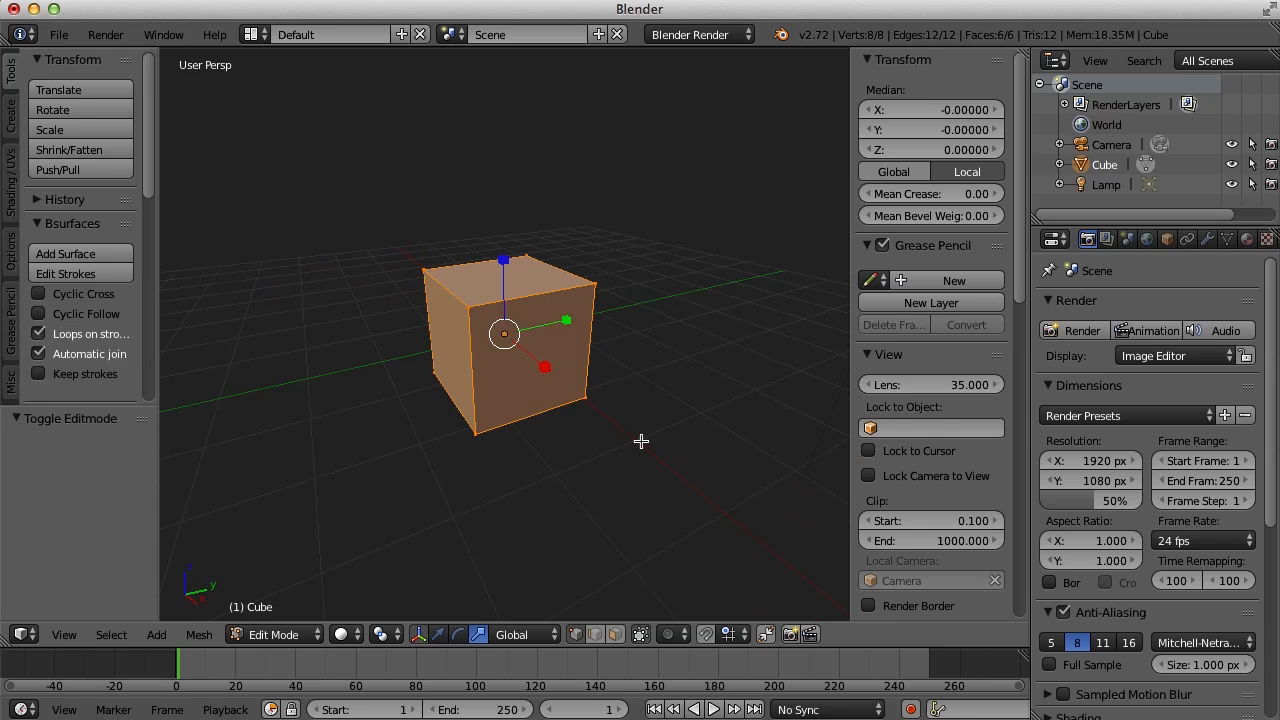
mouse_move(470, 308)
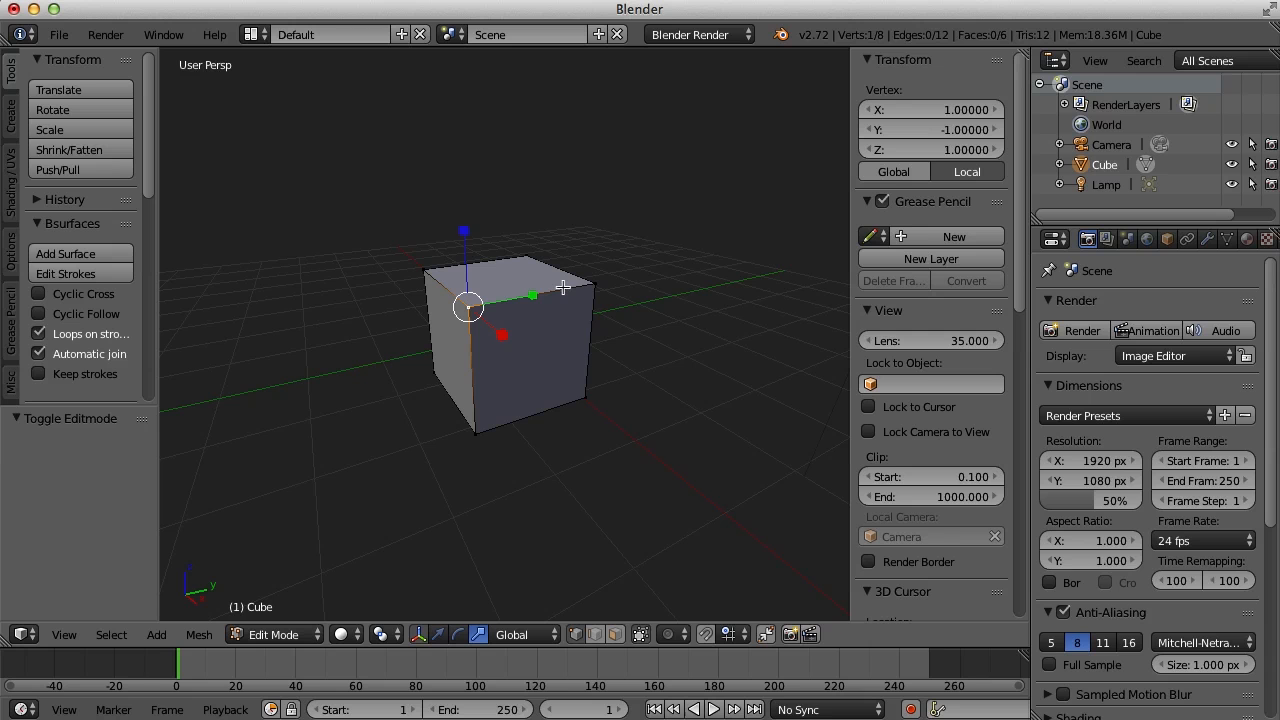
mouse_move(530, 352)
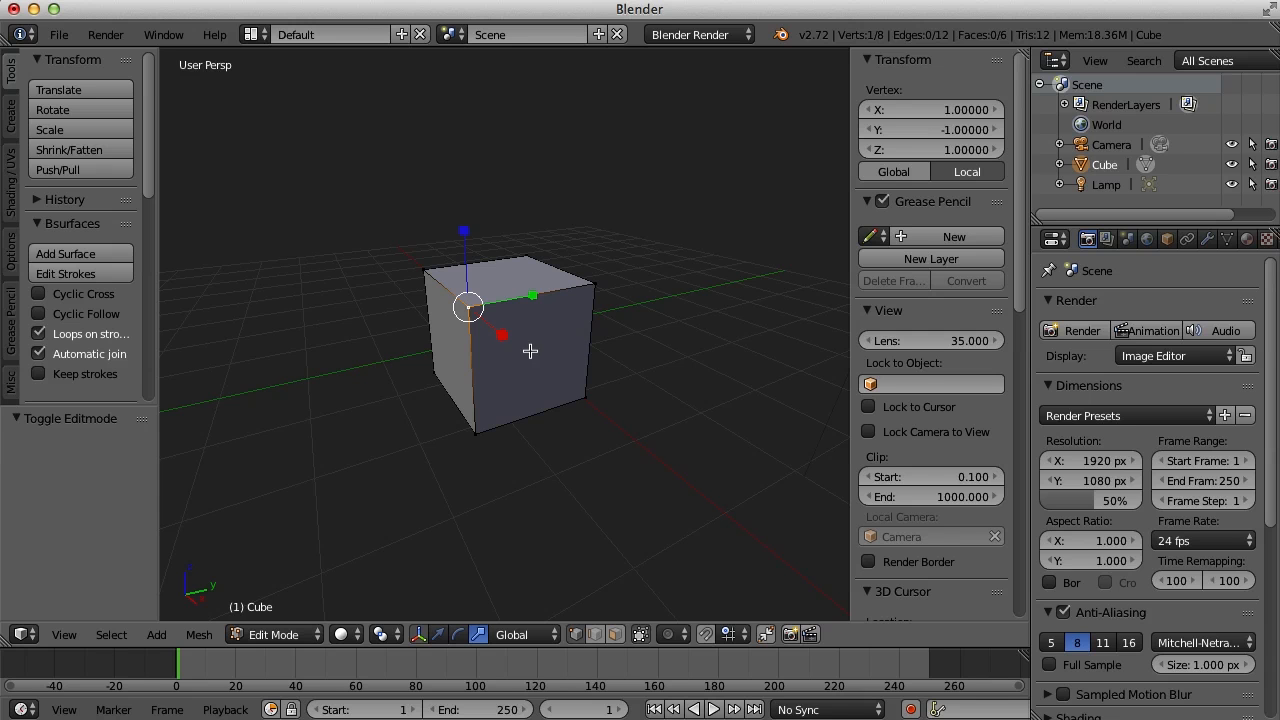
mouse_move(576, 644)
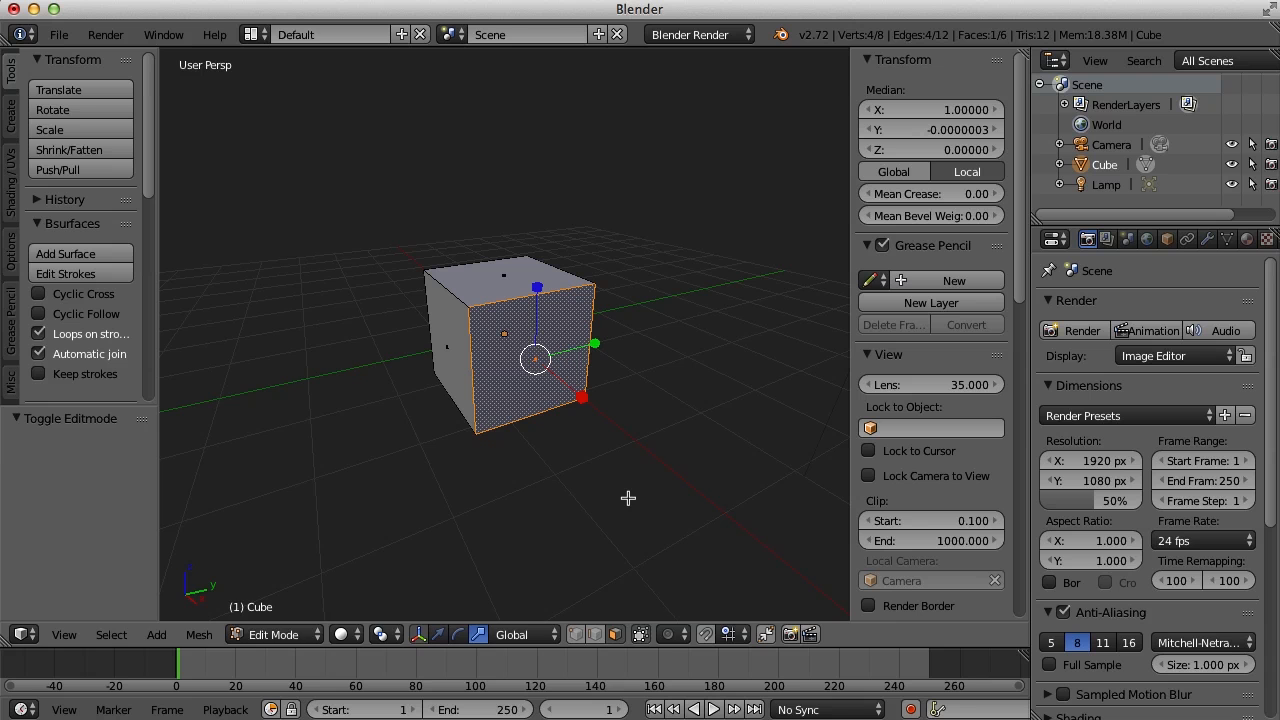
Begin moving the selected +X face outward to stretch the cube along X
key(ctrl+tab)
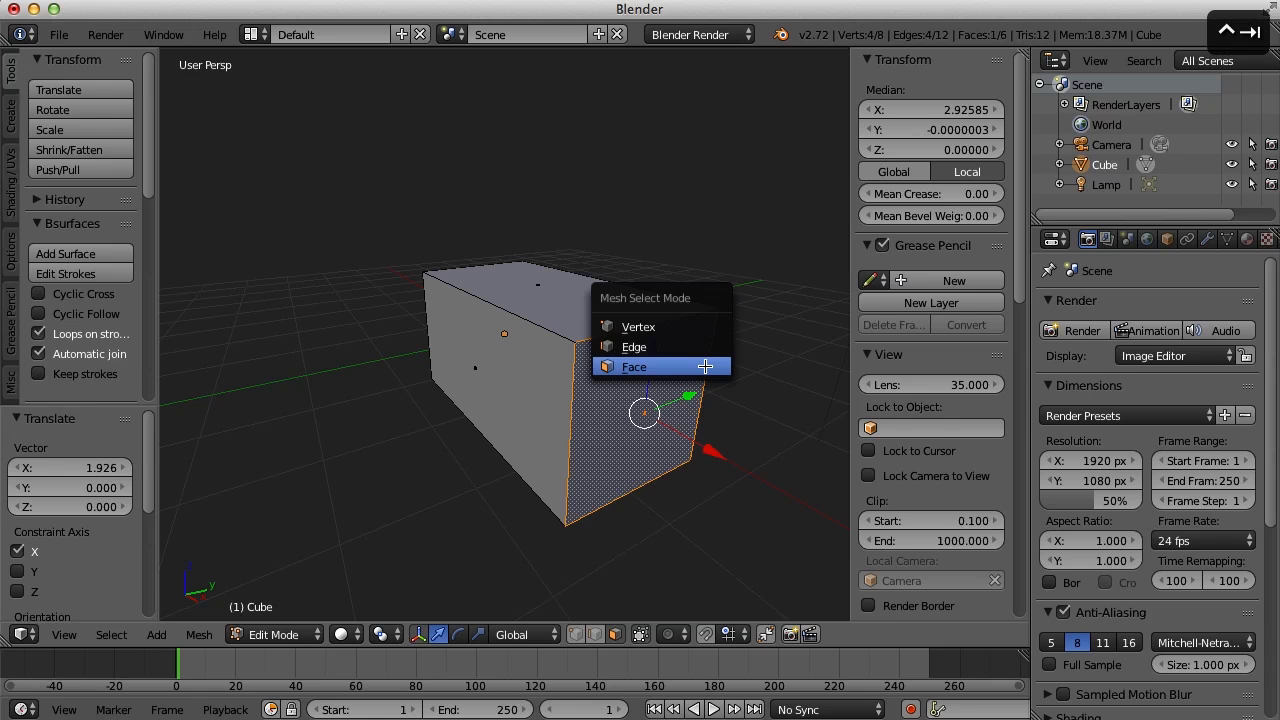
Switch to Edge select mode and snap the 3D cursor onto the selected edge via Shift+S
click(634, 346)
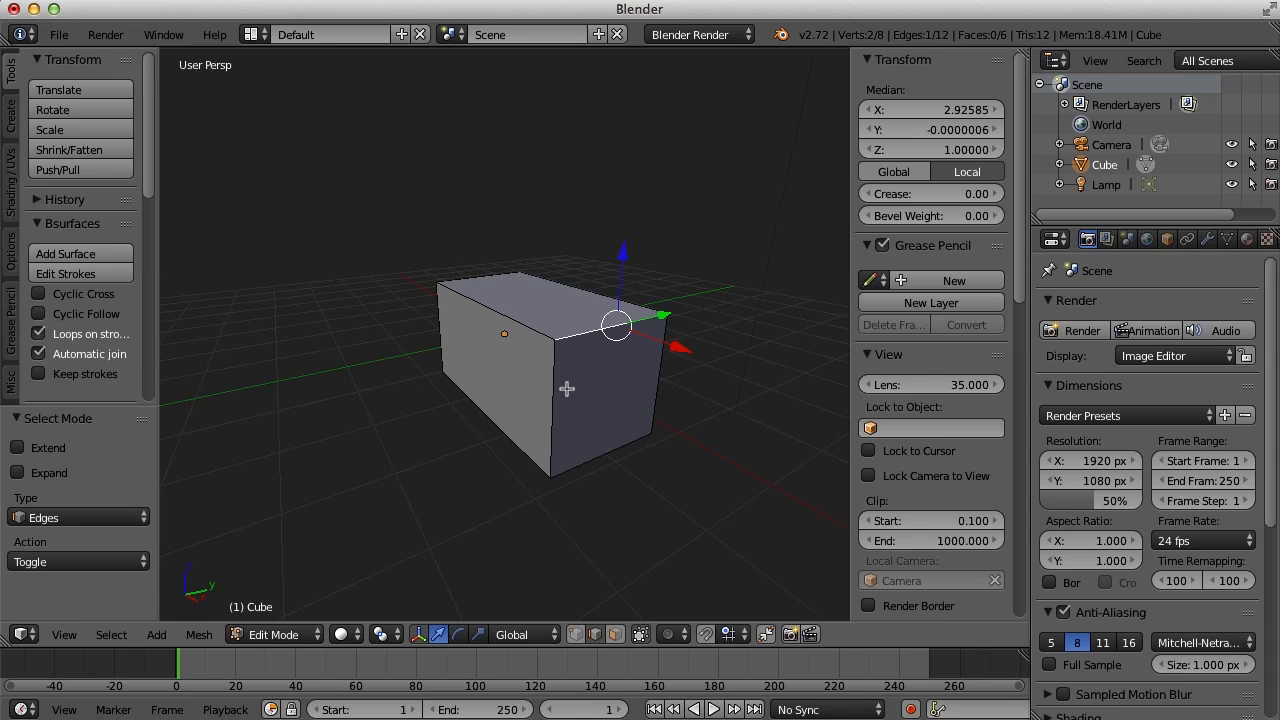
mouse_move(608, 330)
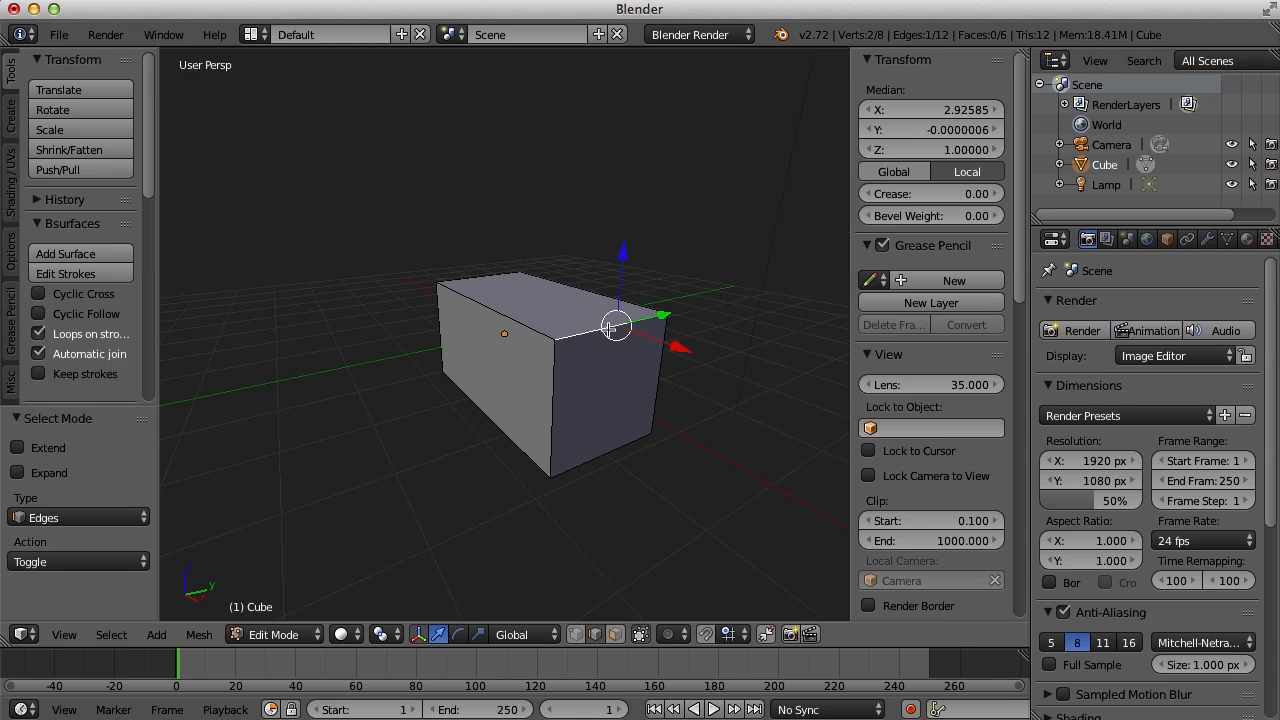
mouse_move(696, 376)
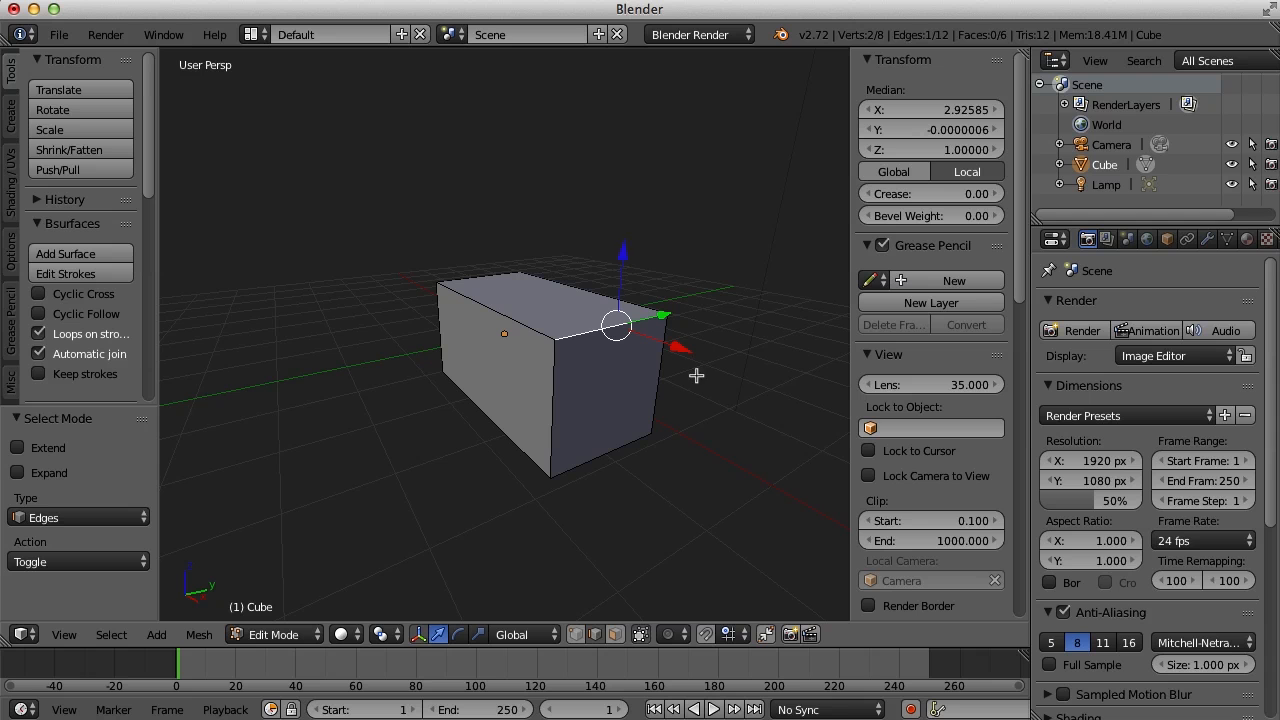
mouse_move(650, 456)
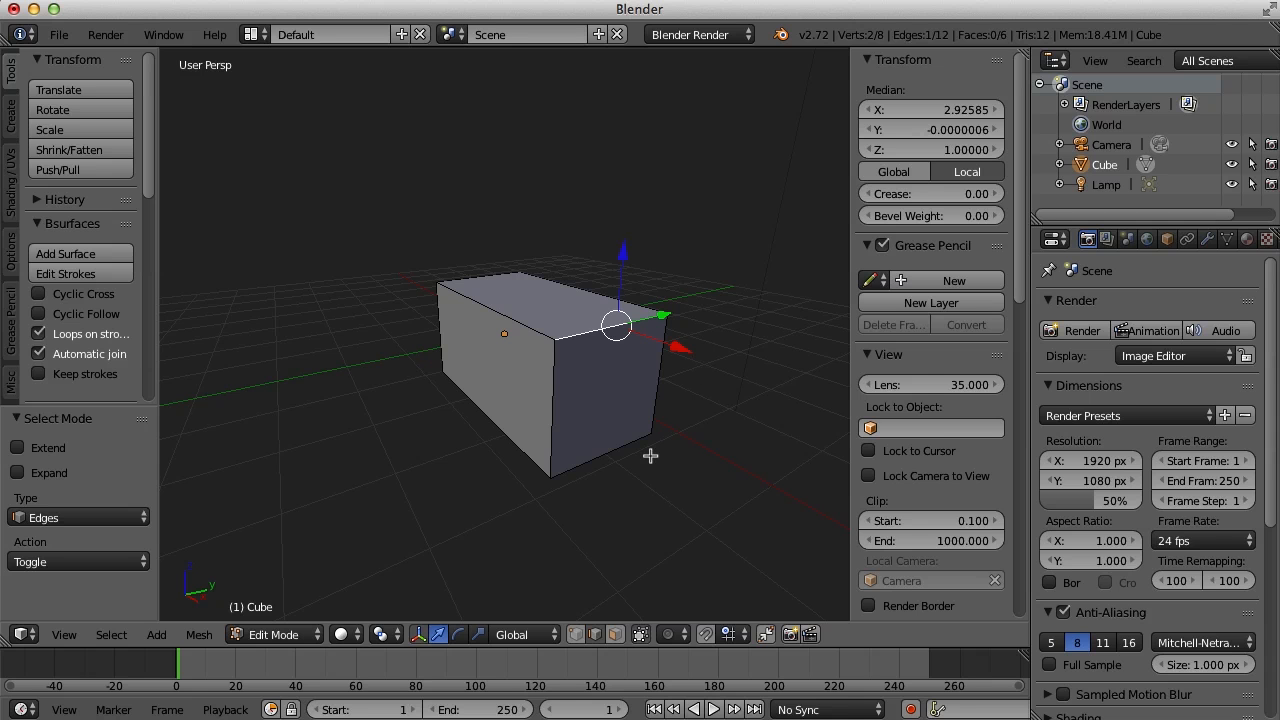
key(shift+s)
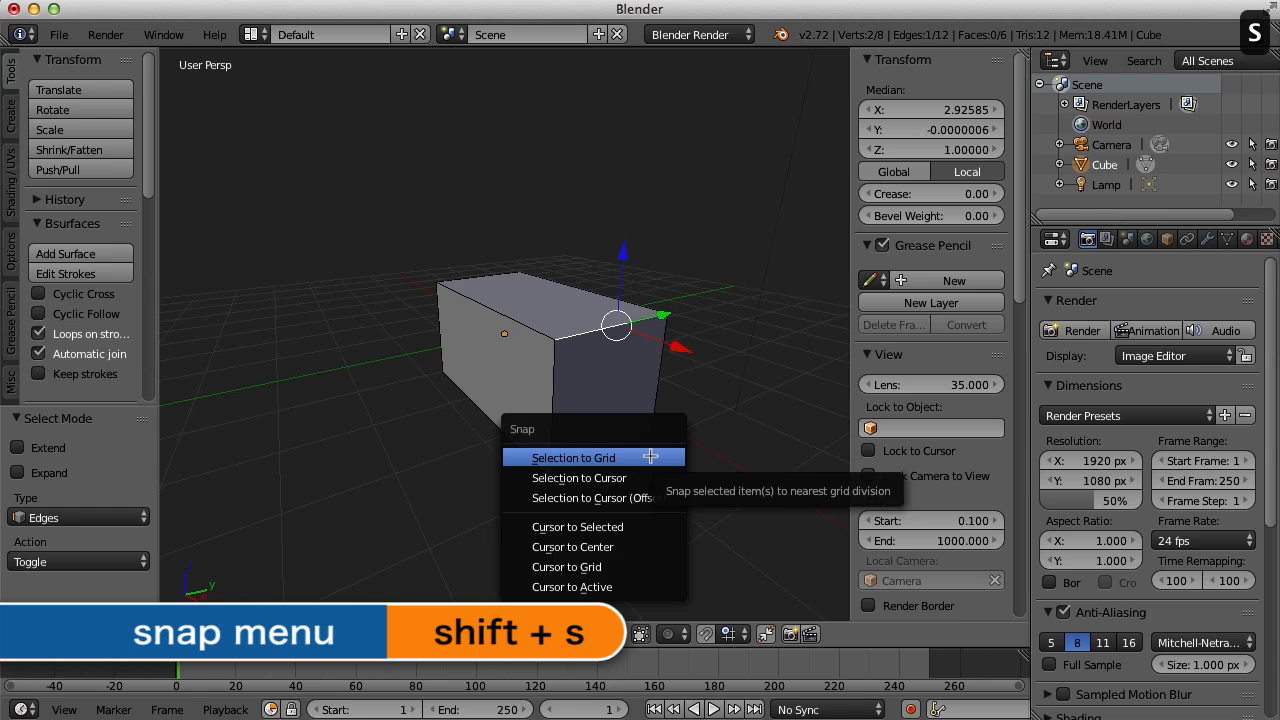
mouse_move(578, 476)
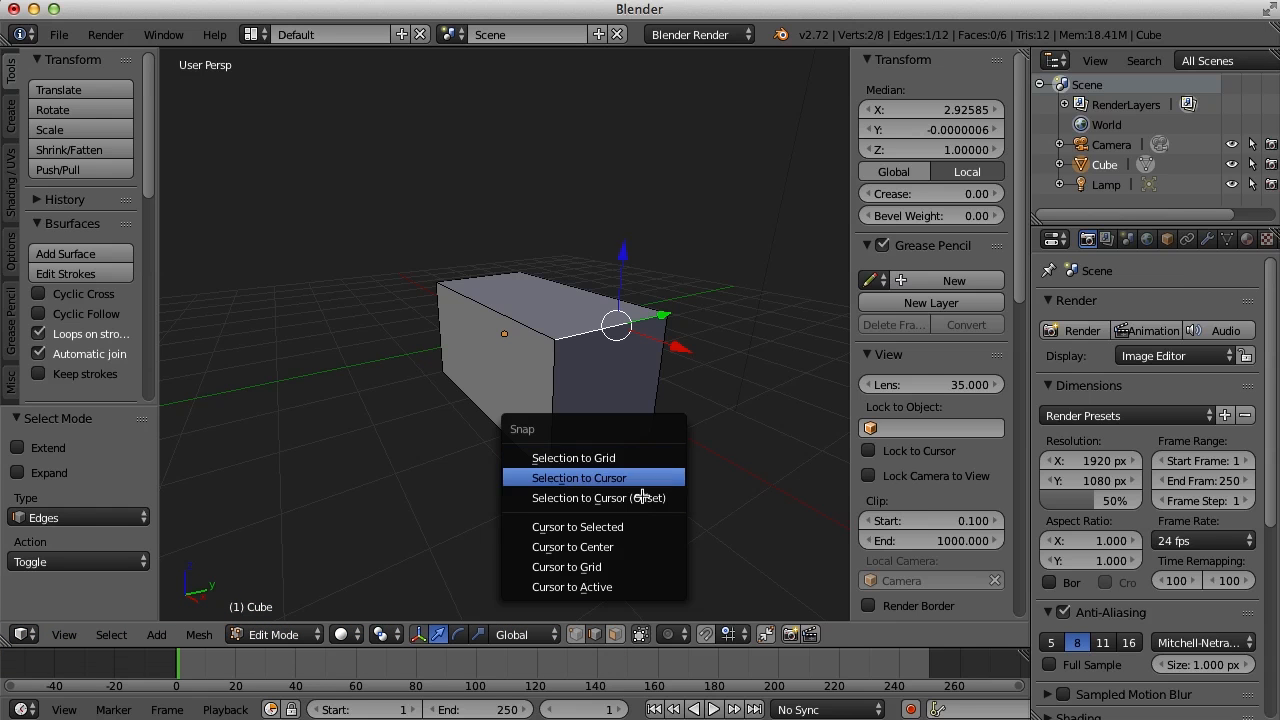
mouse_move(576, 528)
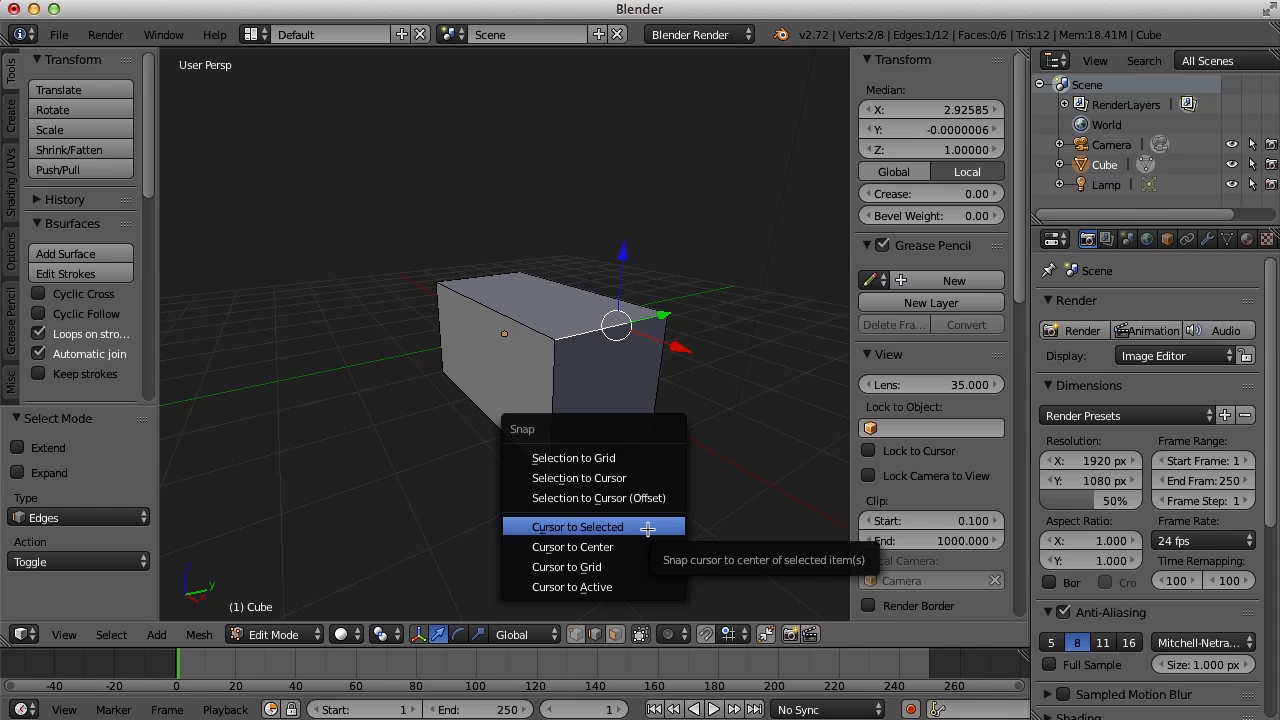
click(576, 526)
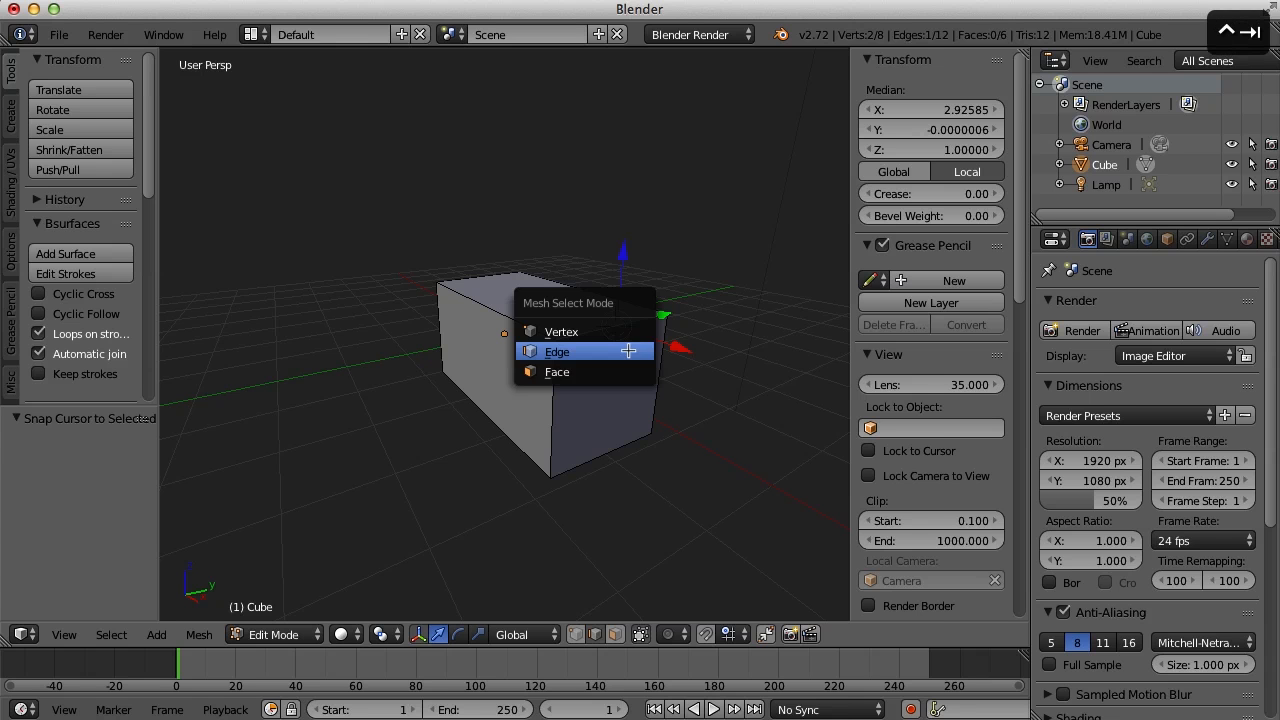
In Face mode with Median Point pivot, rotate the end face to slant the box into a wedge
click(556, 370)
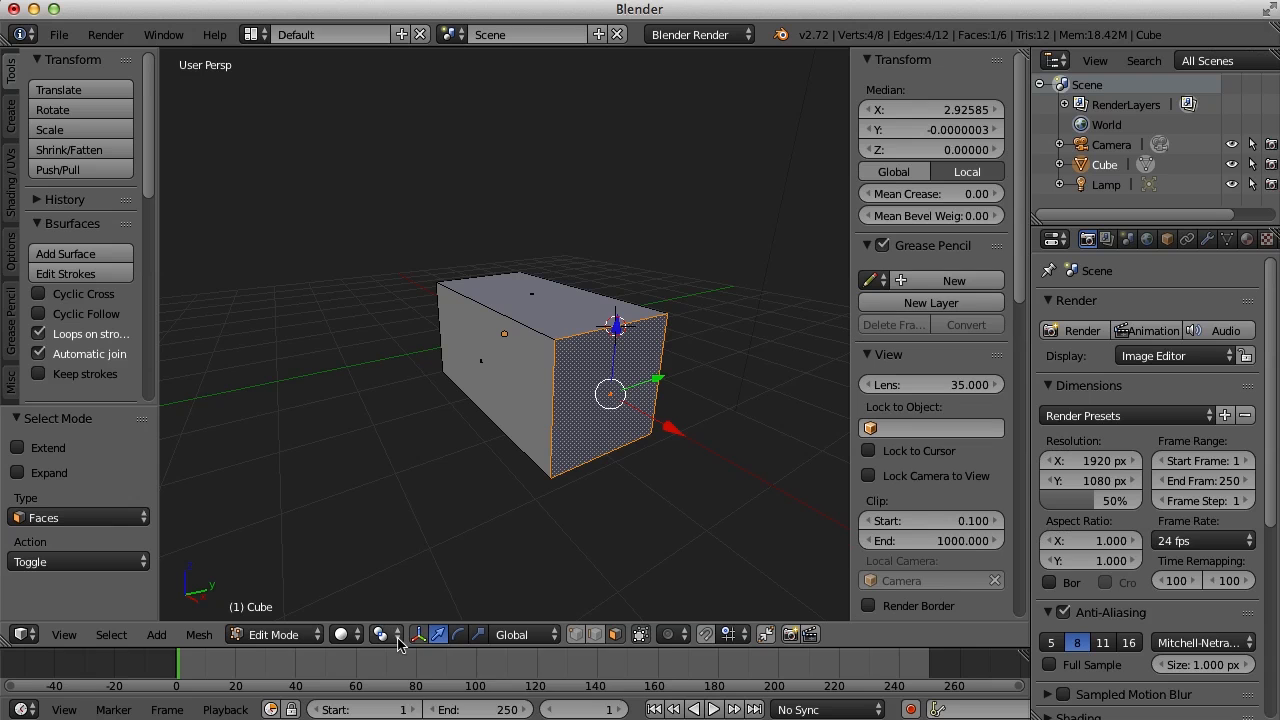
click(380, 634)
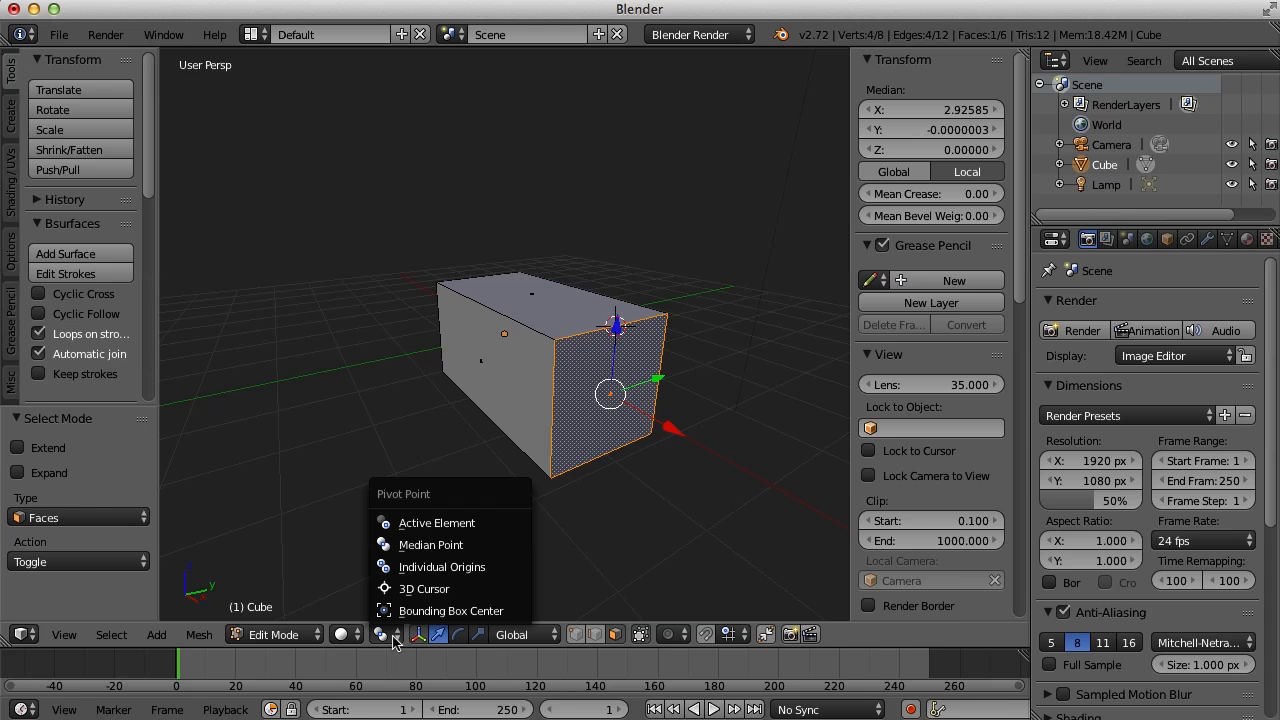
mouse_move(450, 544)
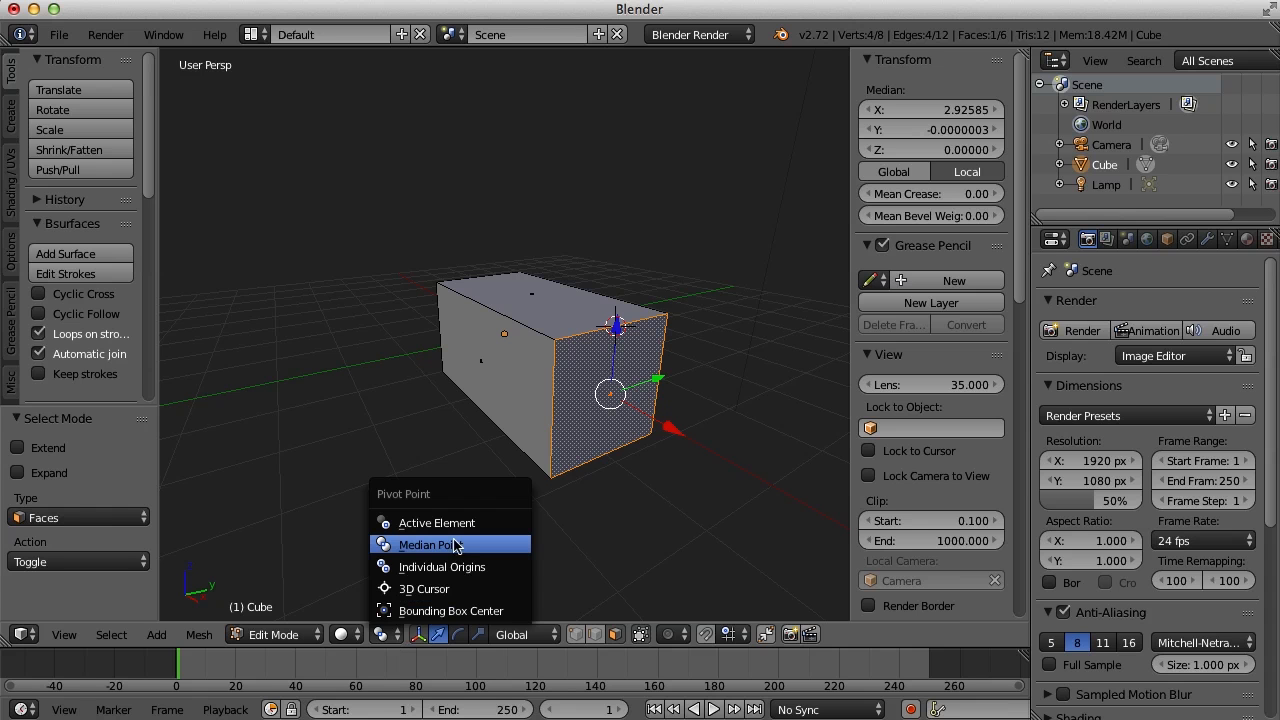
mouse_move(464, 544)
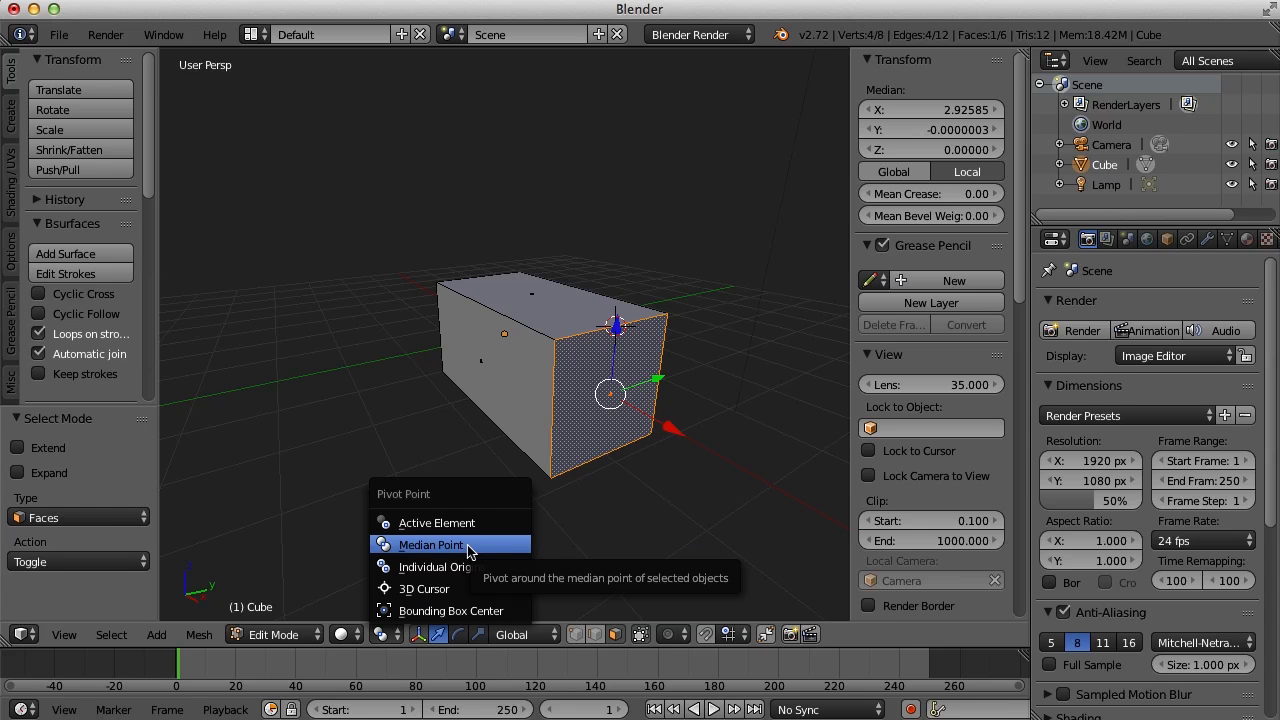
mouse_move(480, 588)
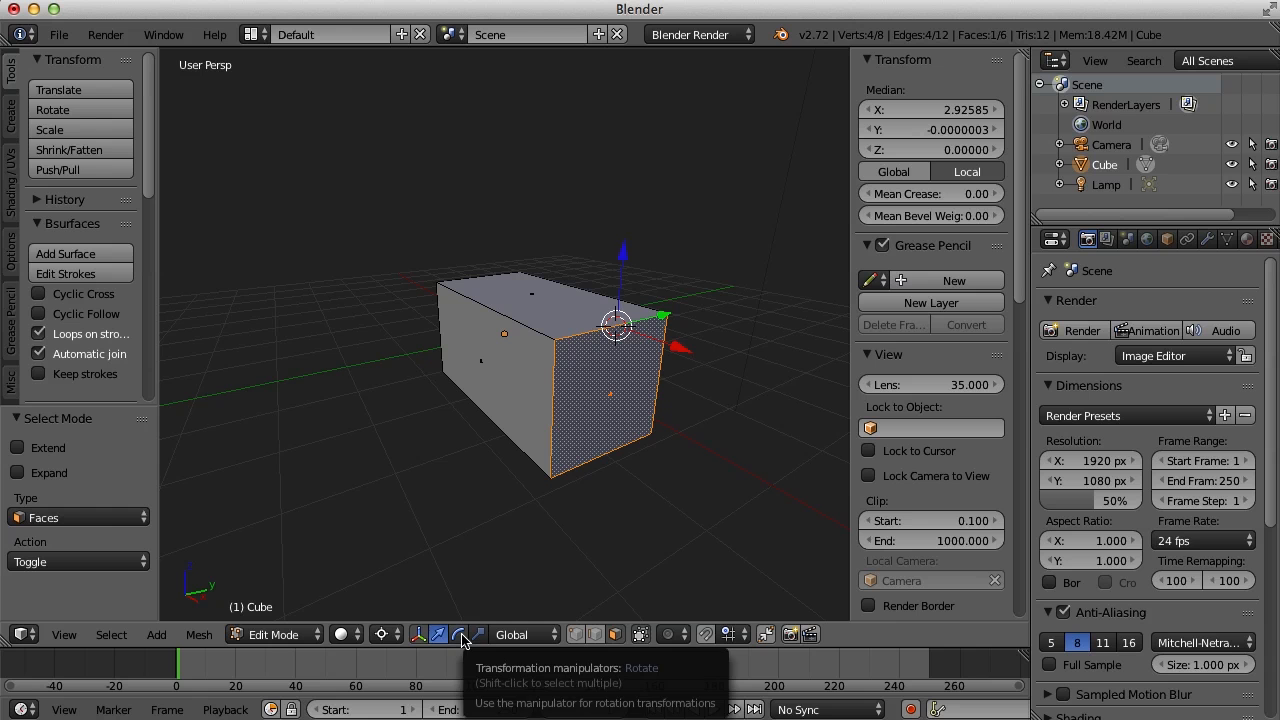
click(460, 634)
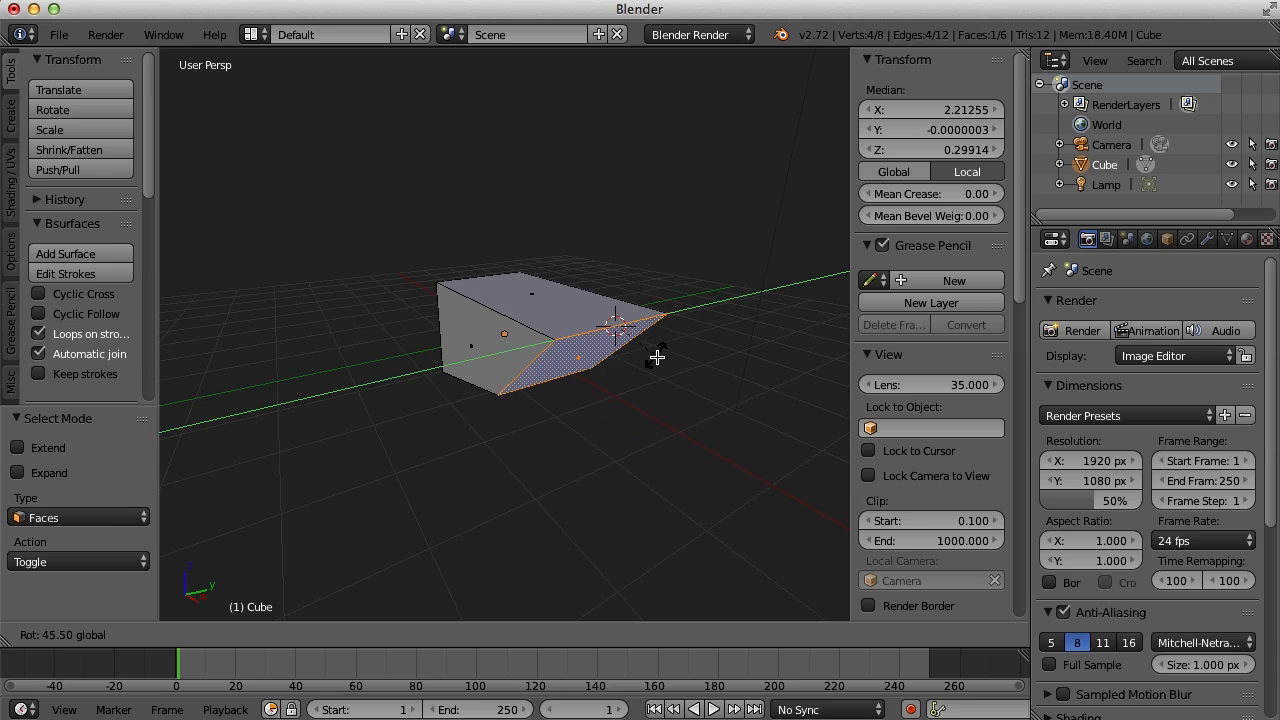
drag(656, 356, 648, 304)
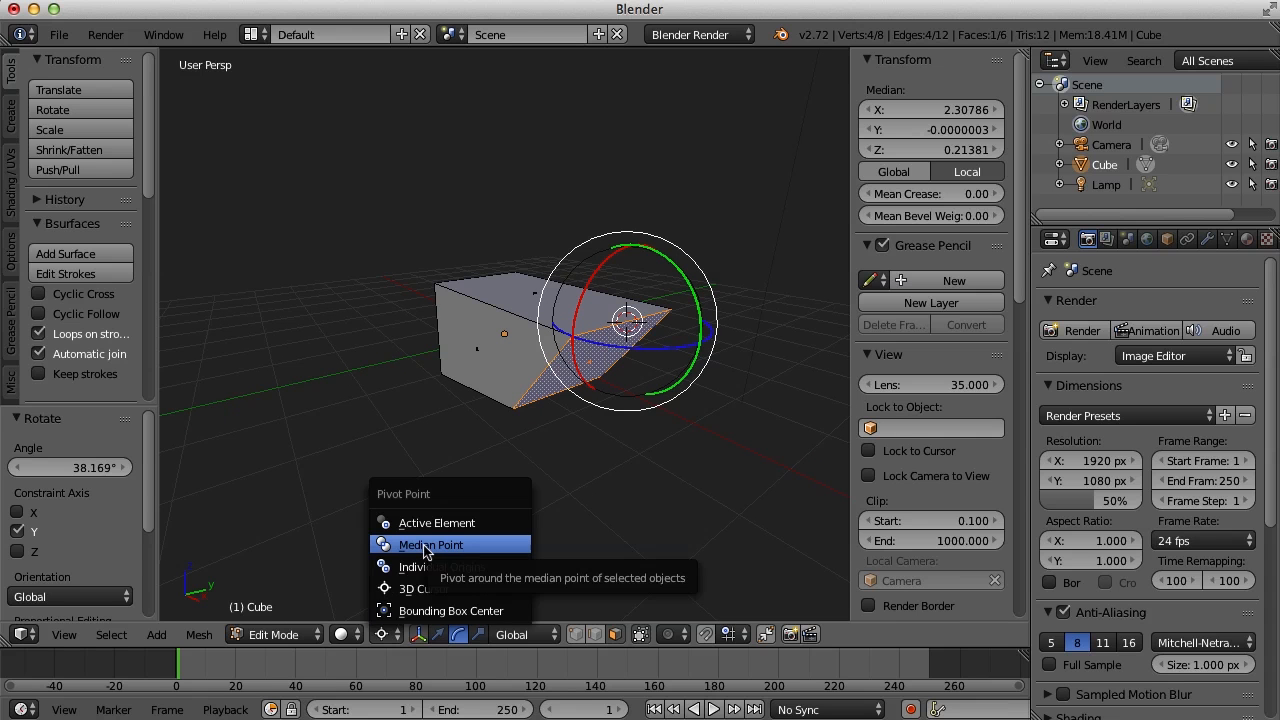
Confirm the Median Point pivot and return the wedge to Object Mode
click(432, 544)
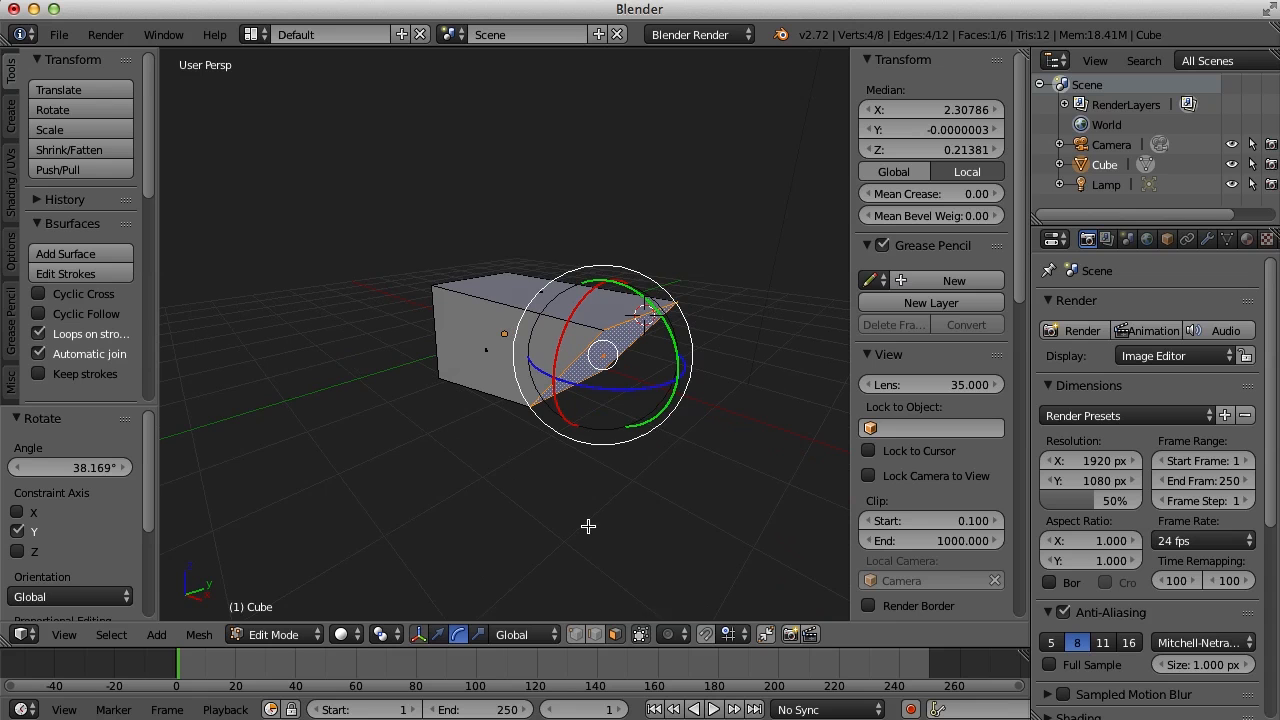
click(272, 634)
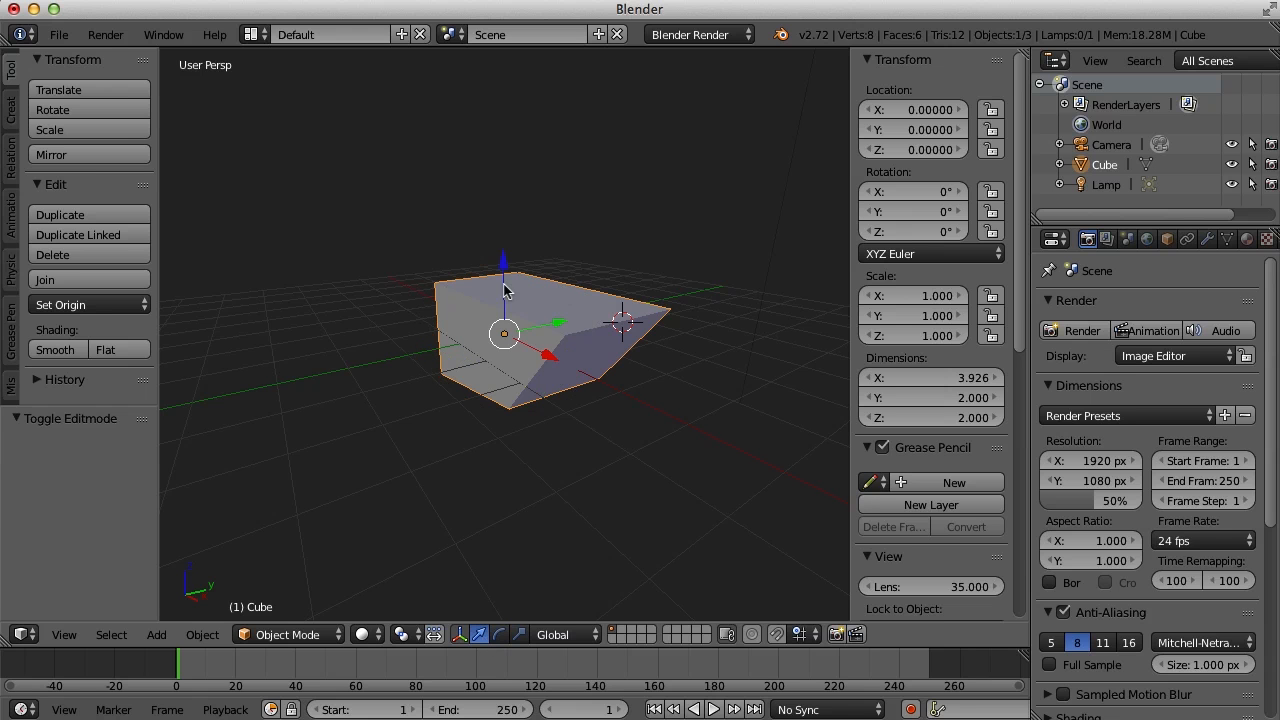
Raise the wedge along Z, add a UV Sphere from the Create tab, then delete it
drag(504, 336, 500, 290)
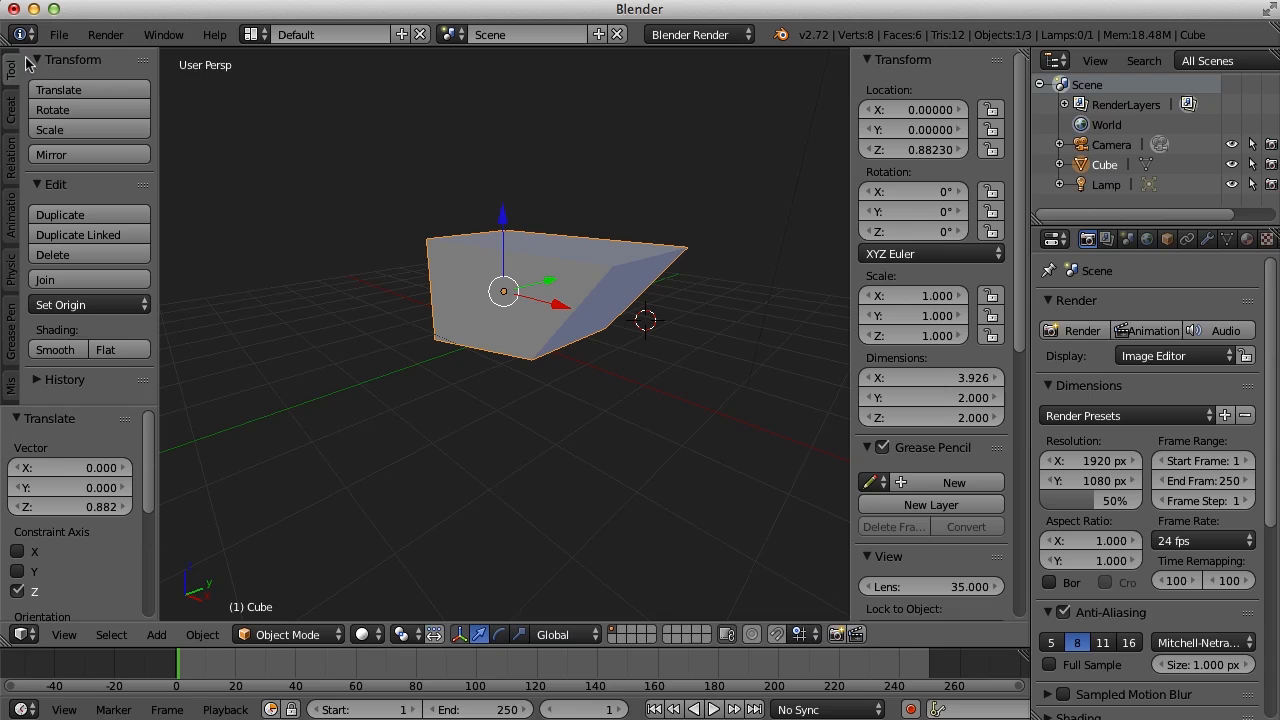
mouse_move(16, 122)
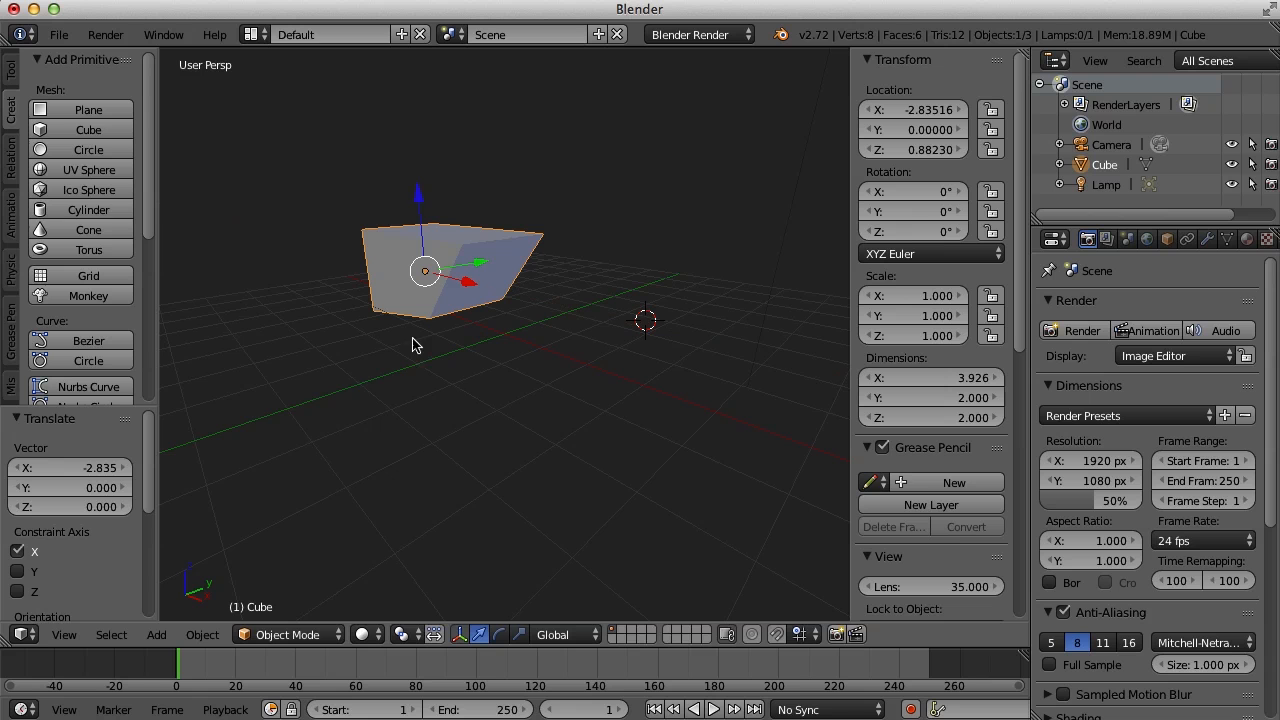
mouse_move(88, 168)
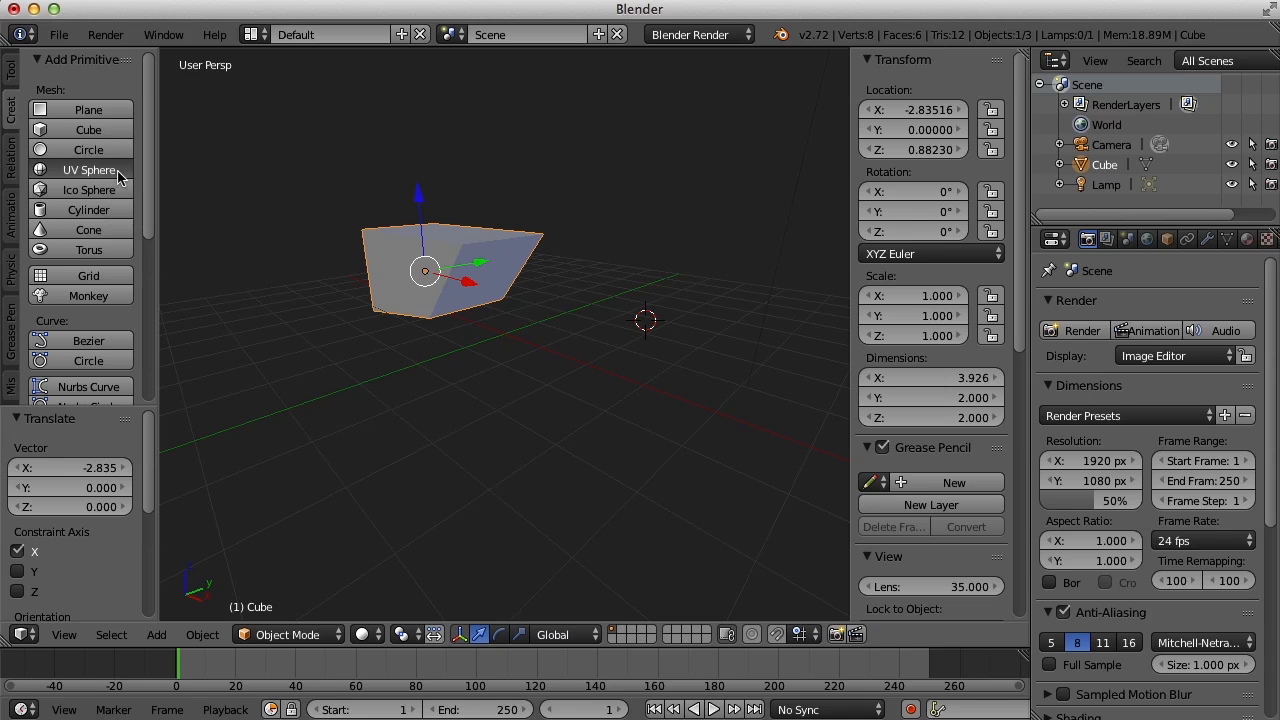
click(88, 168)
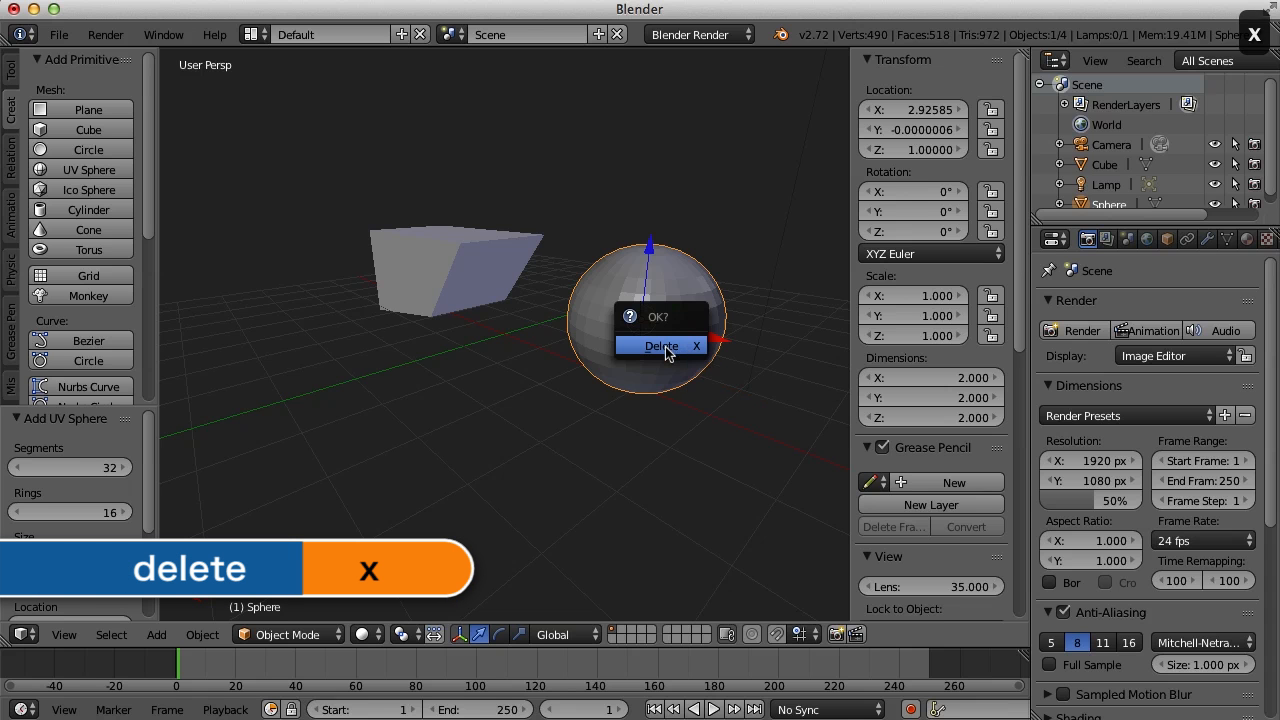
click(660, 344)
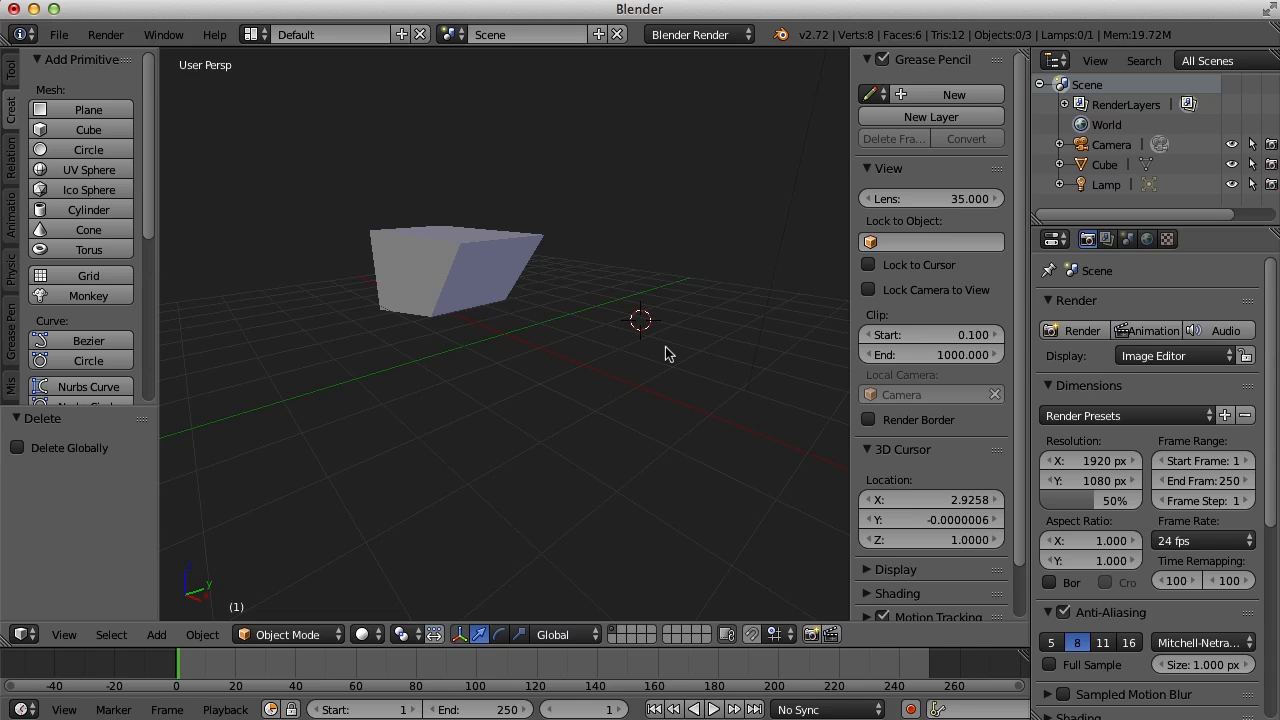
Center the 3D cursor at the origin with Shift+C and select the wedge again
key(shift+c)
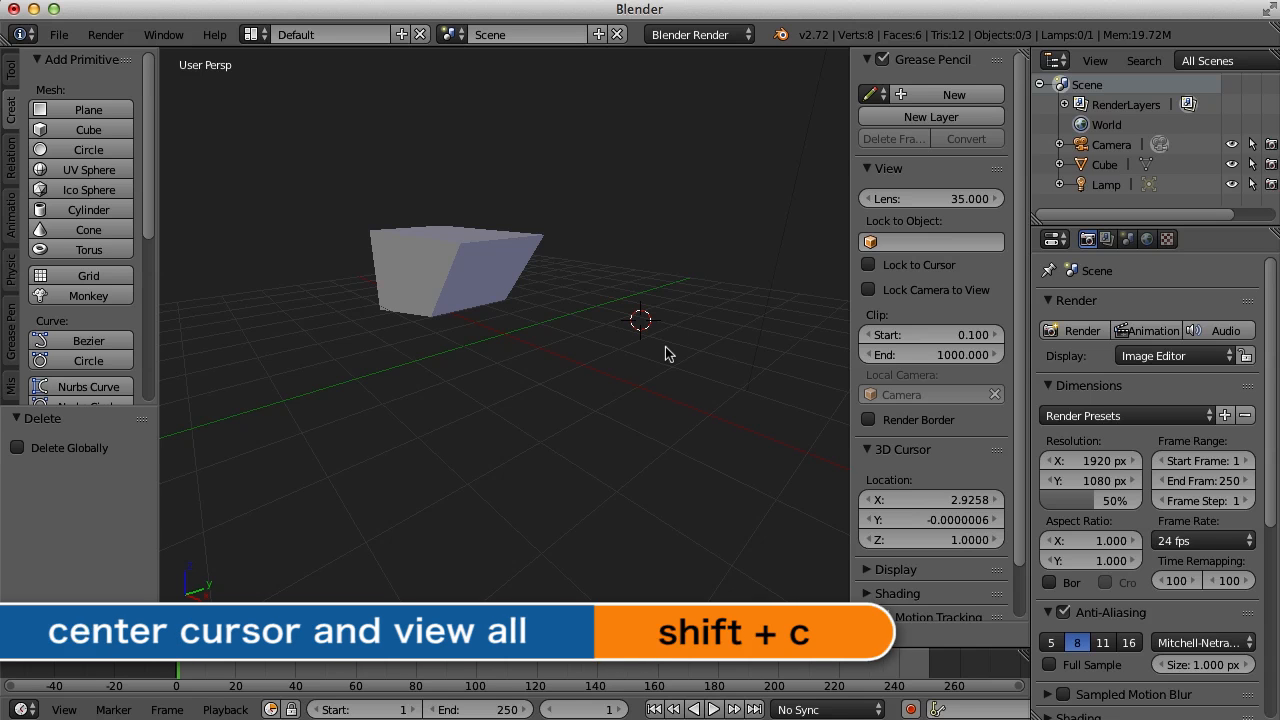
key(shift+c)
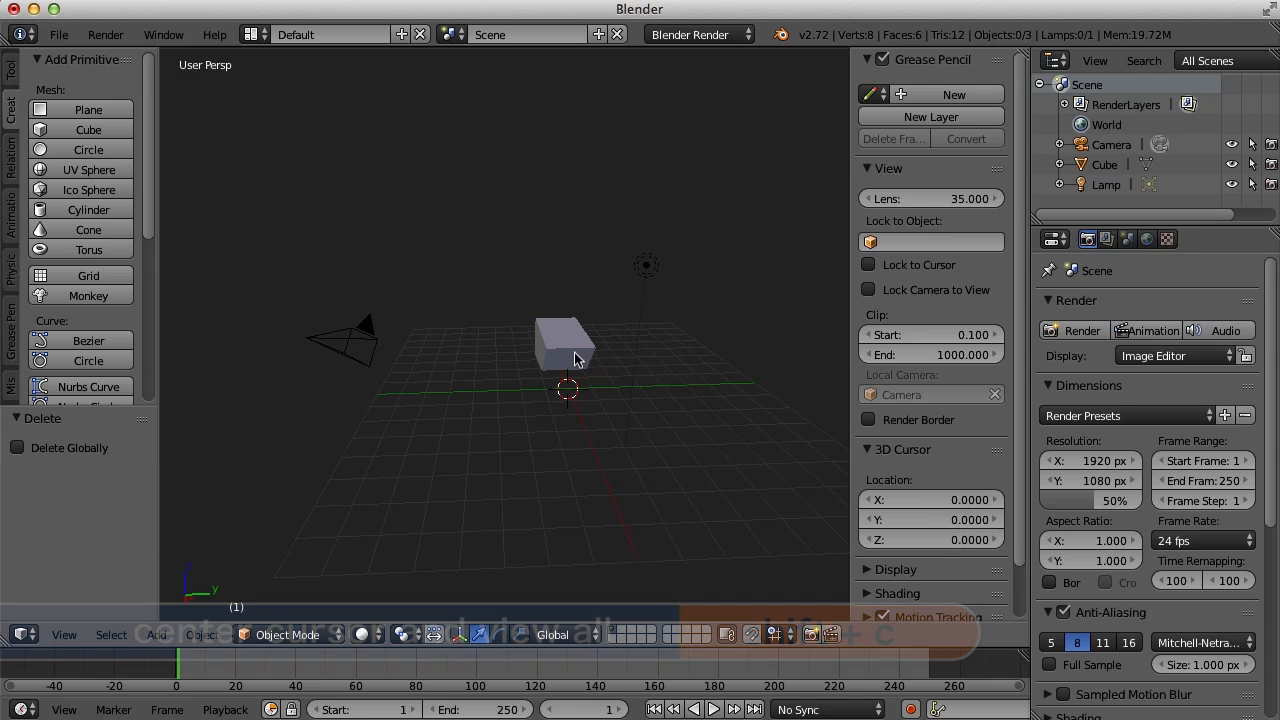
click(560, 344)
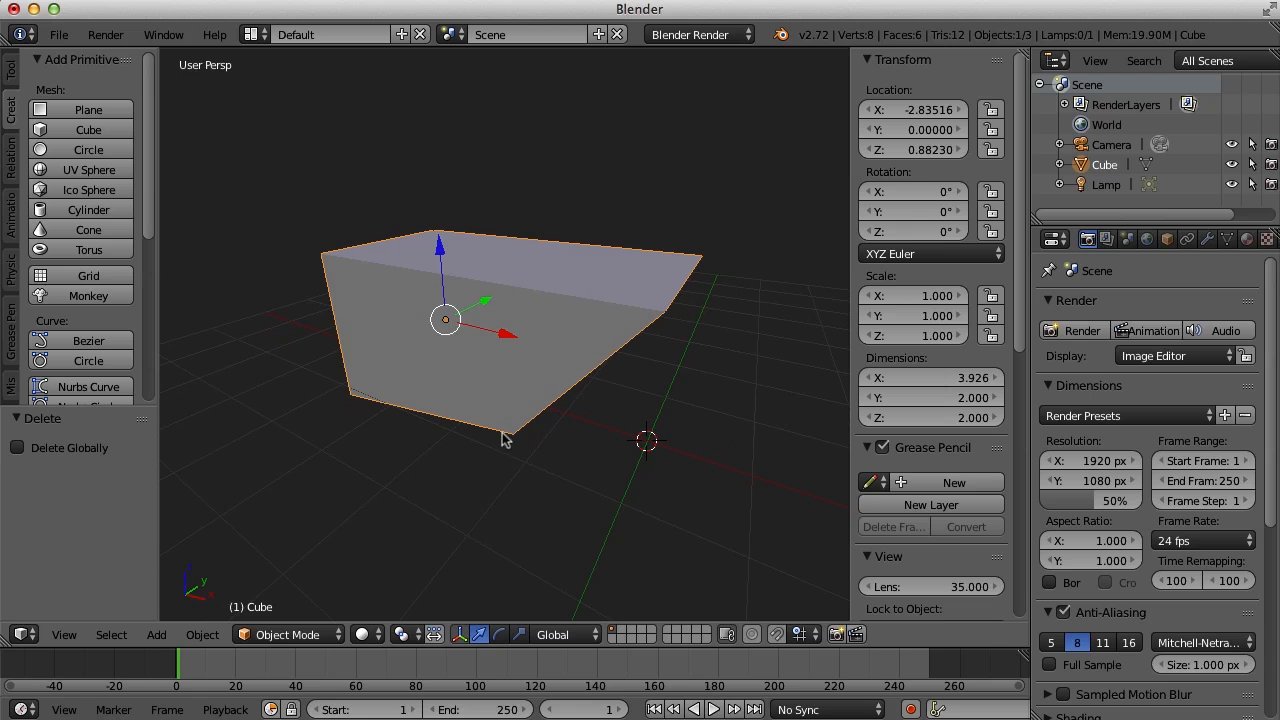
mouse_move(476, 448)
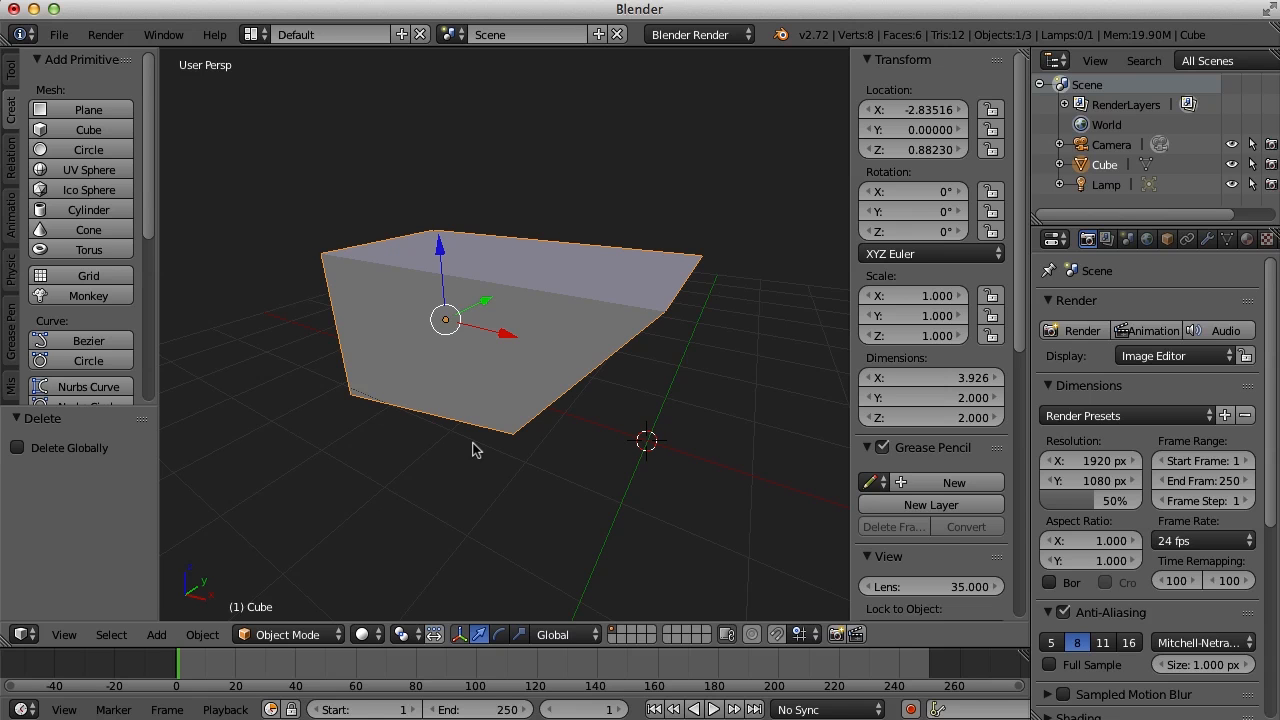
Enter Edit Mode on the wedge and scroll the Tools panel down to Extrude
key(Tab)
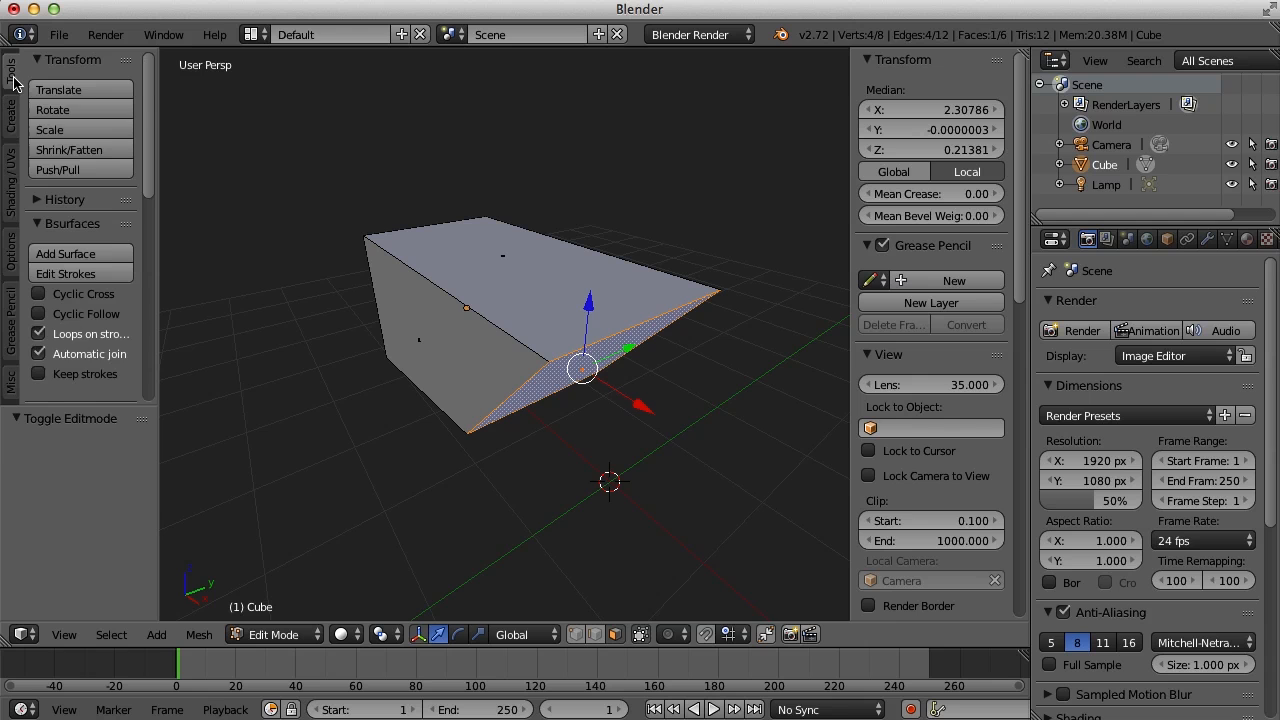
scroll(down, 3)
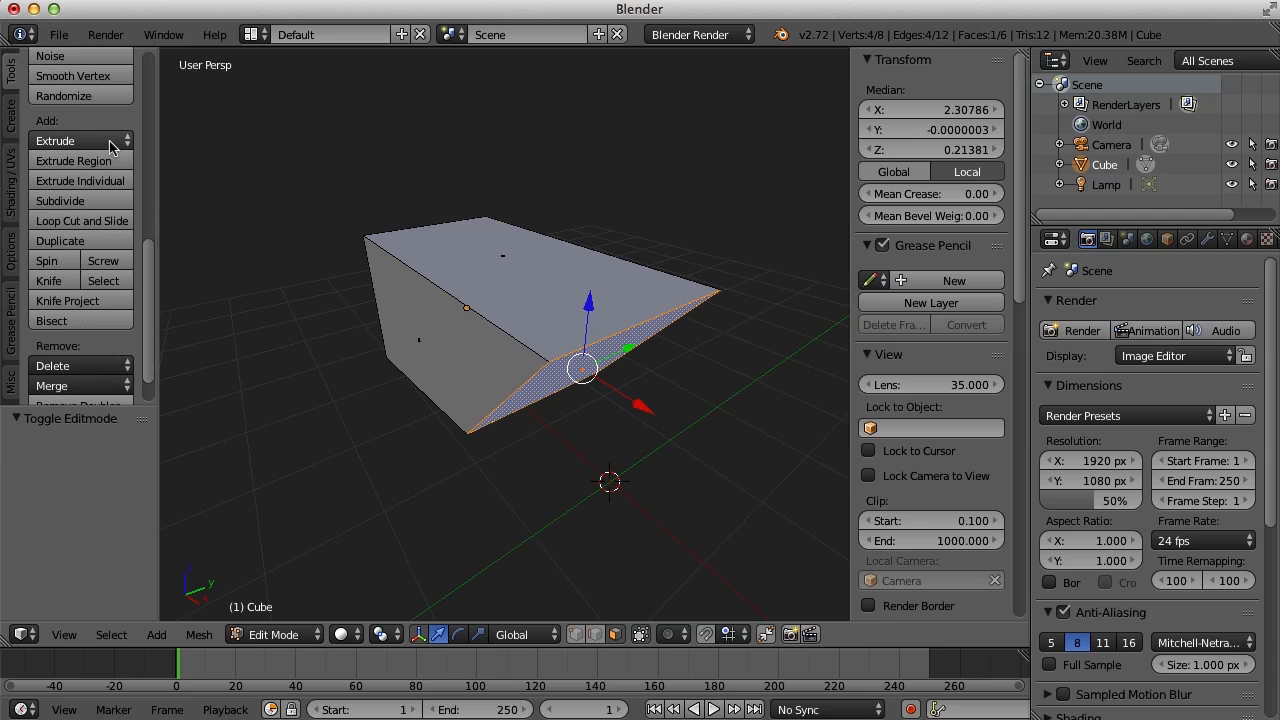
mouse_move(120, 230)
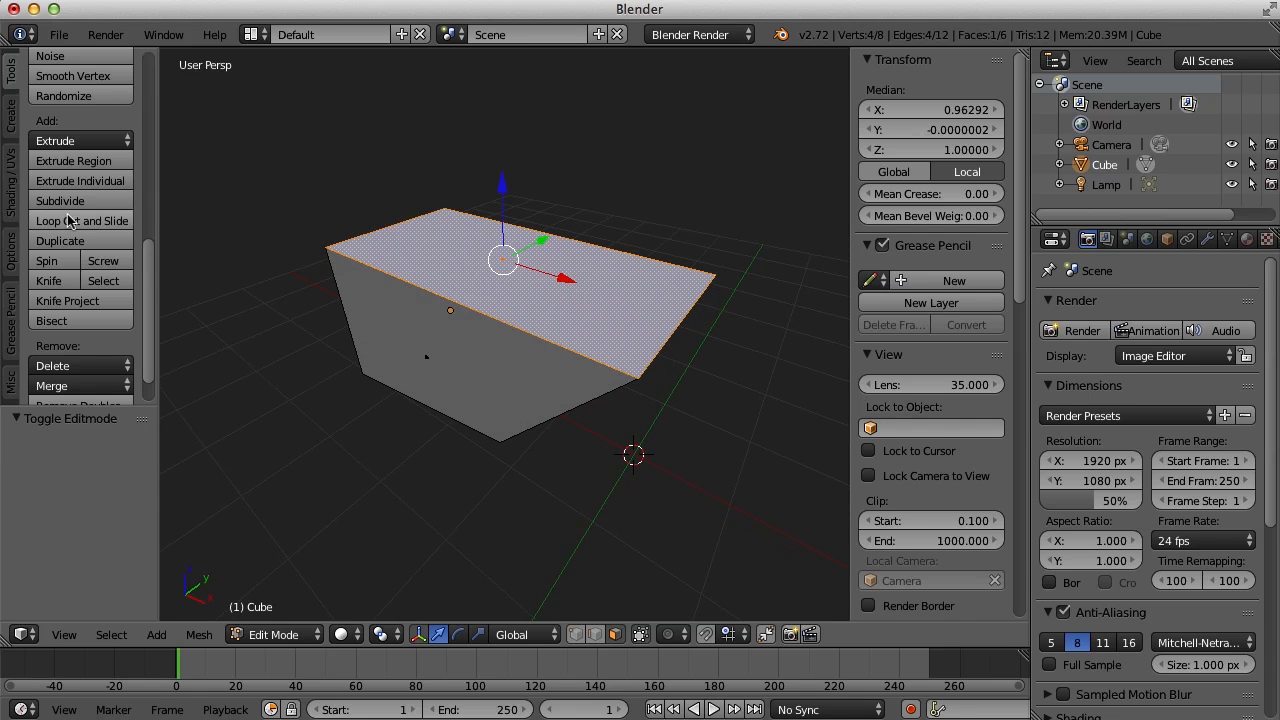
Select the wedge's top face and extrude it upward along Z with E
click(56, 140)
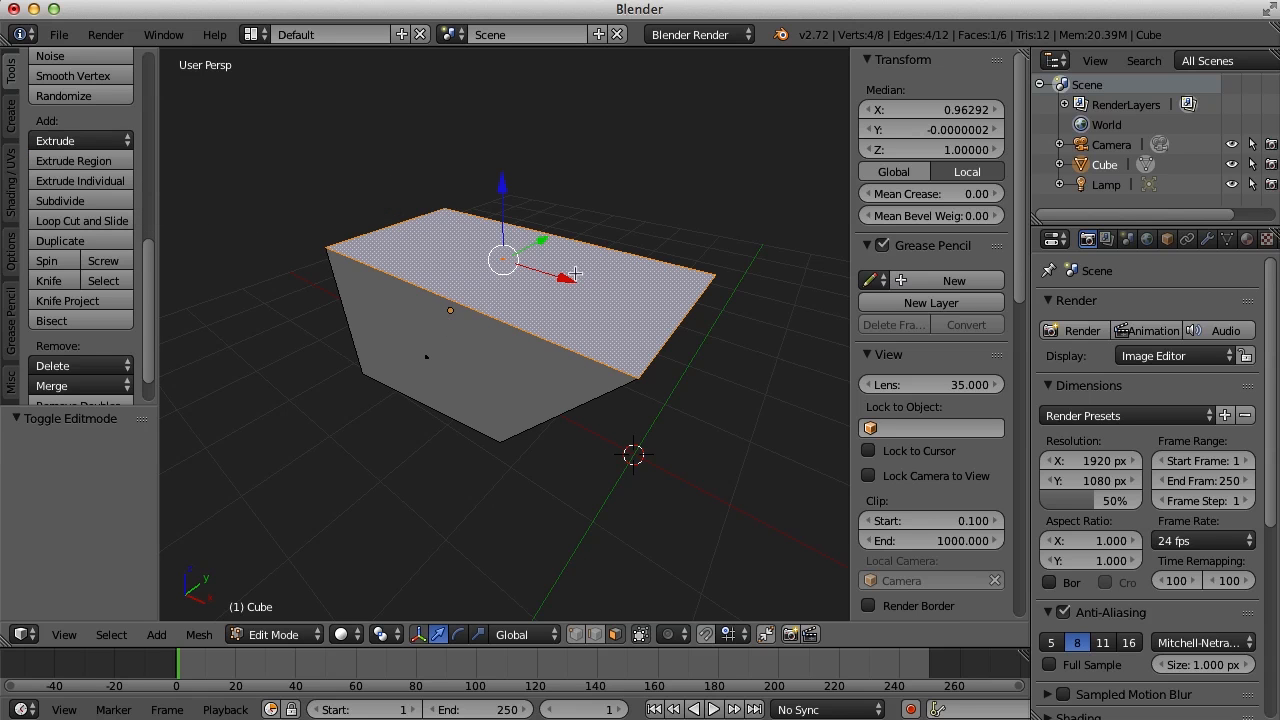
key(e)
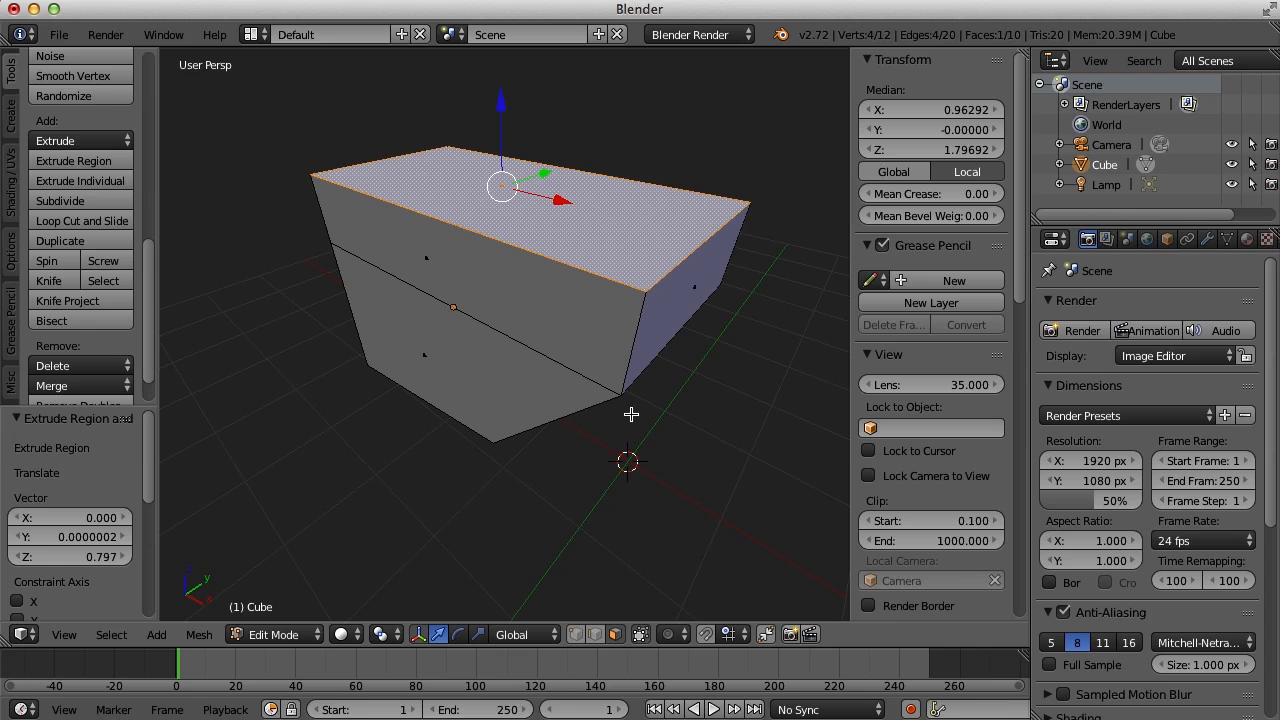
mouse_move(724, 412)
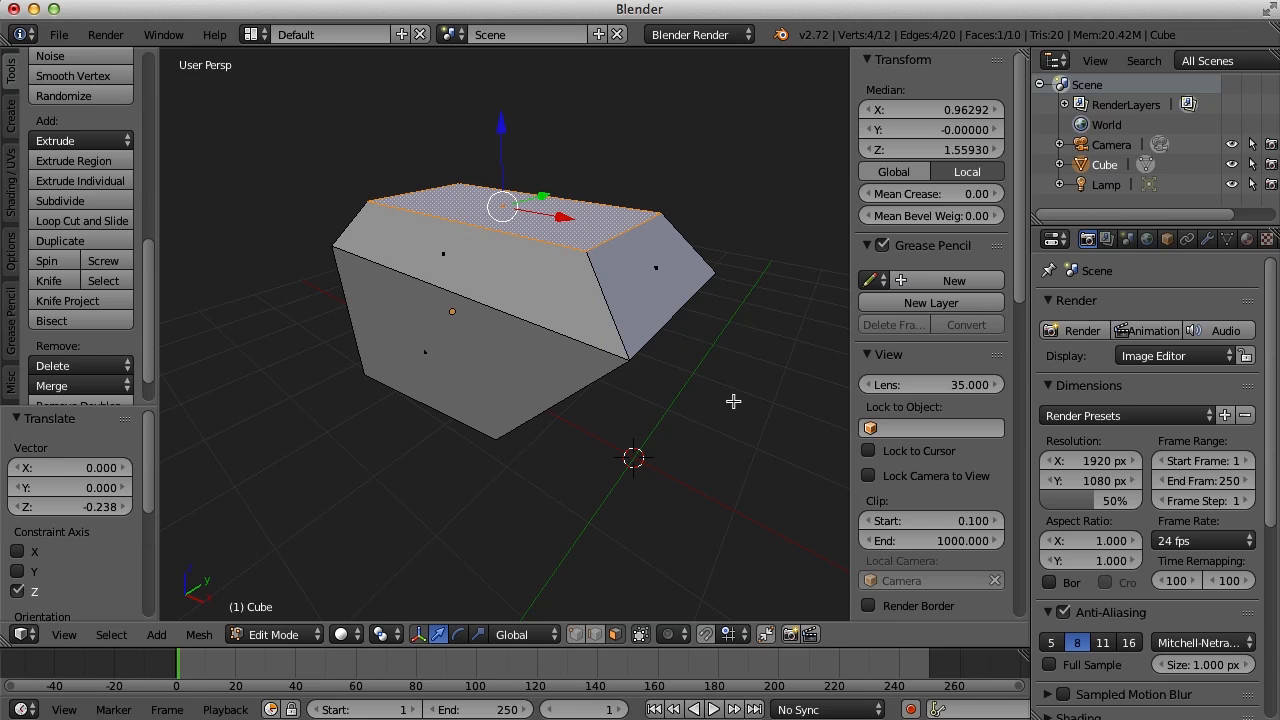
mouse_move(164, 194)
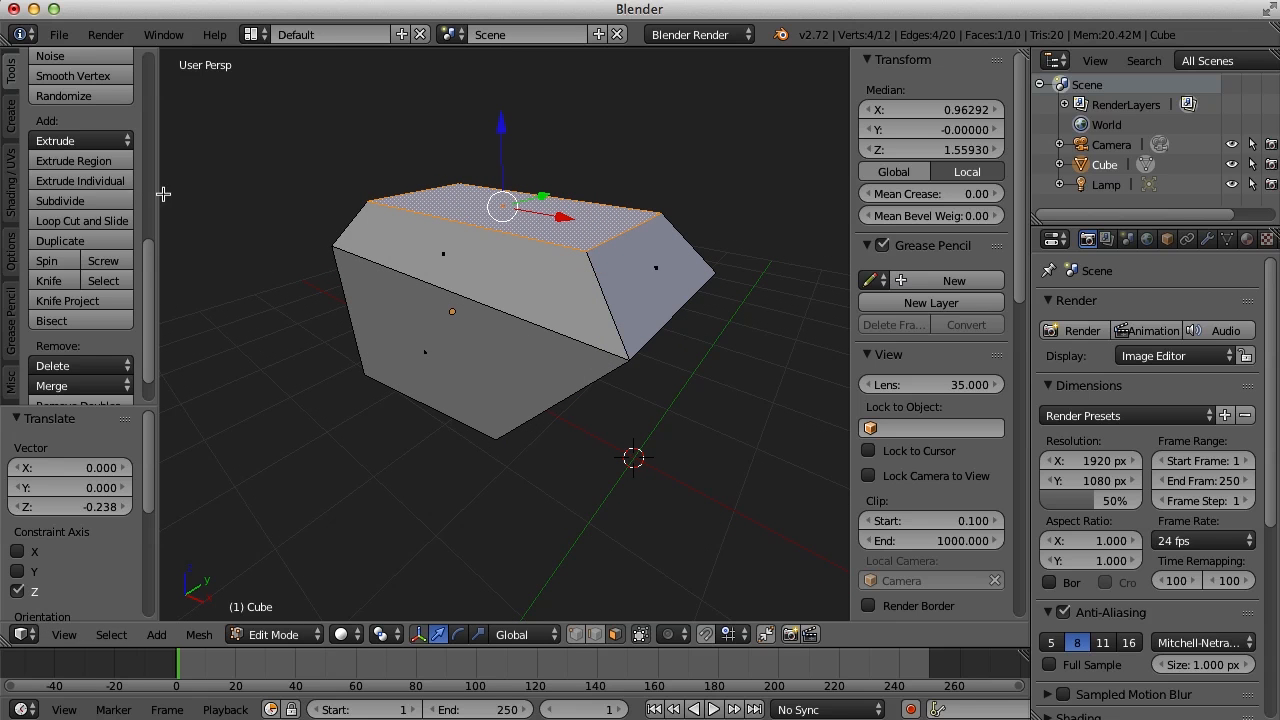
mouse_move(90, 220)
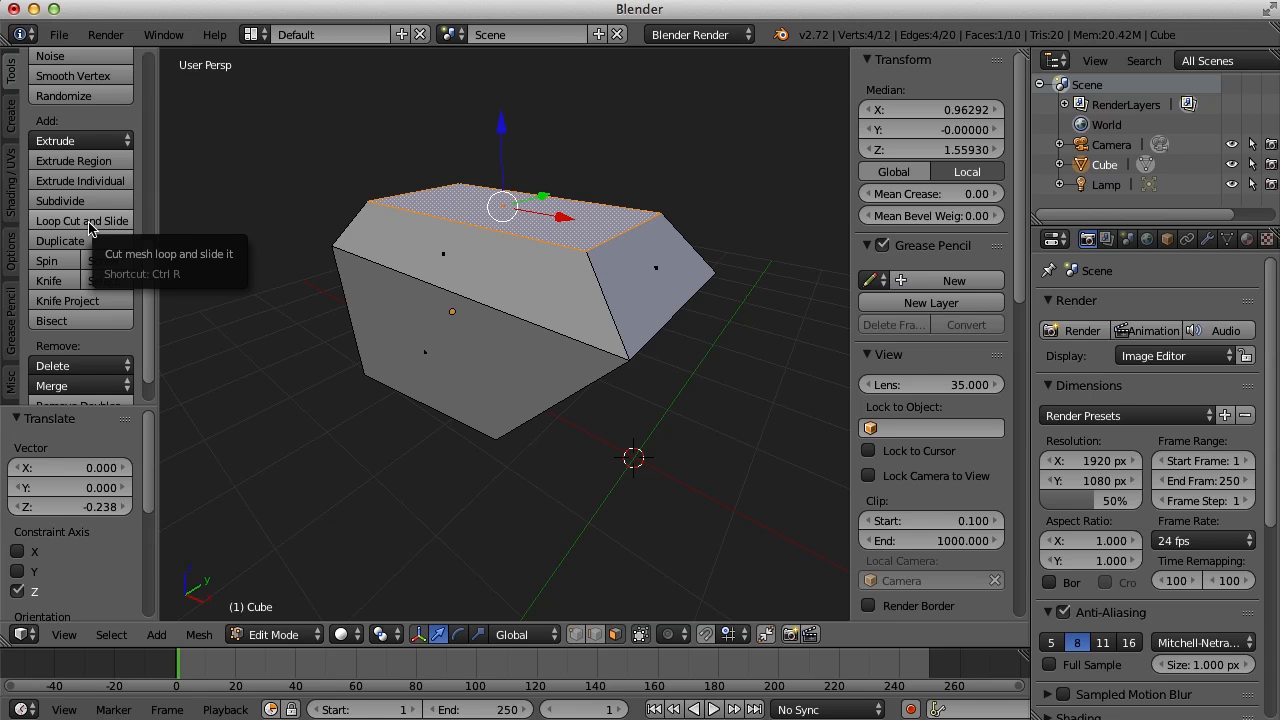
mouse_move(532, 272)
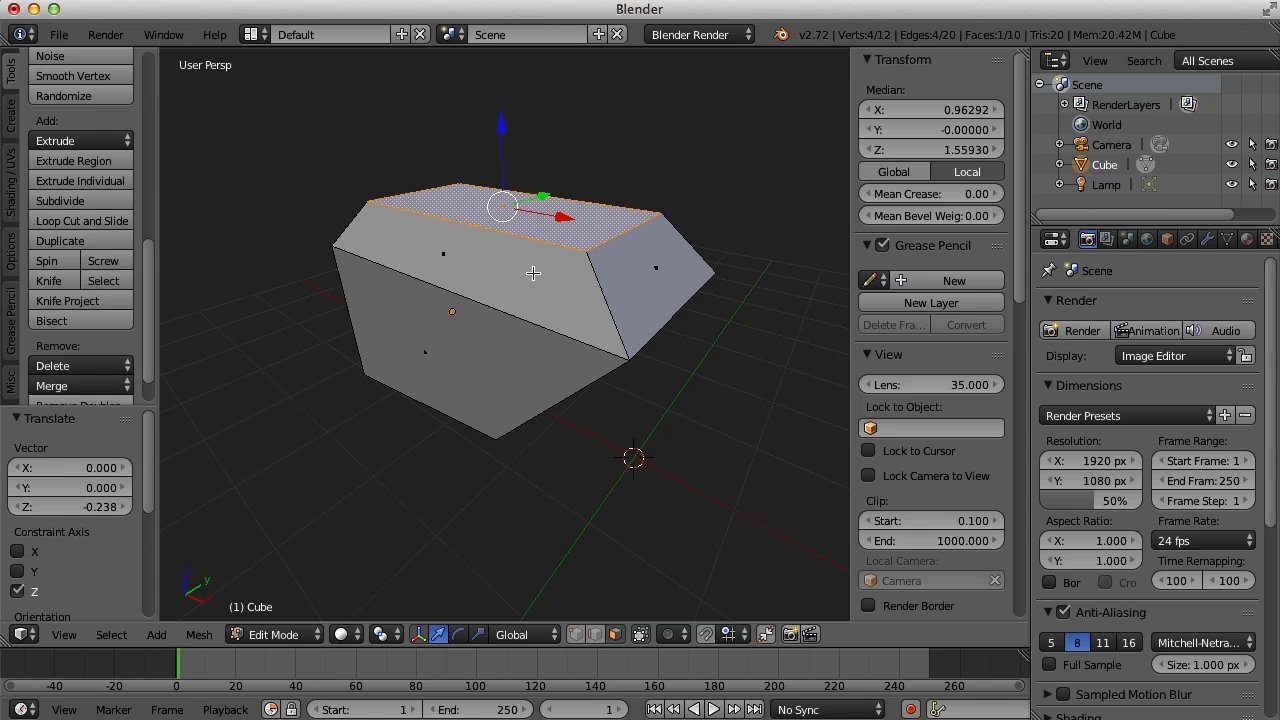
Loop cut the top with Ctrl+R, raise the middle strip and select the slab's end face
key(ctrl+r)
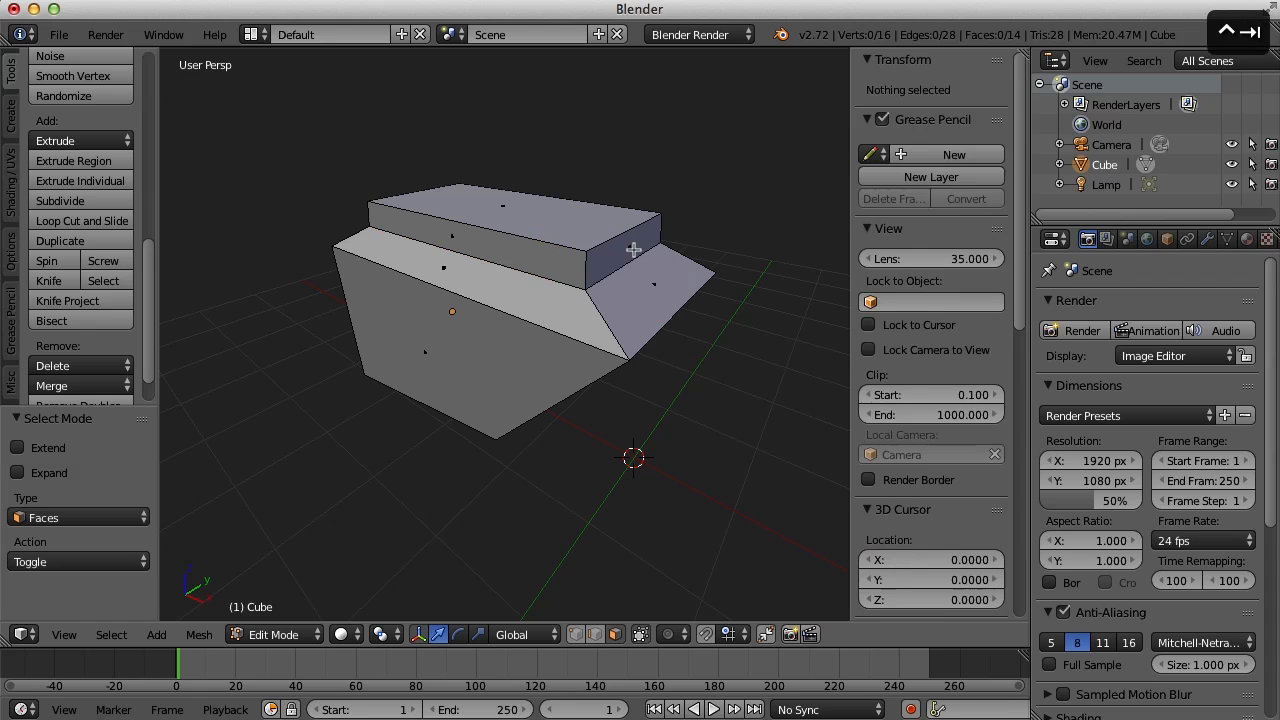
click(630, 248)
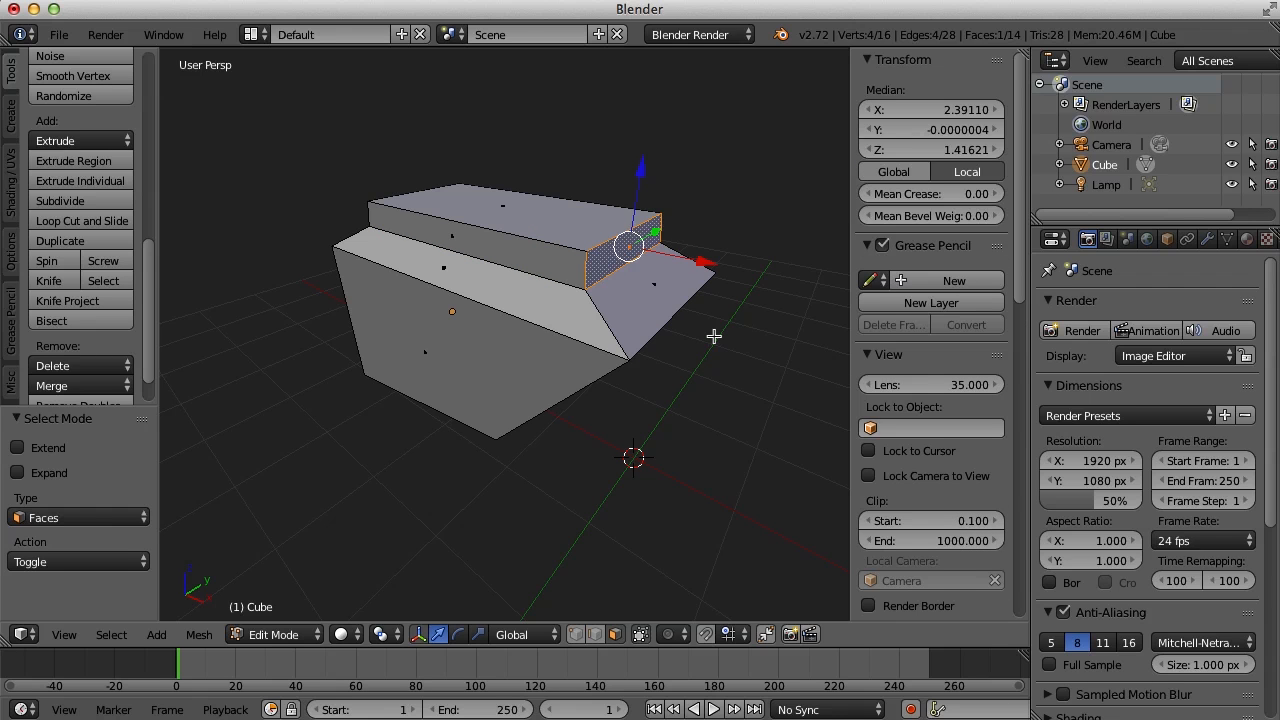